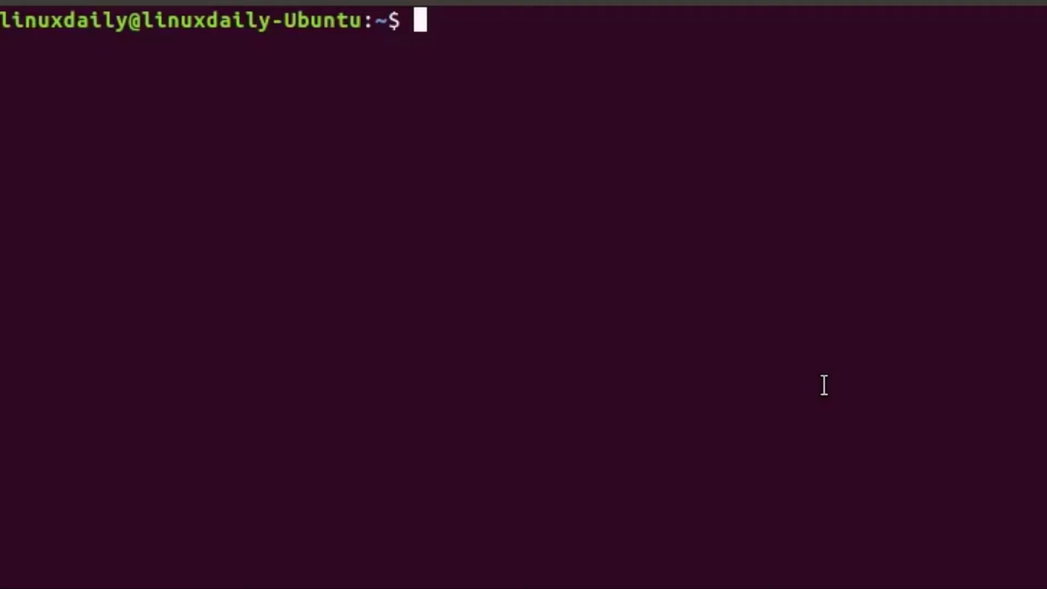
# Enter 'LinuxDaily' at the terminal prompt
pyautogui.write('Lin')
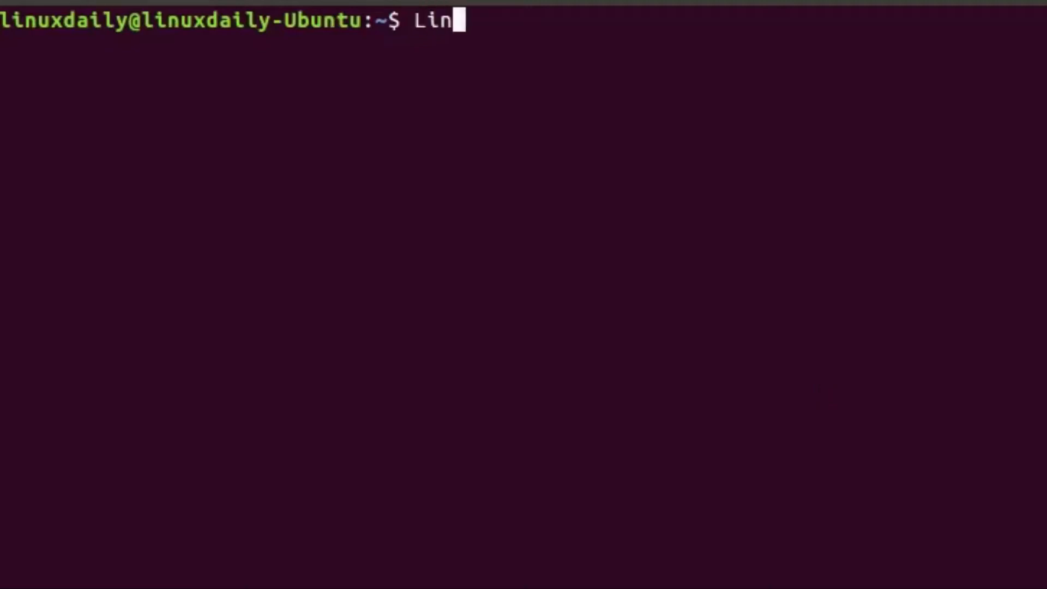
pyautogui.write('uxDail')
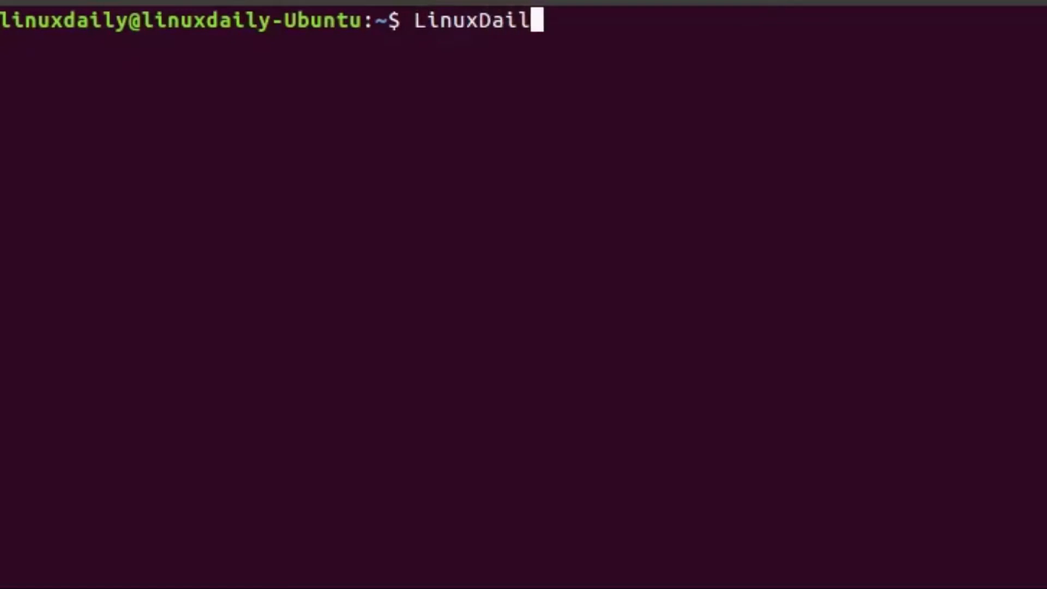
pyautogui.press('Return')
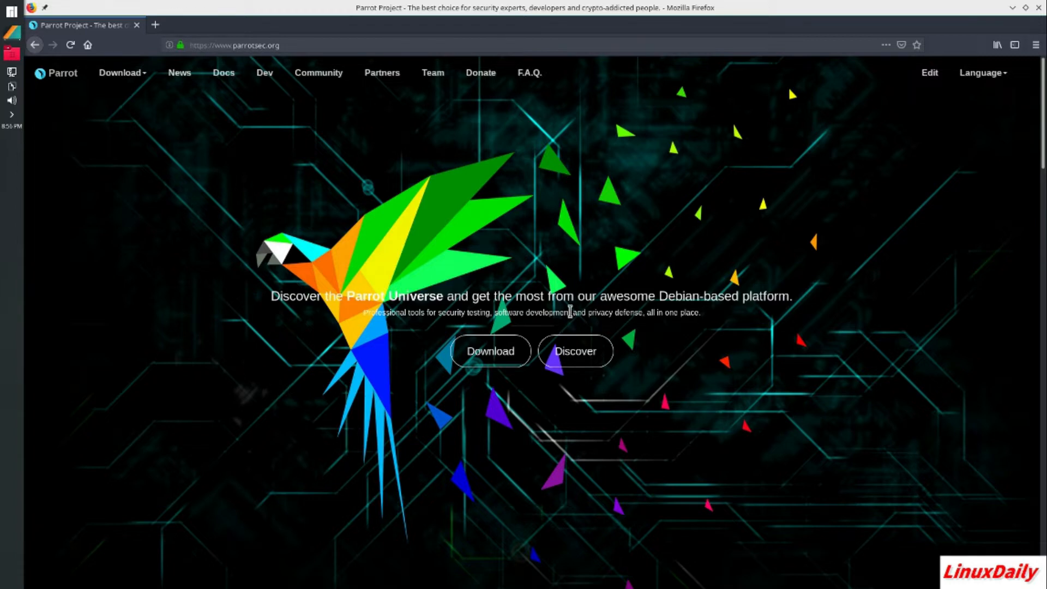
# Go from parrotsec.org to the Parrot download page listing the Security and Home editions
pyautogui.click(490, 351)
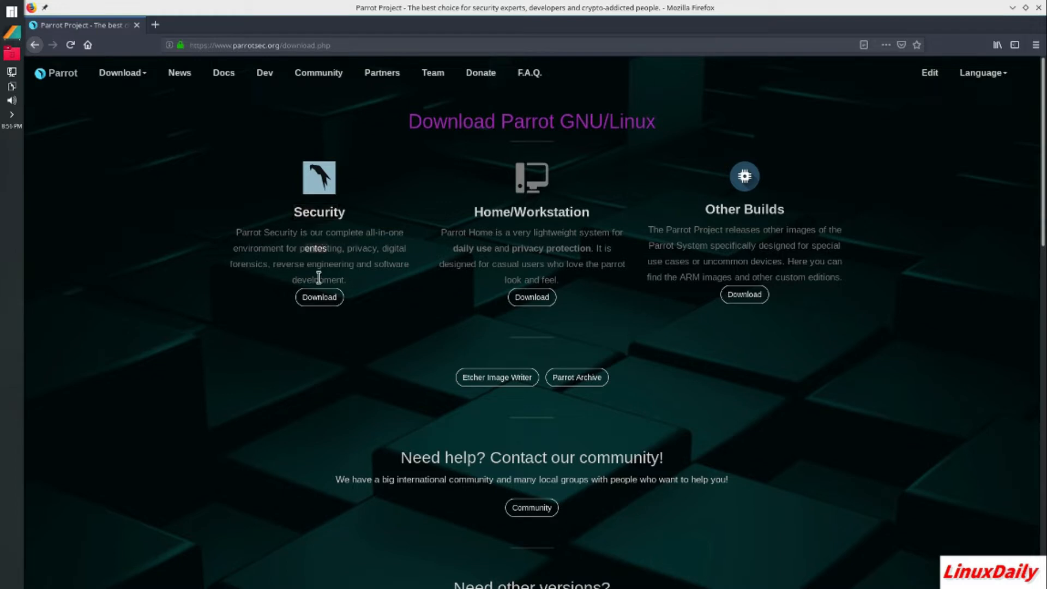
pyautogui.moveTo(270, 281)
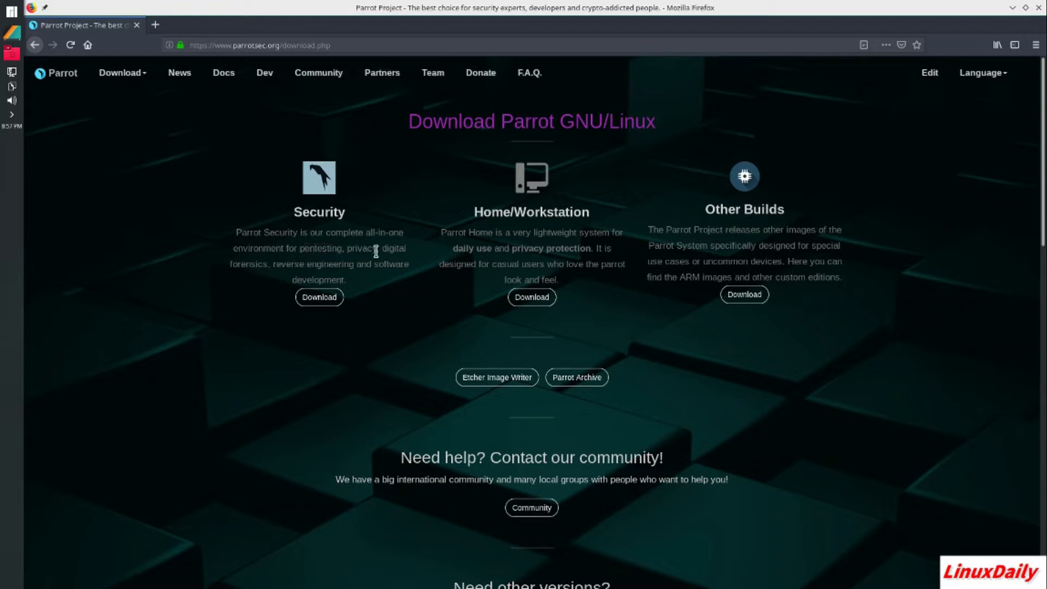
pyautogui.moveTo(225, 156)
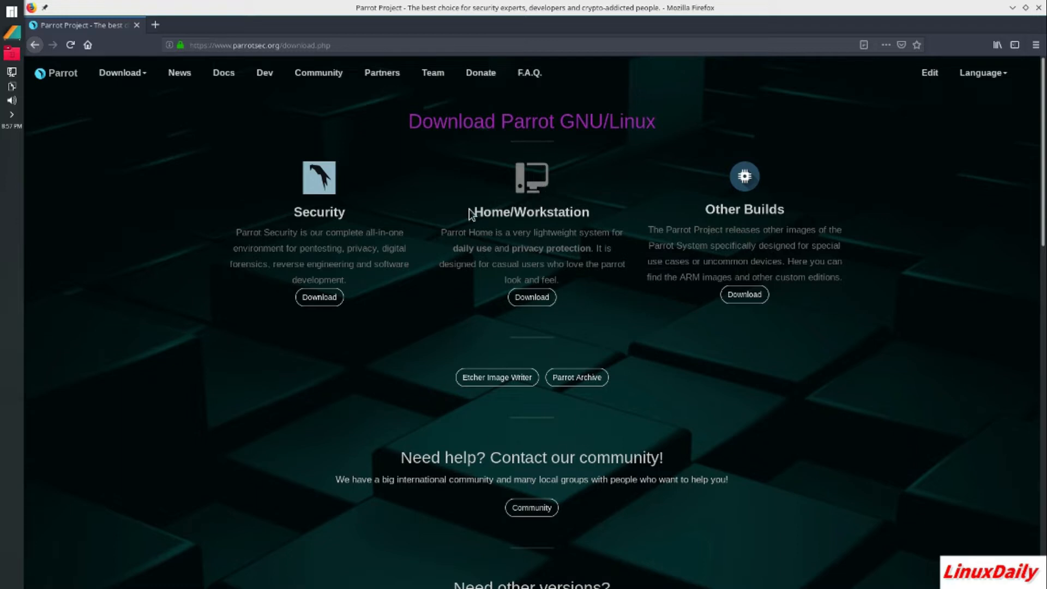
pyautogui.moveTo(556, 279)
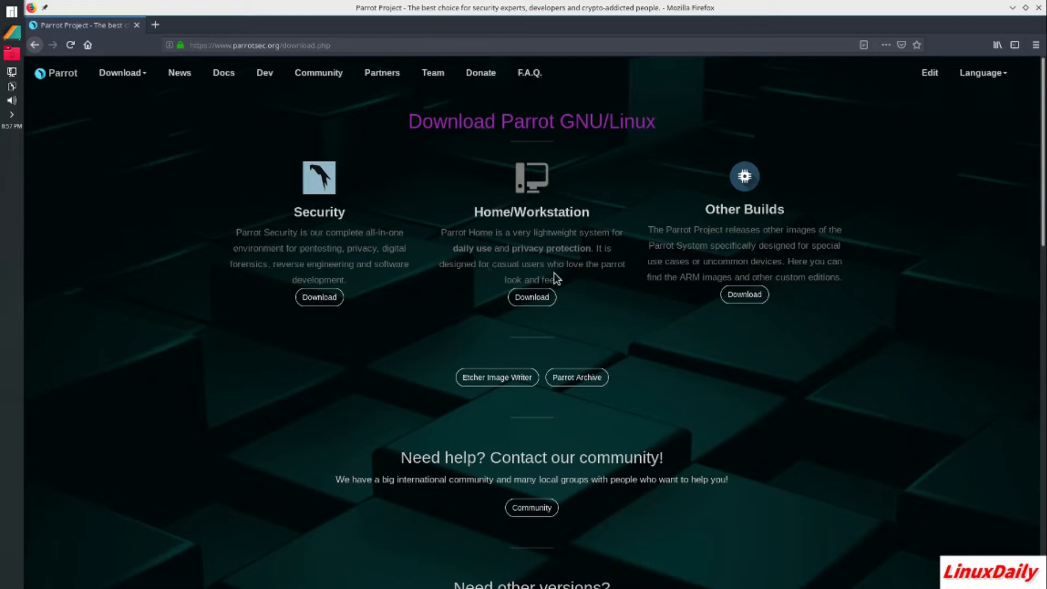
pyautogui.moveTo(545, 261)
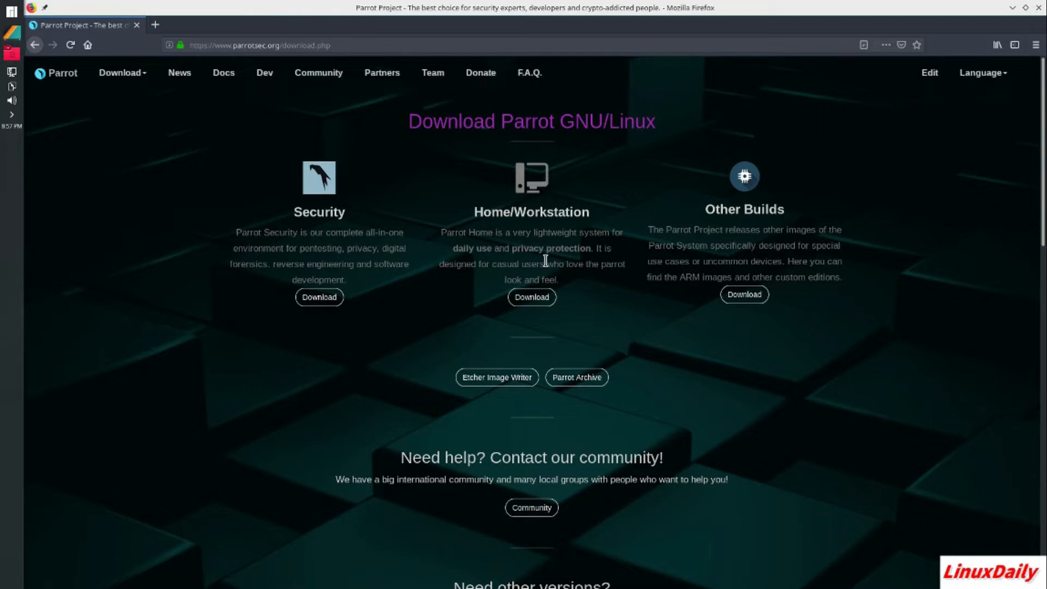
pyautogui.moveTo(539, 249)
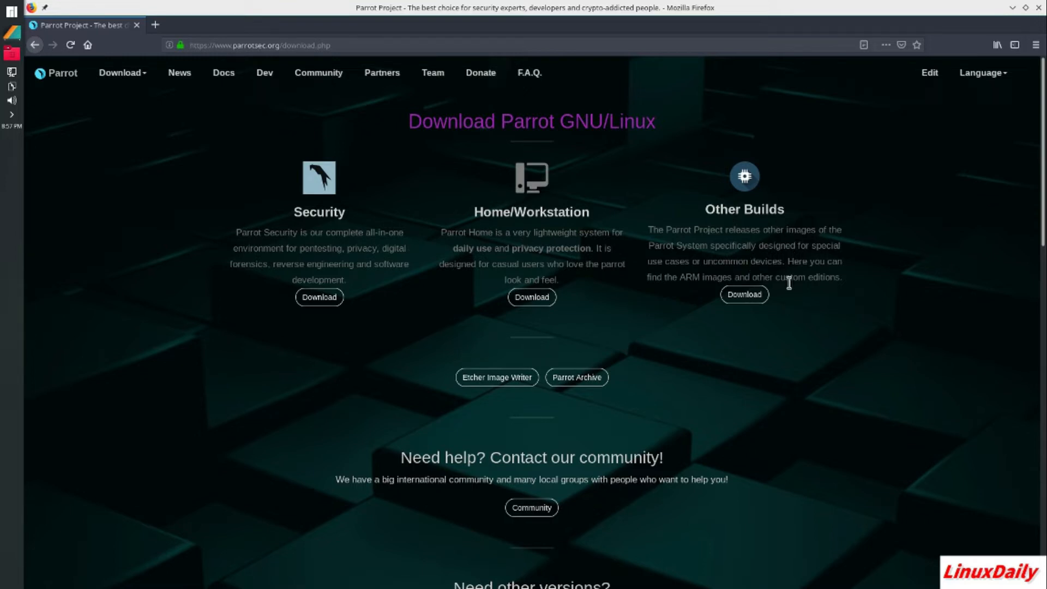
pyautogui.moveTo(795, 308)
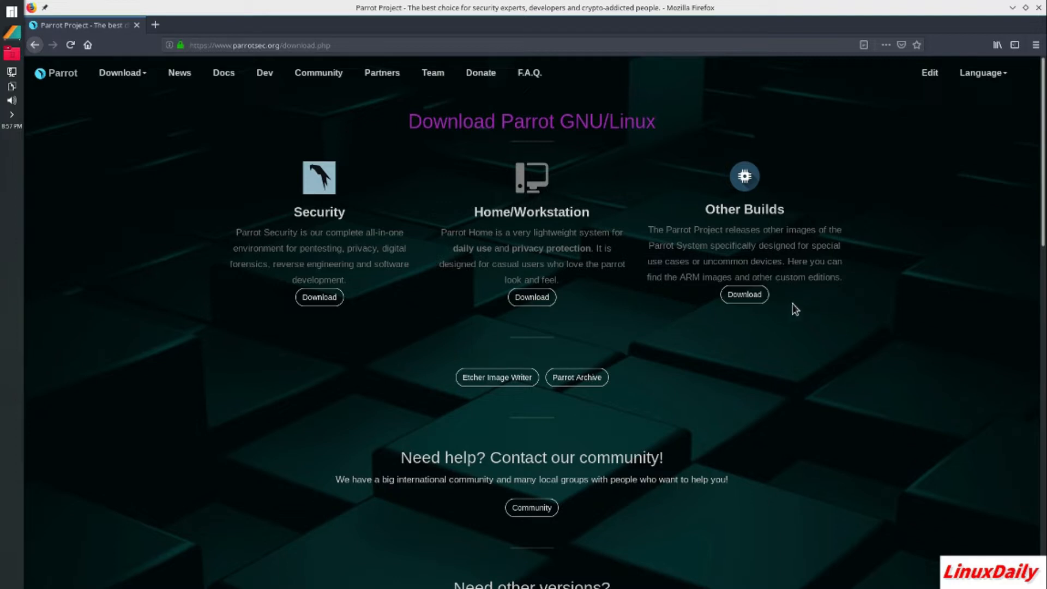
pyautogui.moveTo(580, 235)
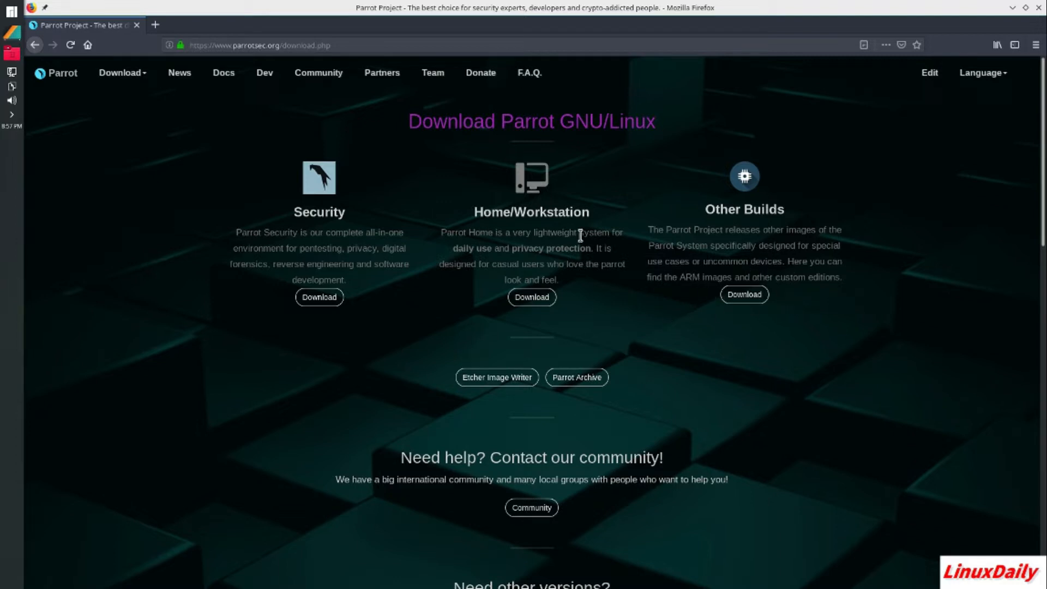
pyautogui.moveTo(483, 349)
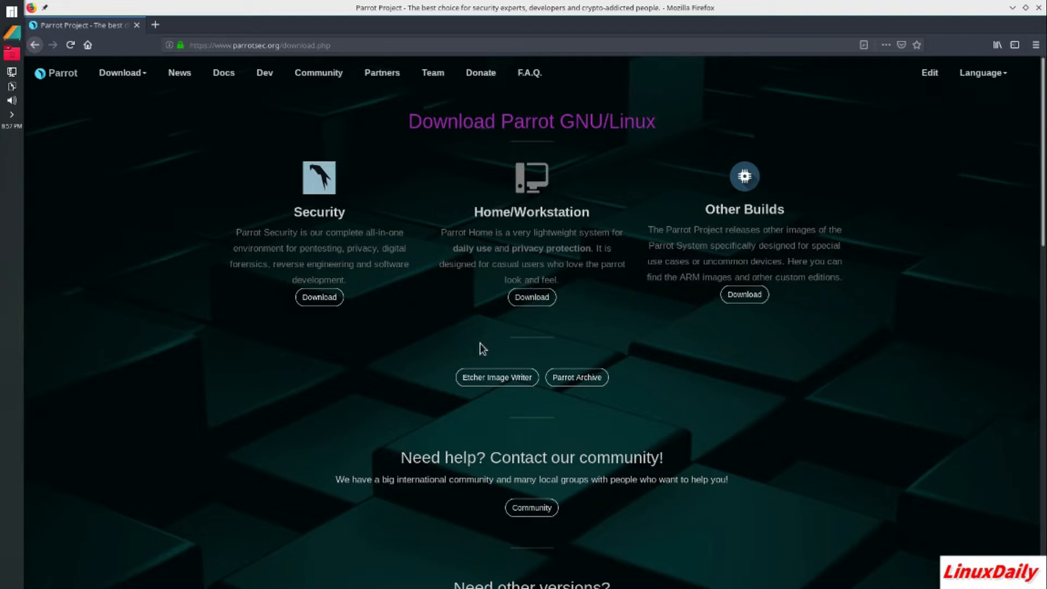
pyautogui.moveTo(426, 165)
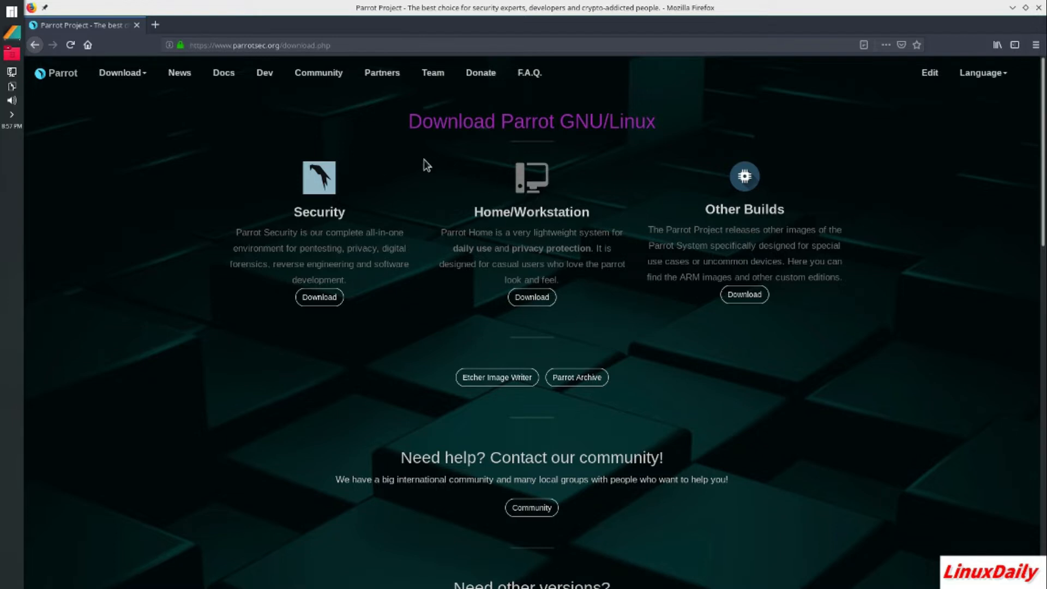
pyautogui.moveTo(368, 141)
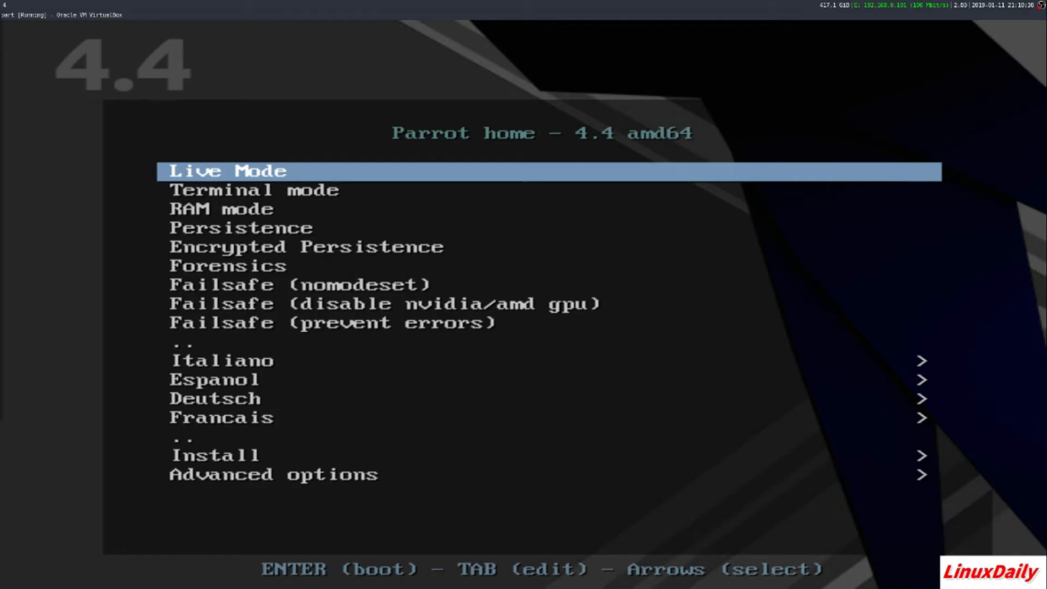
# Browse the boot menu options: Terminal mode, Encrypted Persistence, Forensics, Failsafe, Italiano, Install
pyautogui.press('Down')
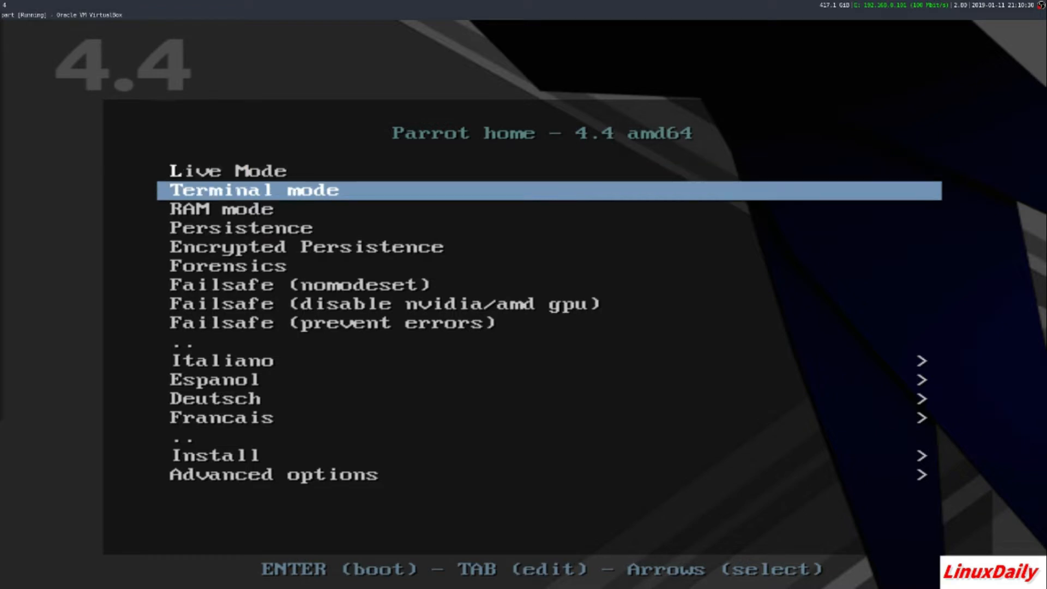
pyautogui.press('Down')
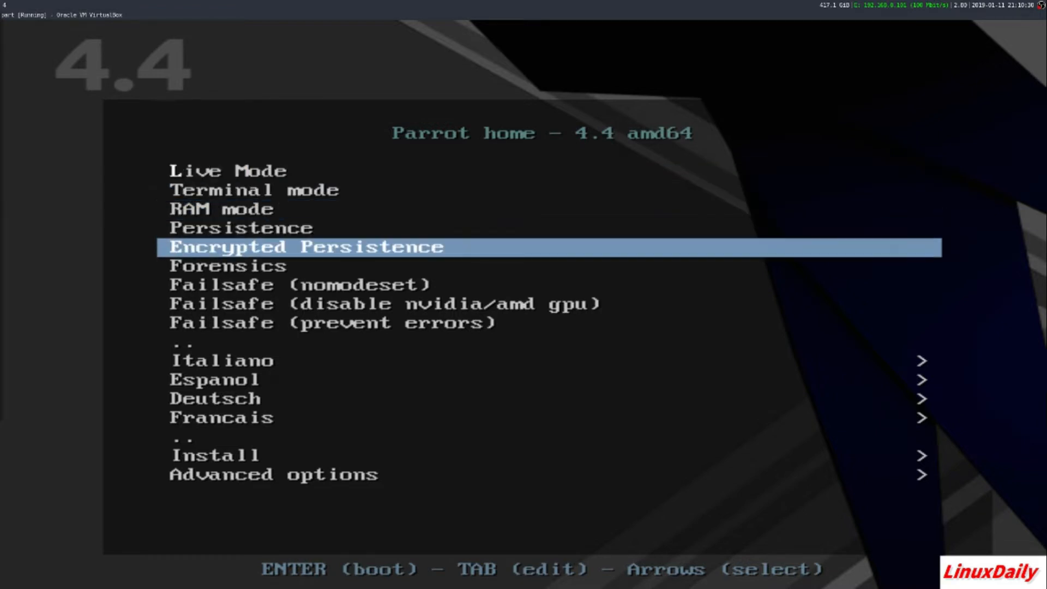
pyautogui.press('Down')
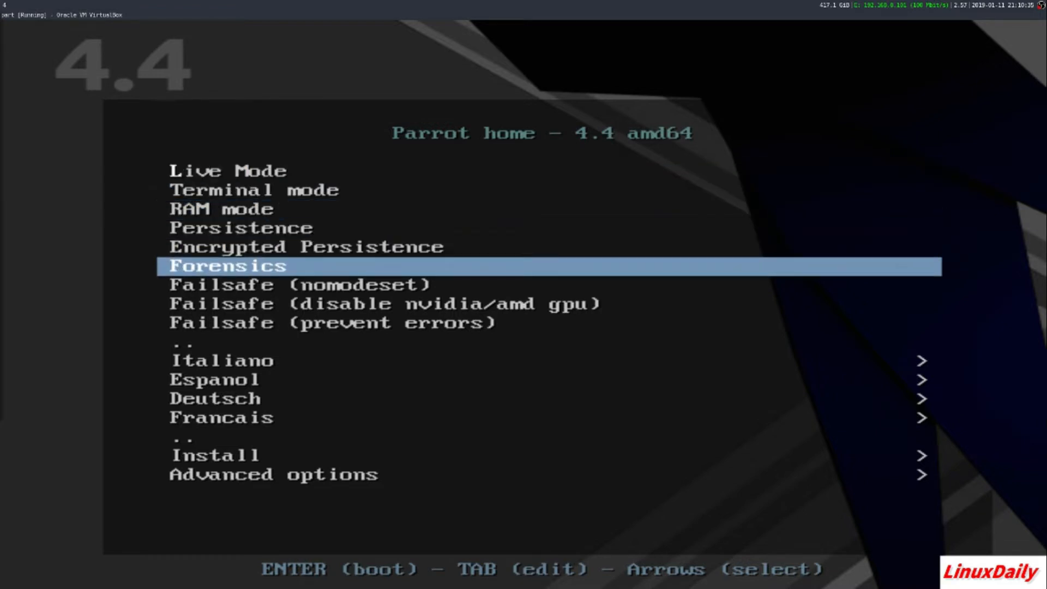
pyautogui.press('Down')
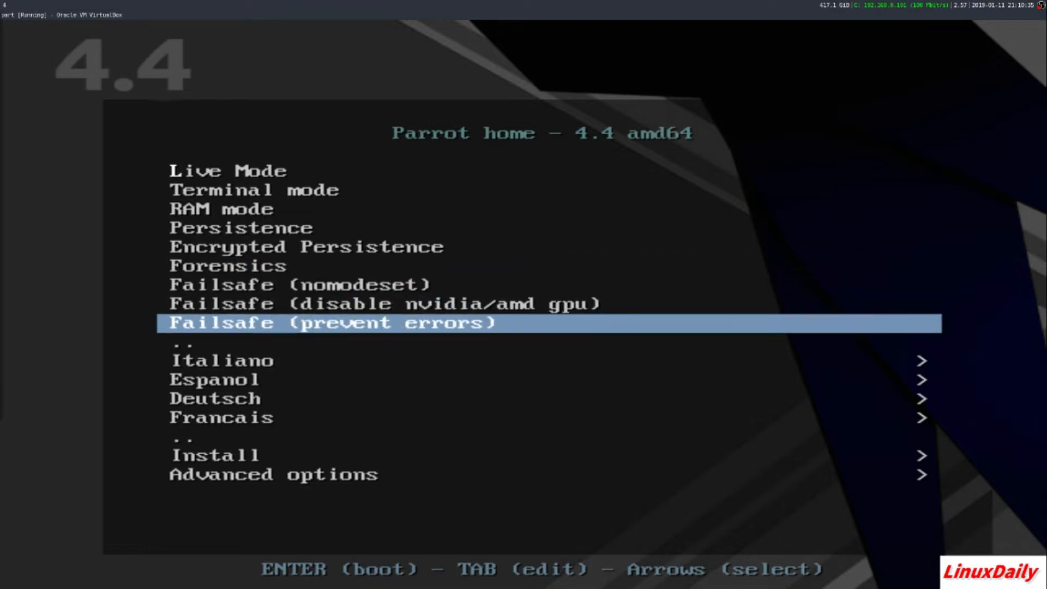
pyautogui.press('Down')
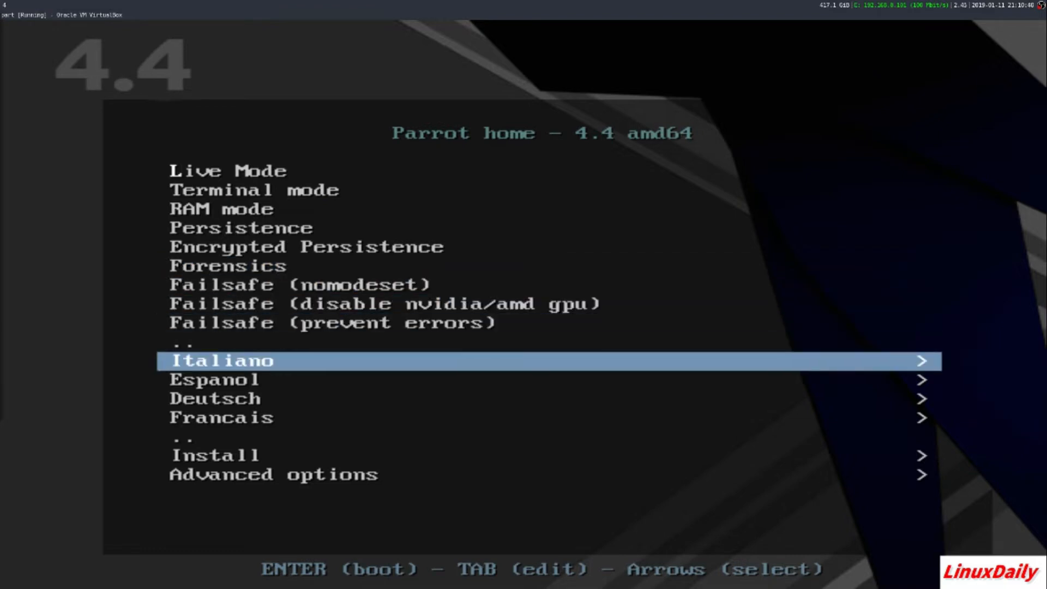
pyautogui.press('Down')
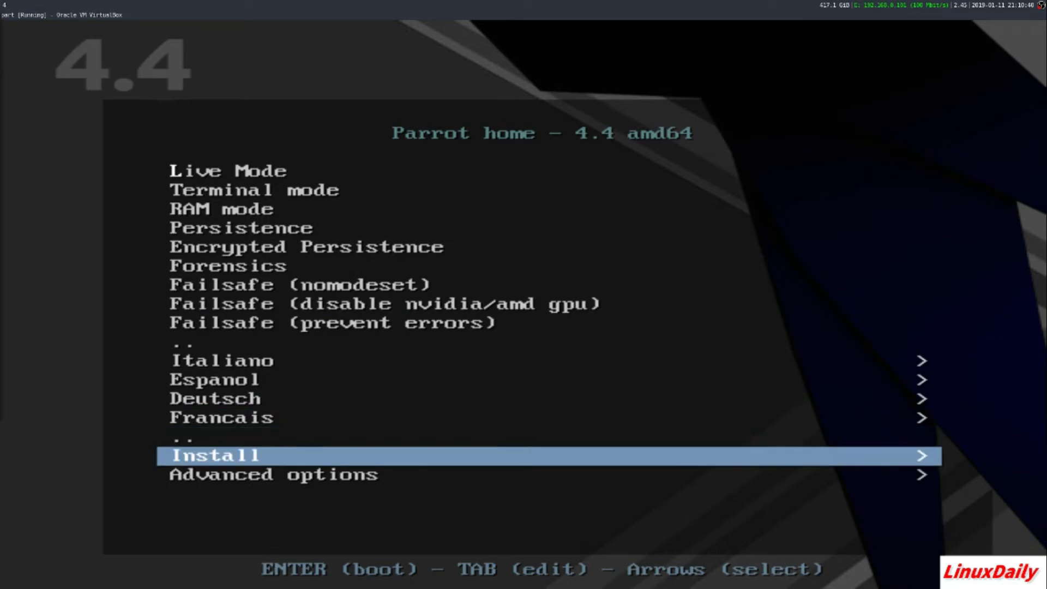
# Start the Install with GTK GUI option from the install submenu
pyautogui.press('enter')
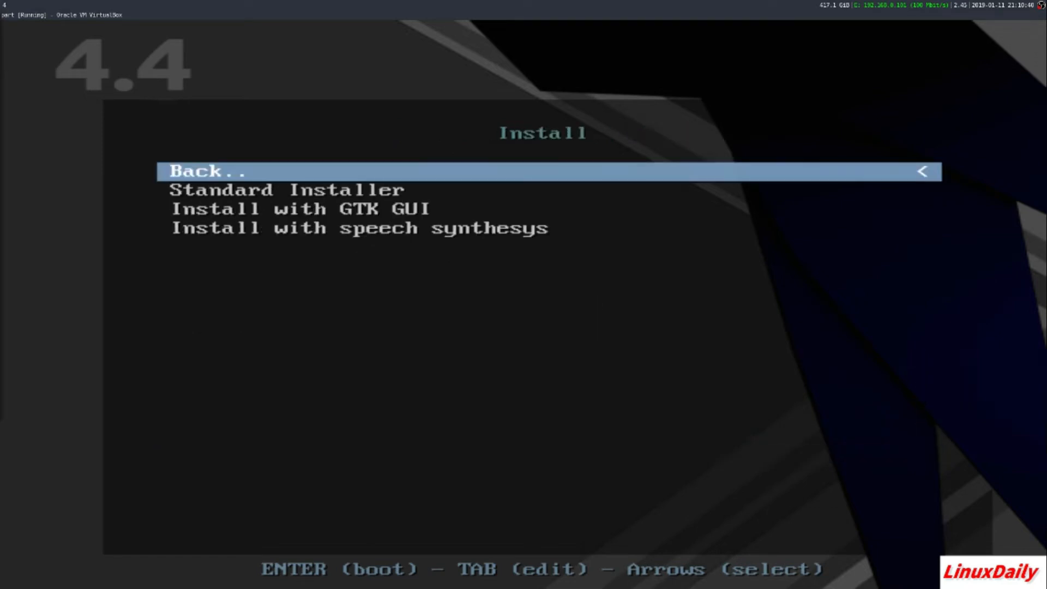
pyautogui.press('Down')
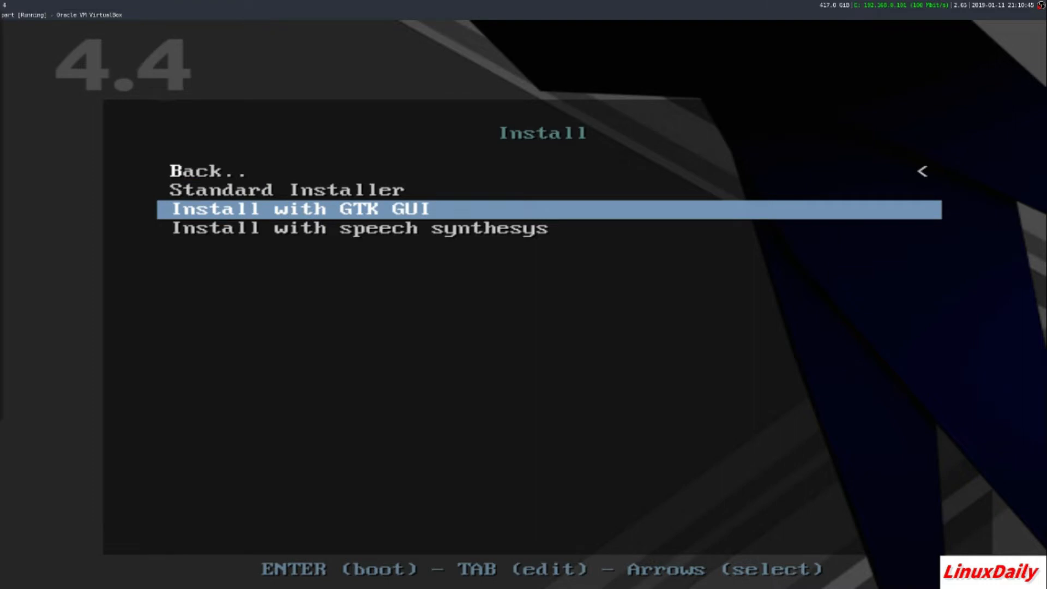
pyautogui.press('Down')
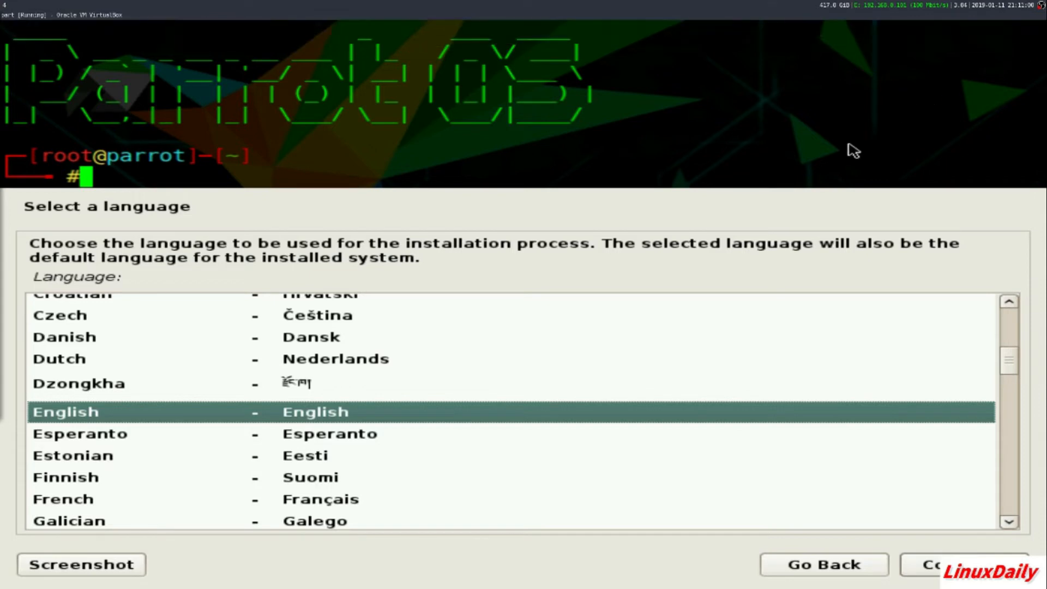
pyautogui.moveTo(101, 188)
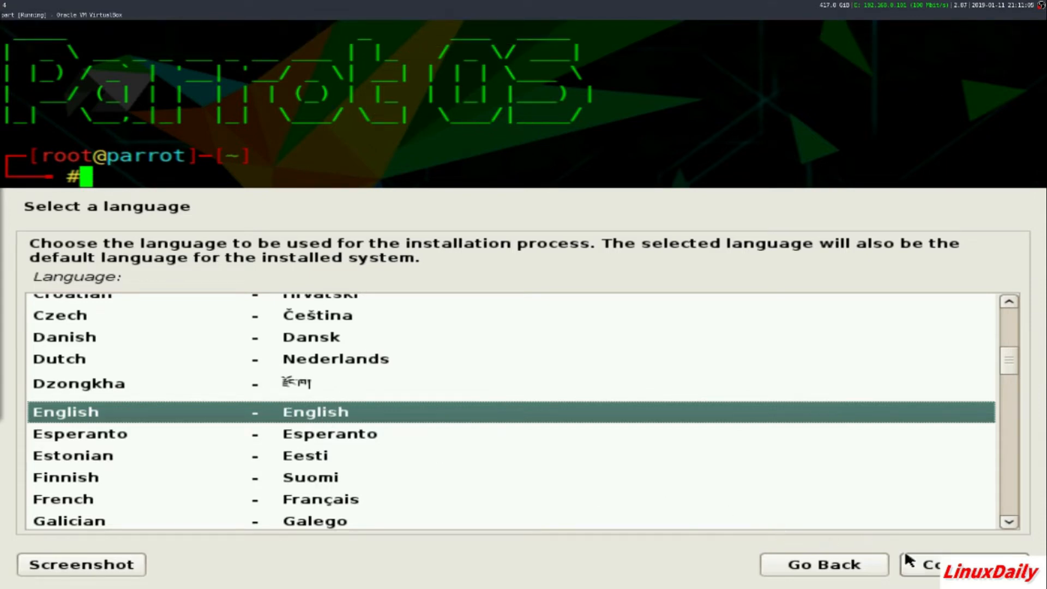
# Accept English as the installation language and American English as the keymap
pyautogui.click(933, 564)
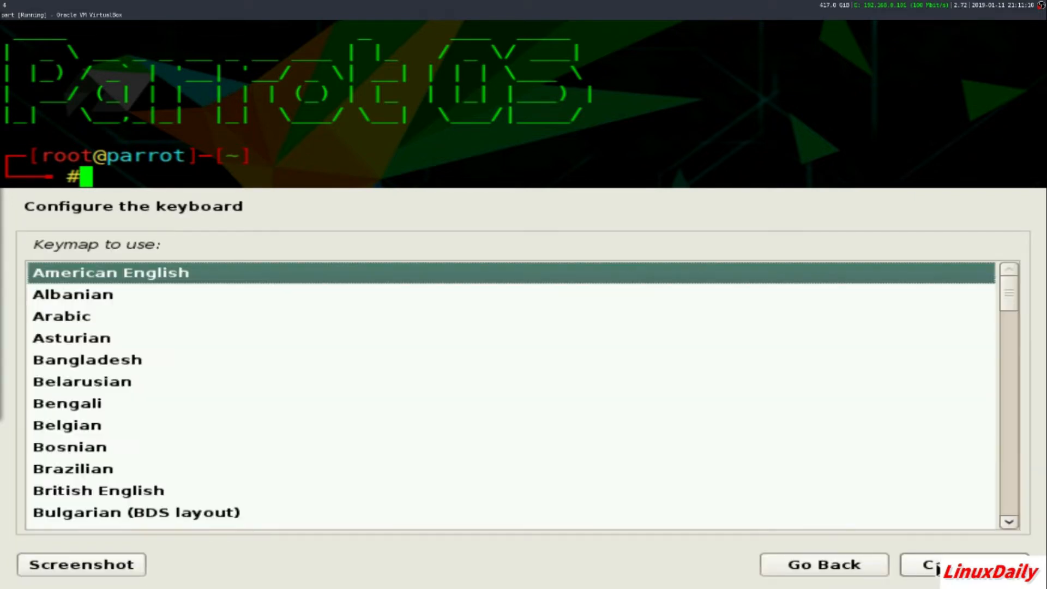
pyautogui.click(942, 565)
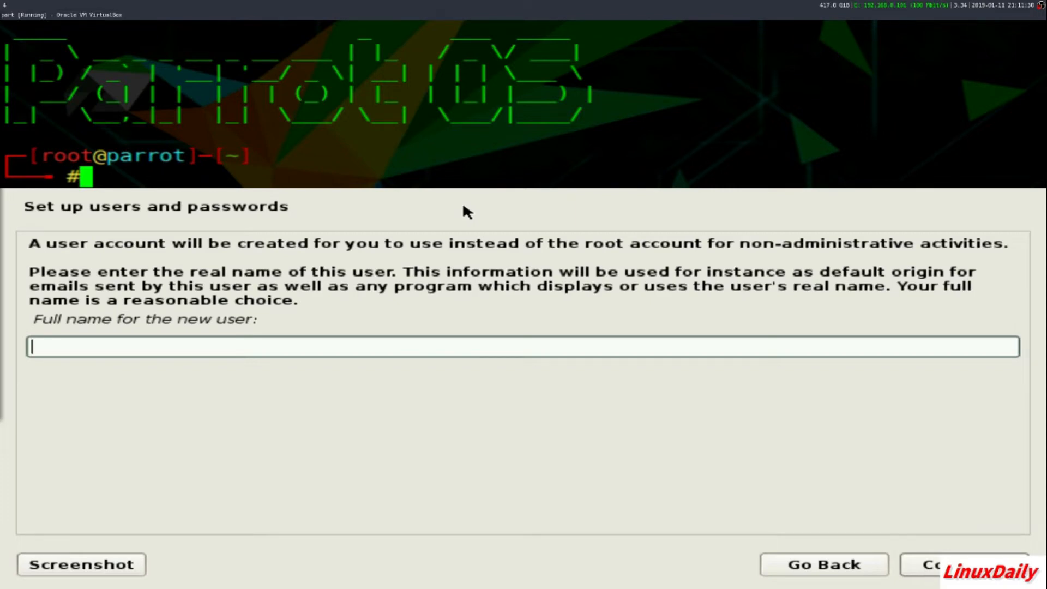
# Create user 'LinuxDaily' with the suggested username and a password, keeping Eastern time
pyautogui.write('LinuxDaily')
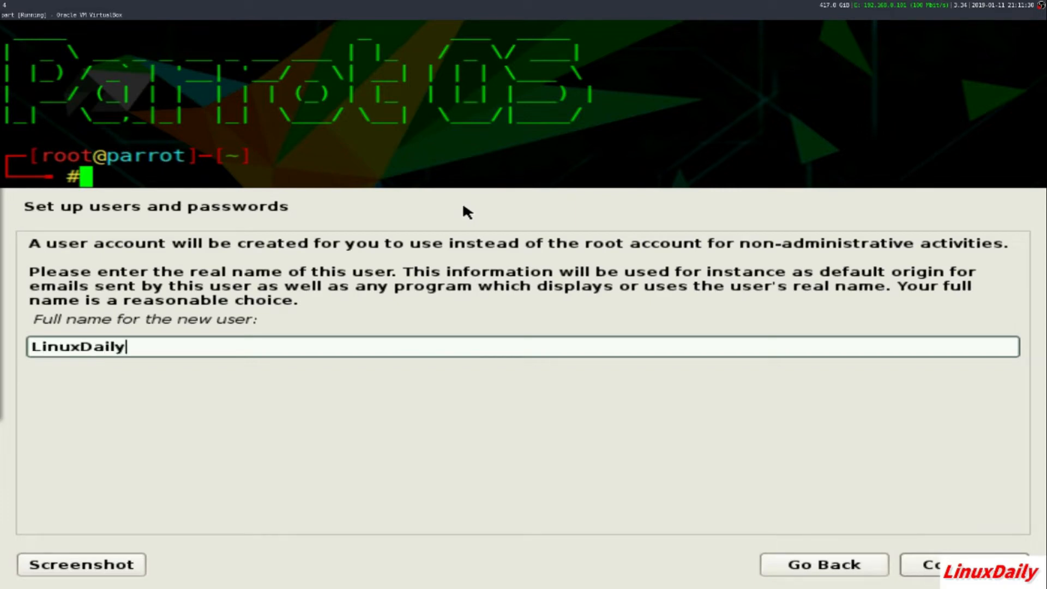
pyautogui.click(931, 564)
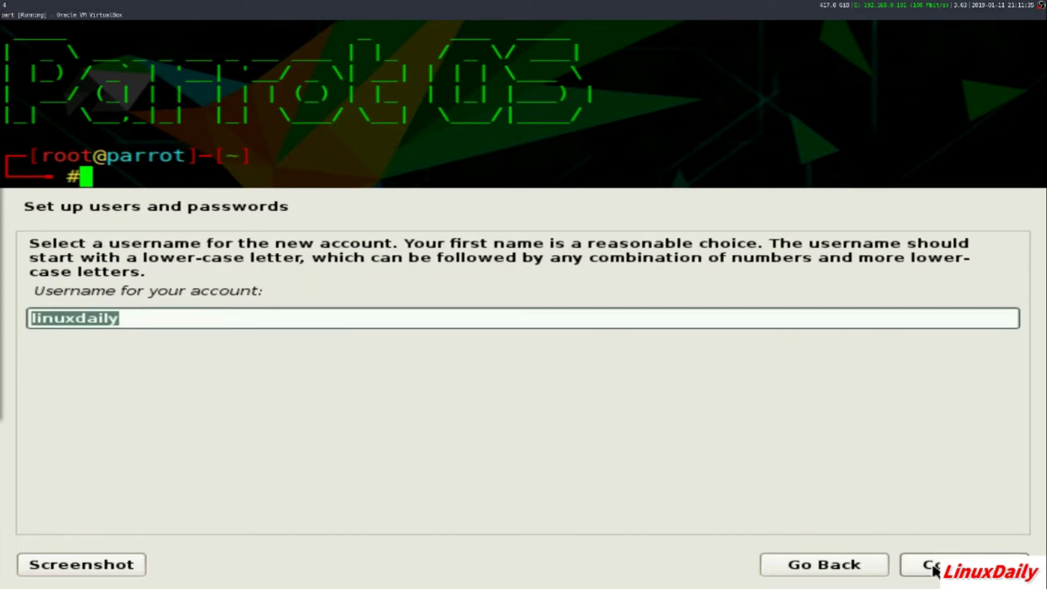
pyautogui.click(935, 565)
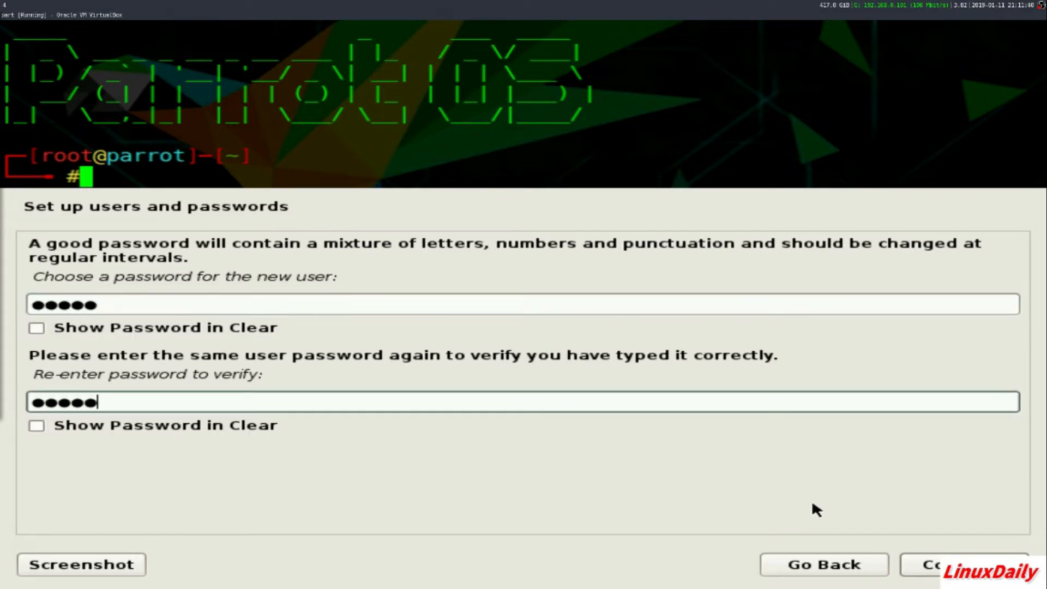
pyautogui.click(934, 565)
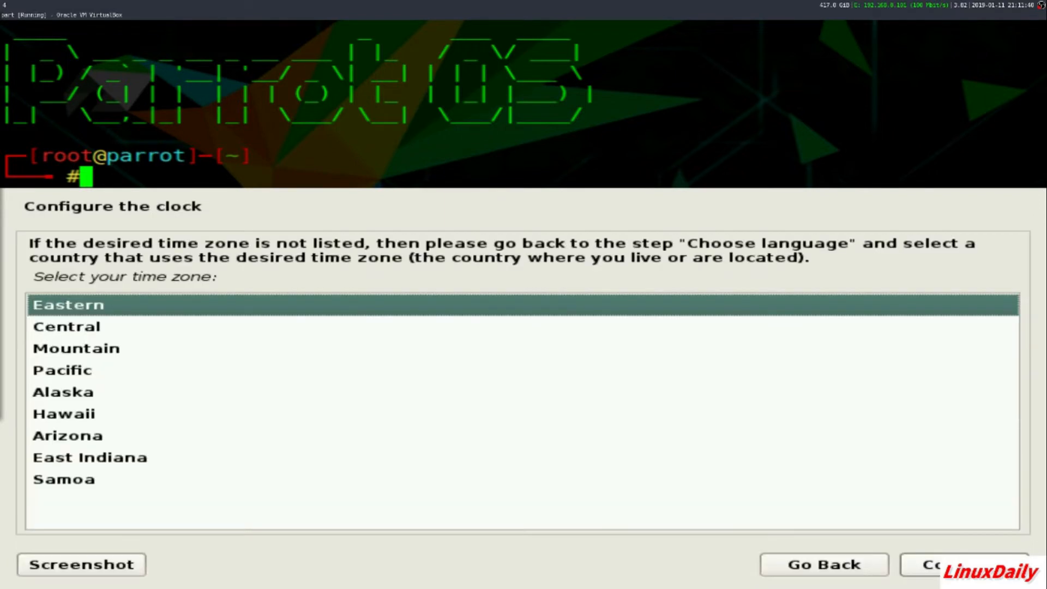
pyautogui.click(935, 564)
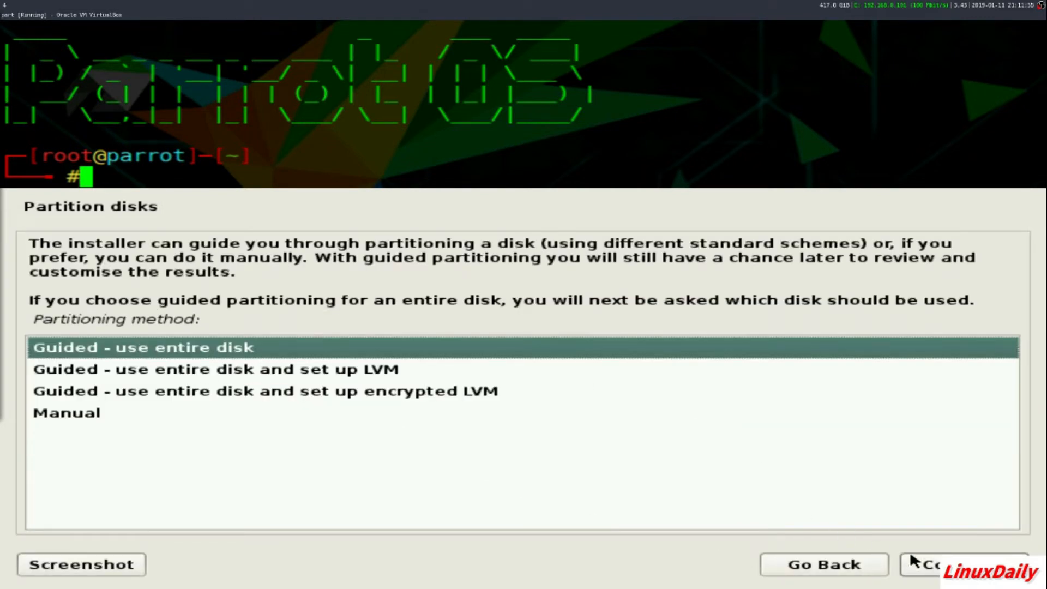
# Partition the whole disk with all files in one partition and write the changes
pyautogui.click(928, 565)
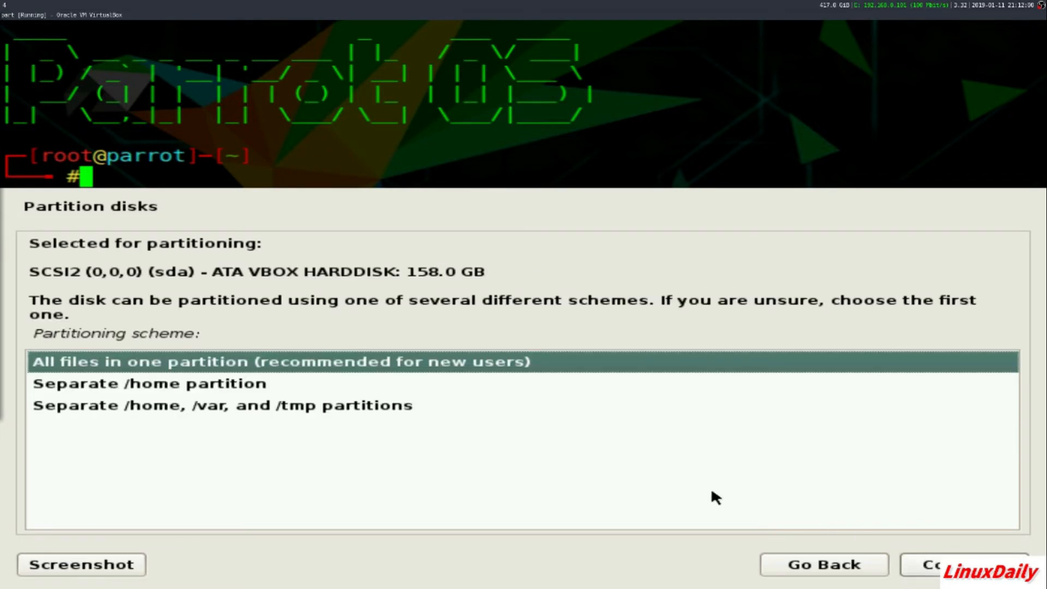
pyautogui.moveTo(240, 361)
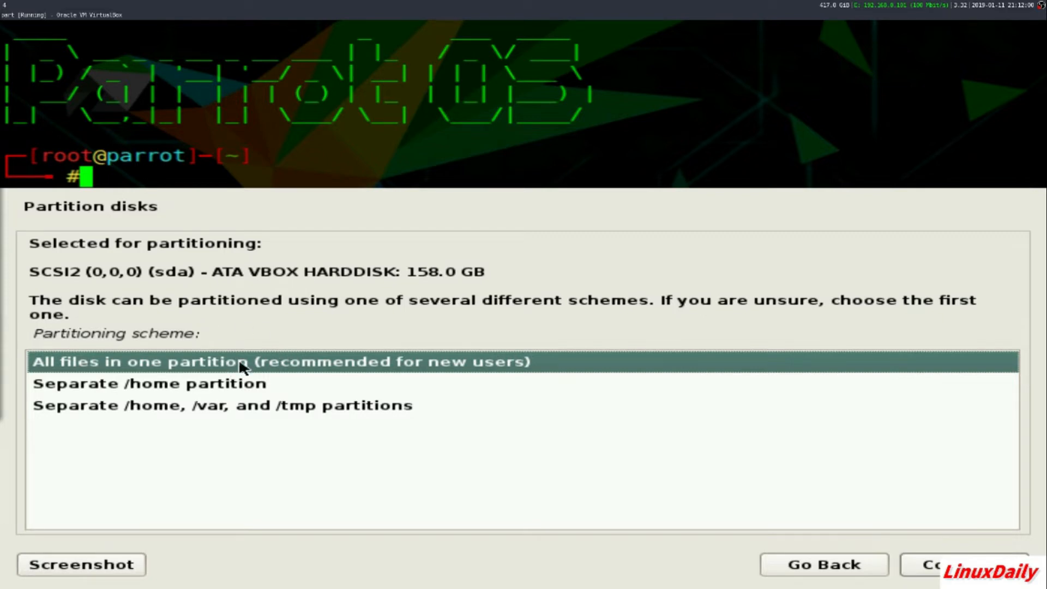
pyautogui.moveTo(268, 392)
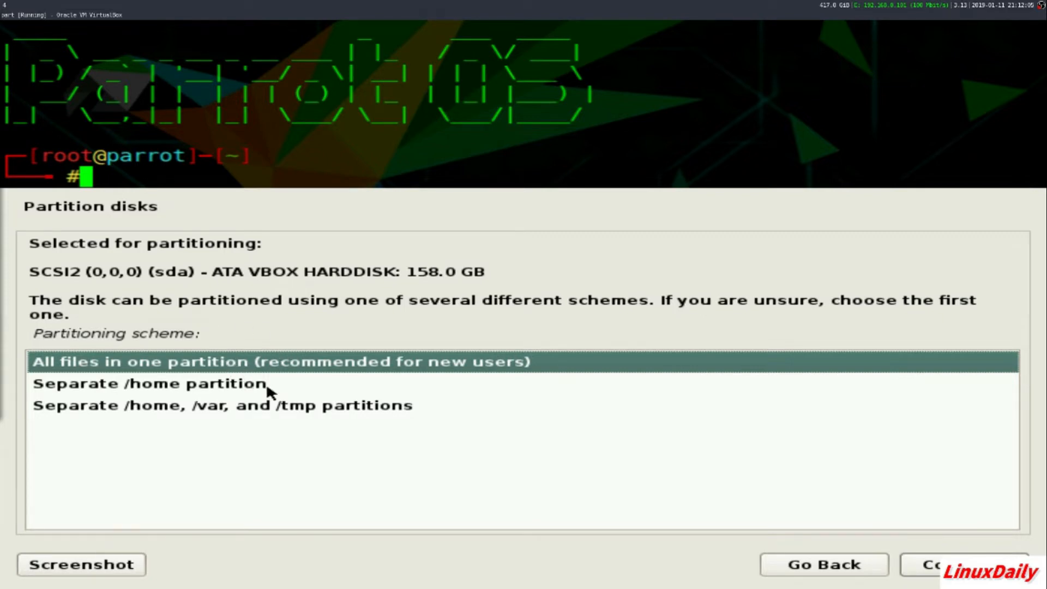
pyautogui.moveTo(182, 421)
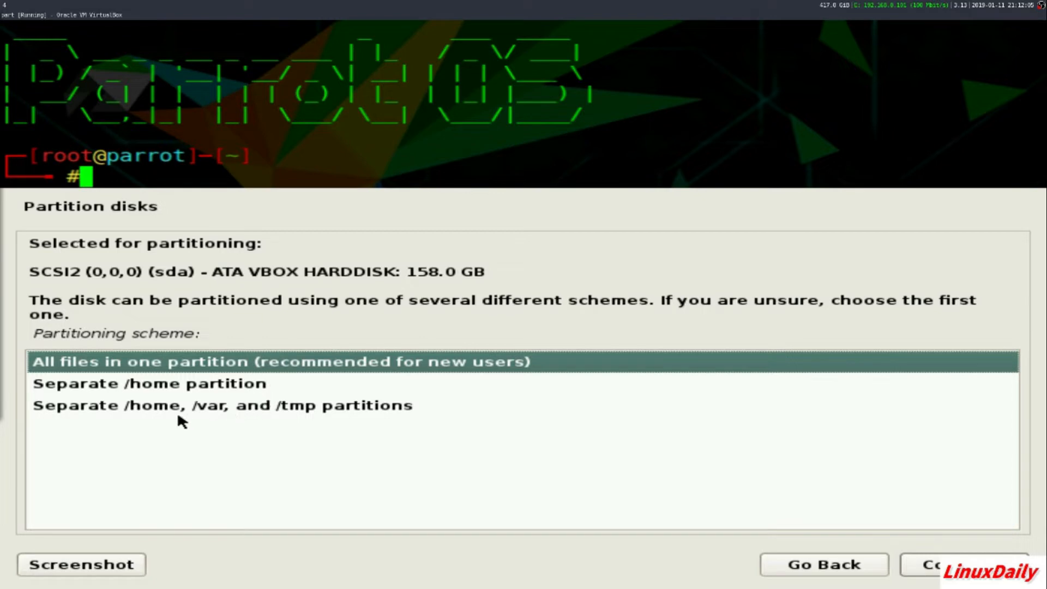
pyautogui.moveTo(229, 436)
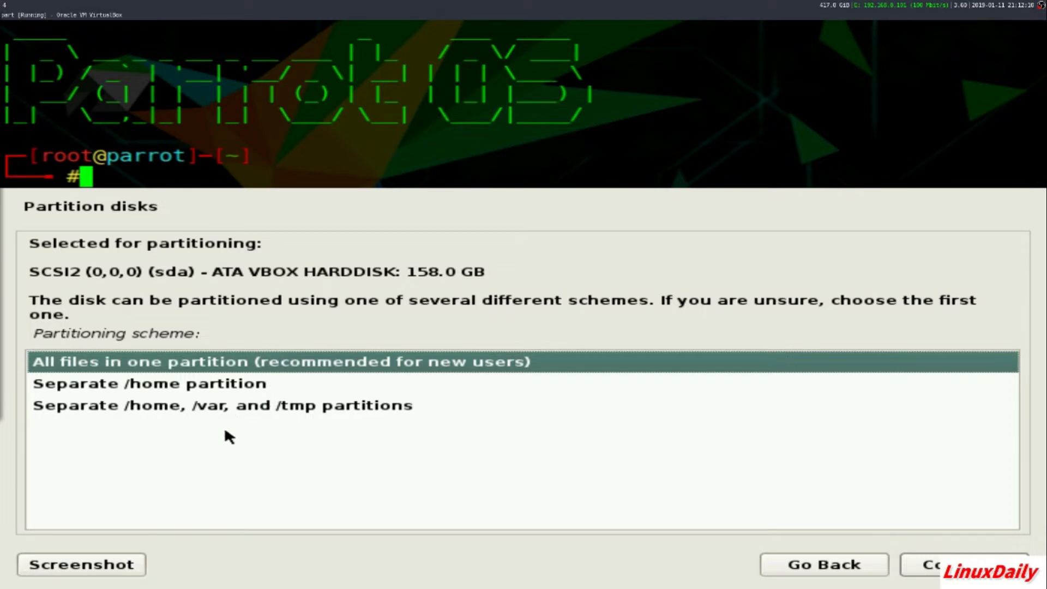
pyautogui.moveTo(346, 448)
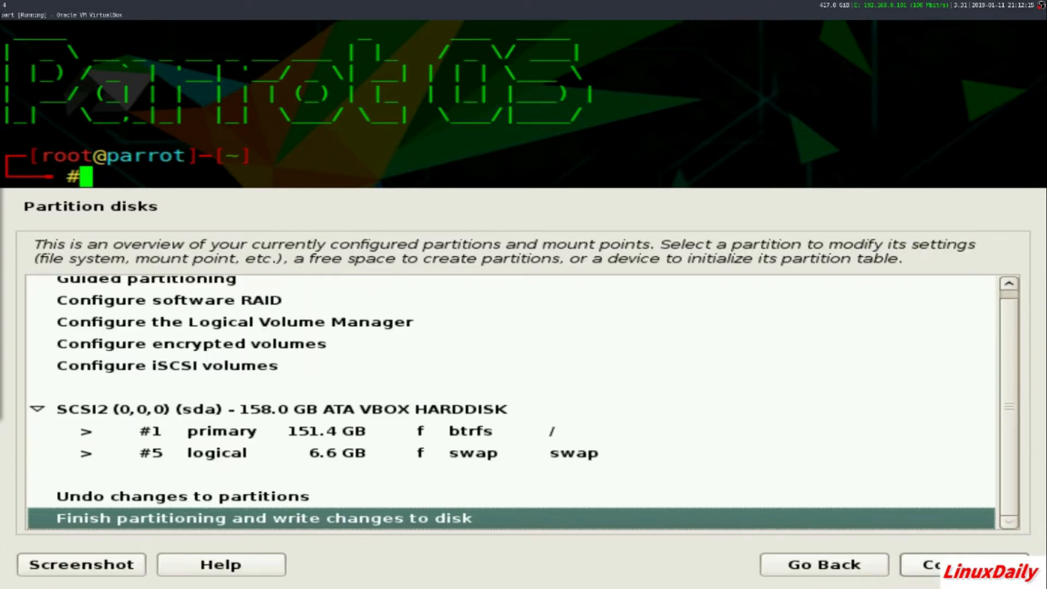
pyautogui.click(265, 518)
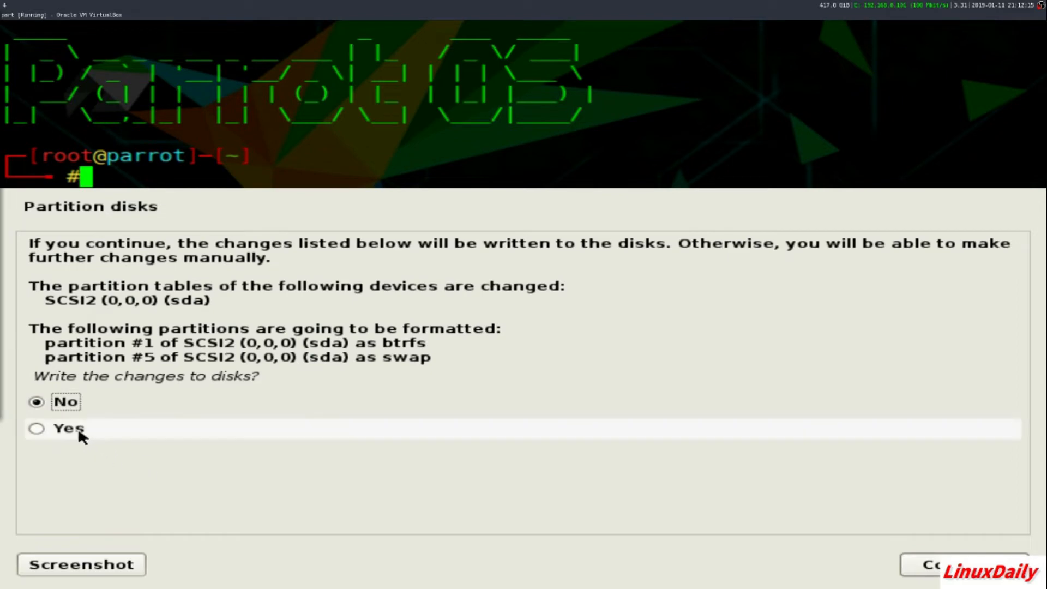
pyautogui.click(36, 428)
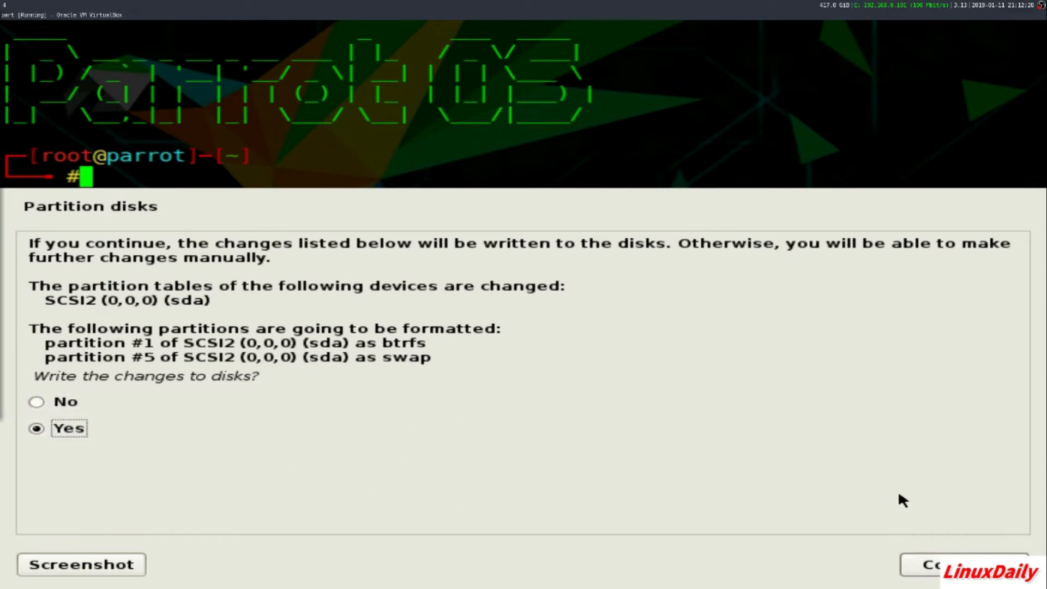
pyautogui.click(942, 565)
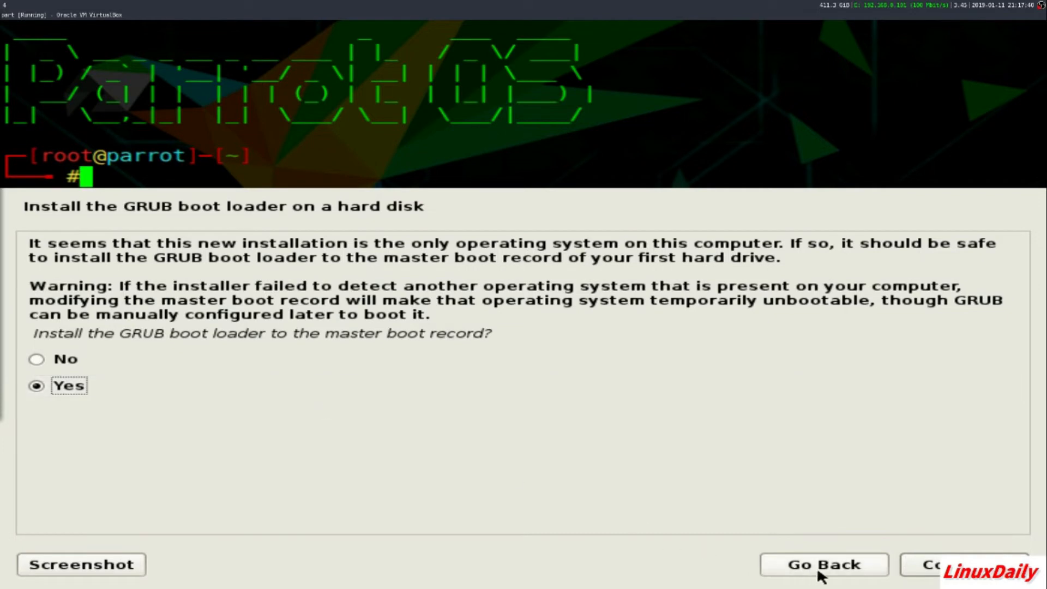
# Install GRUB to the master boot record on /dev/sda
pyautogui.click(941, 564)
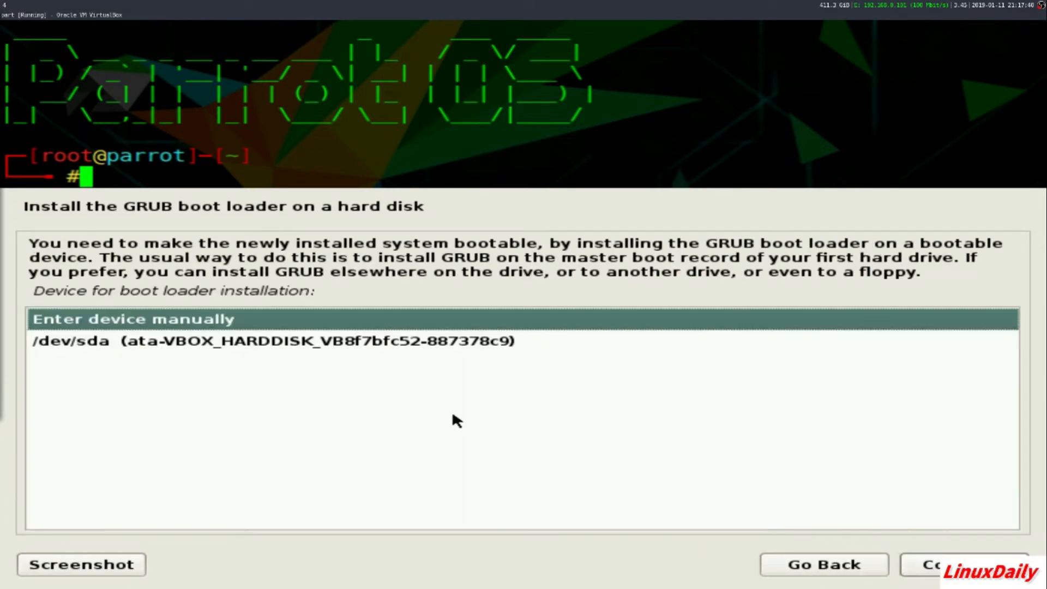
pyautogui.click(267, 341)
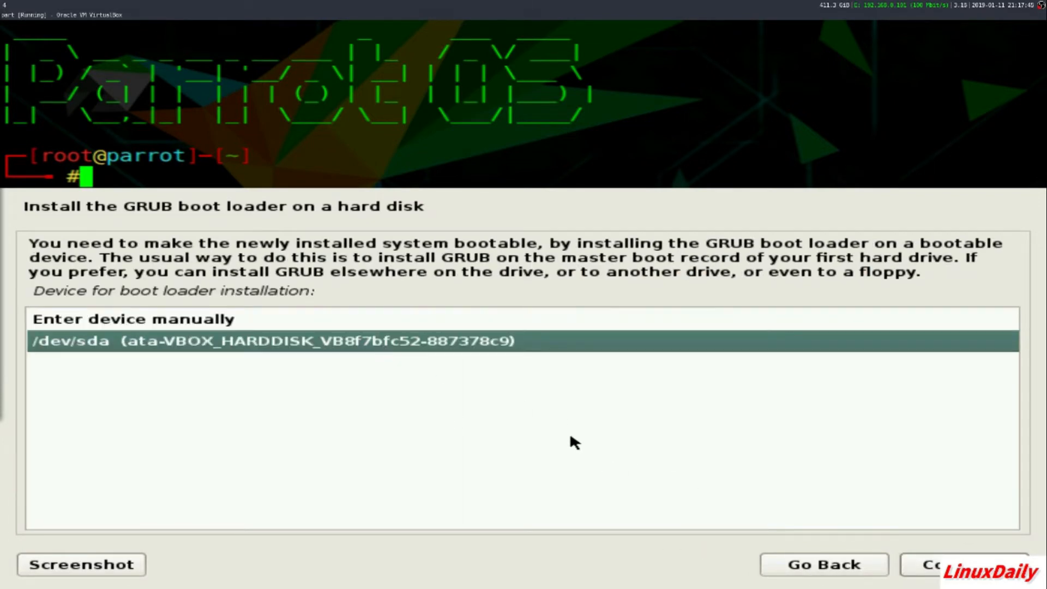
pyautogui.moveTo(203, 272)
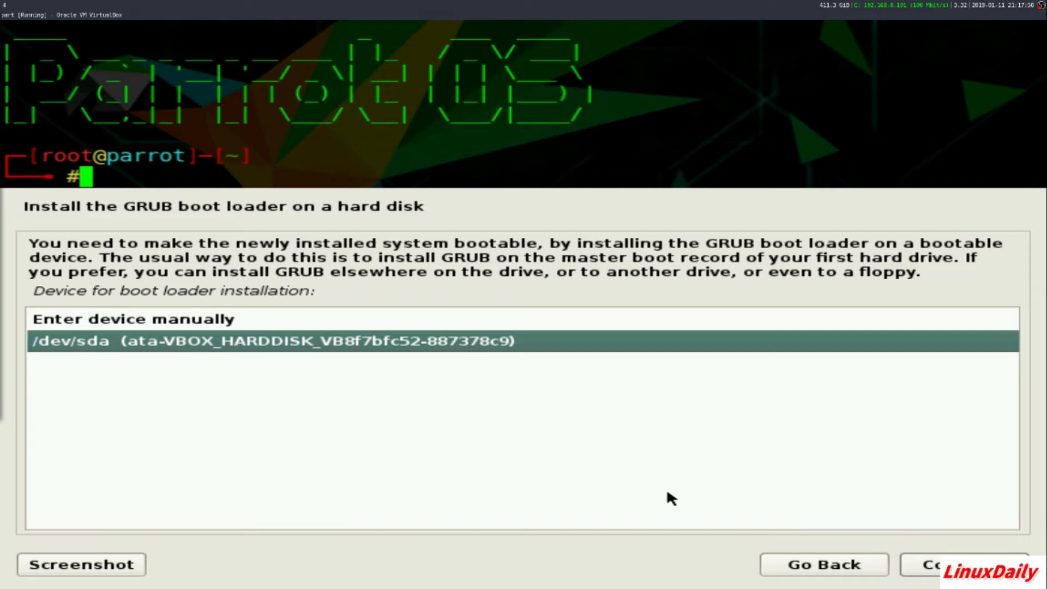
pyautogui.moveTo(173, 326)
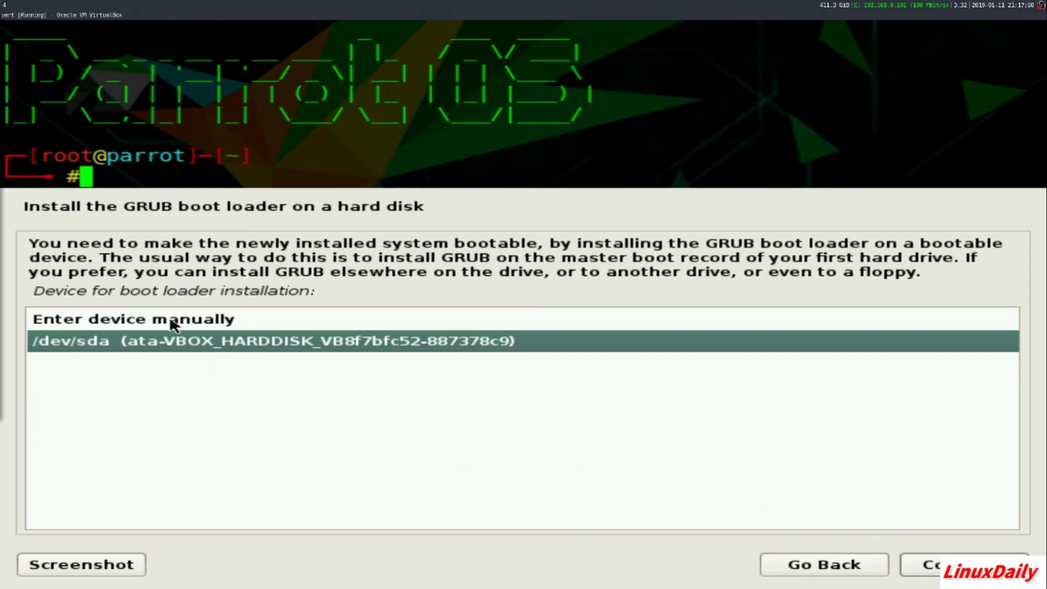
pyautogui.moveTo(232, 372)
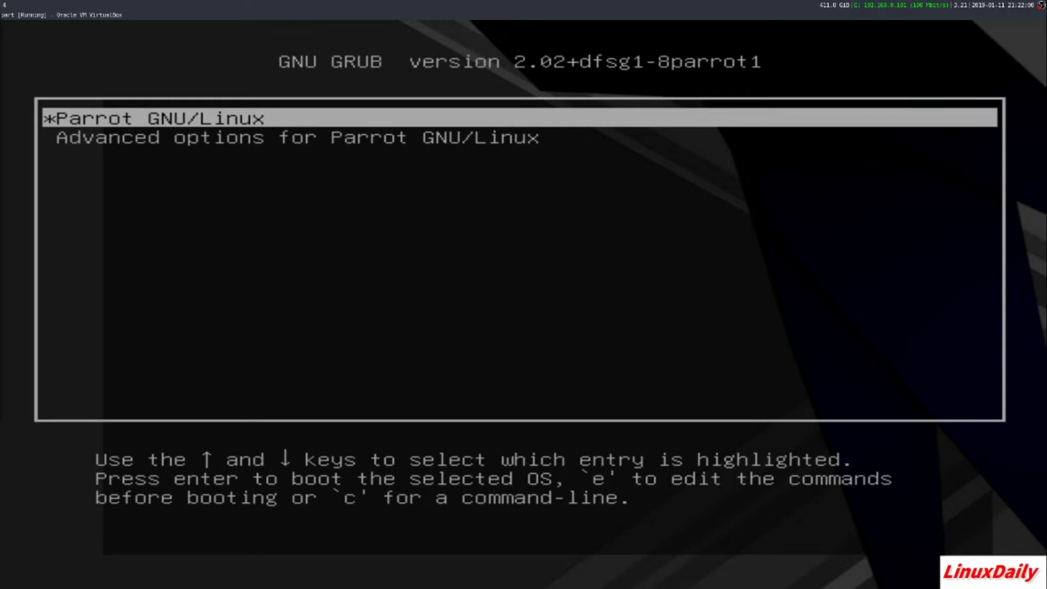
# Boot Parrot GNU/Linux from GRUB and dismiss the VirtualBox integration notice
pyautogui.press('Down')
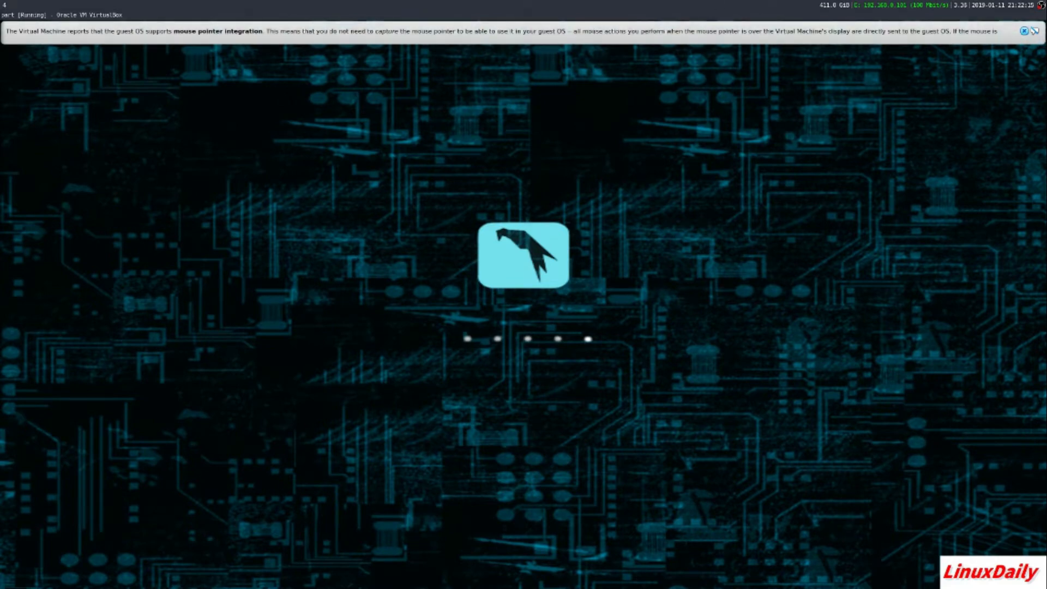
pyautogui.click(1024, 31)
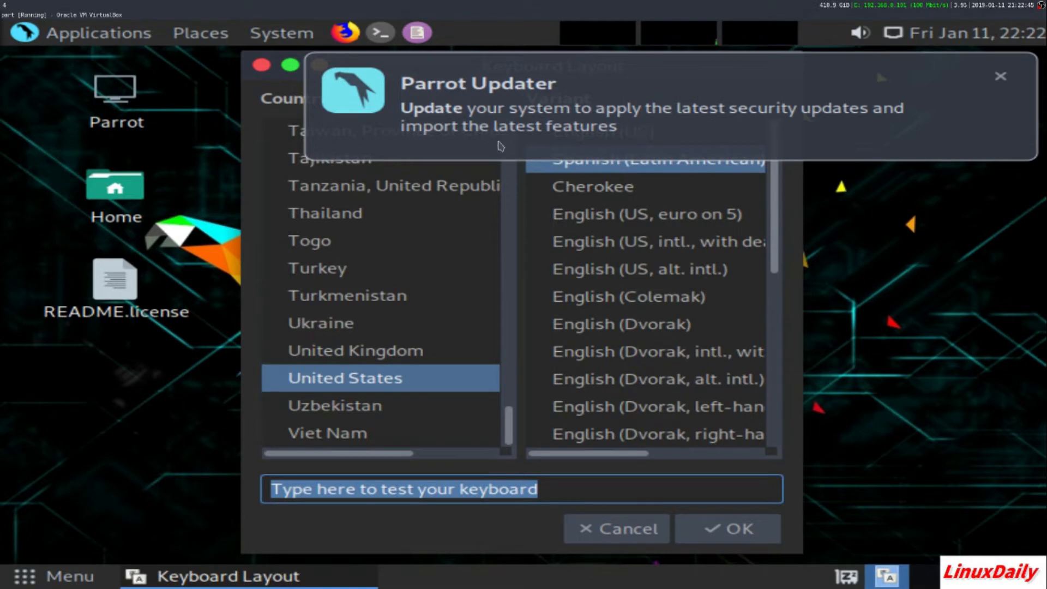
pyautogui.moveTo(461, 143)
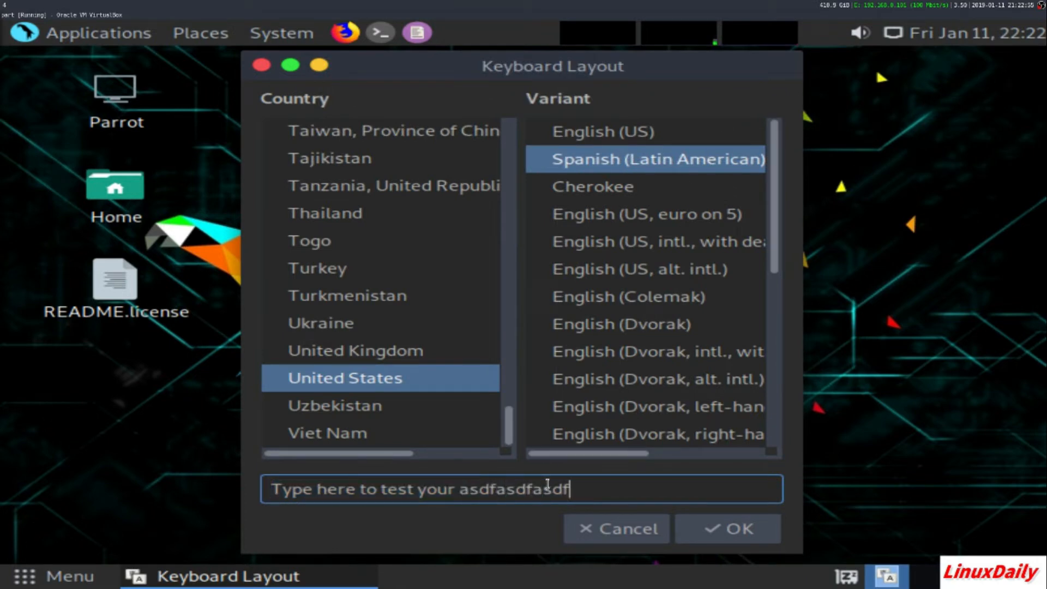
# Test and accept the keyboard layout, then decline the update check
pyautogui.write('asdfi')
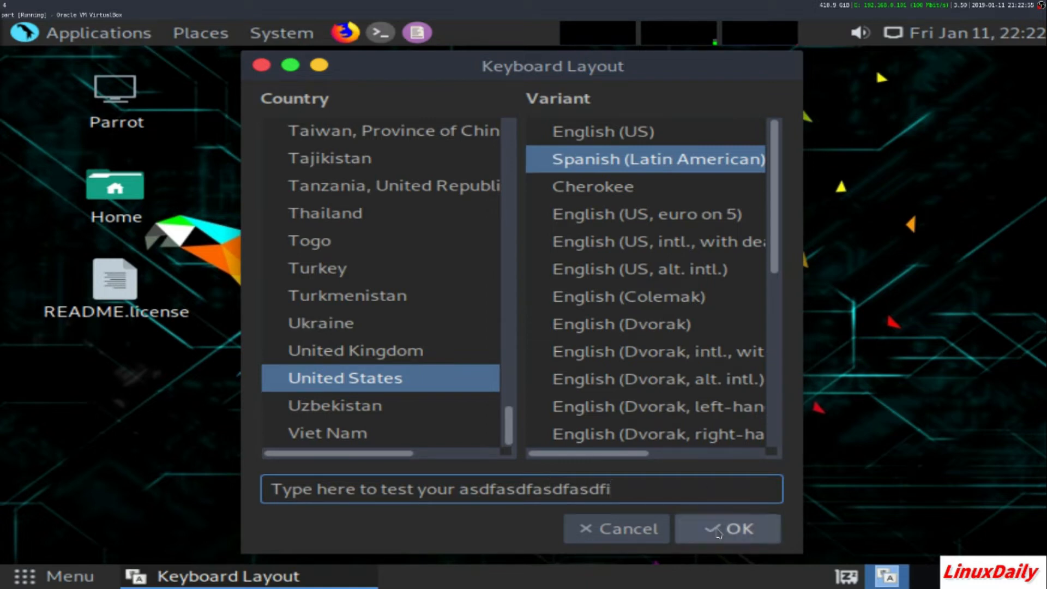
pyautogui.click(726, 528)
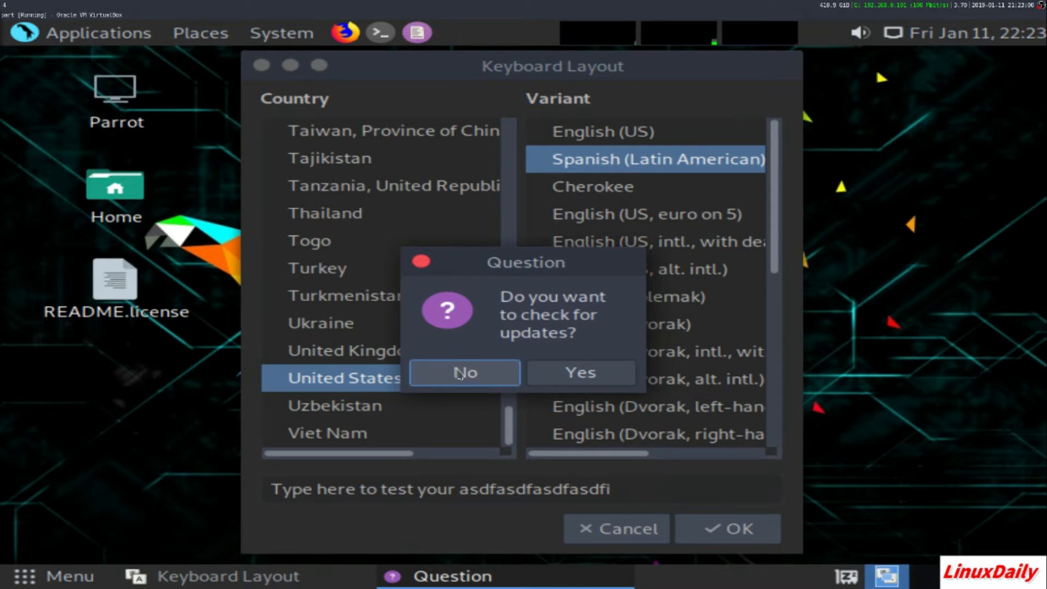
pyautogui.click(464, 371)
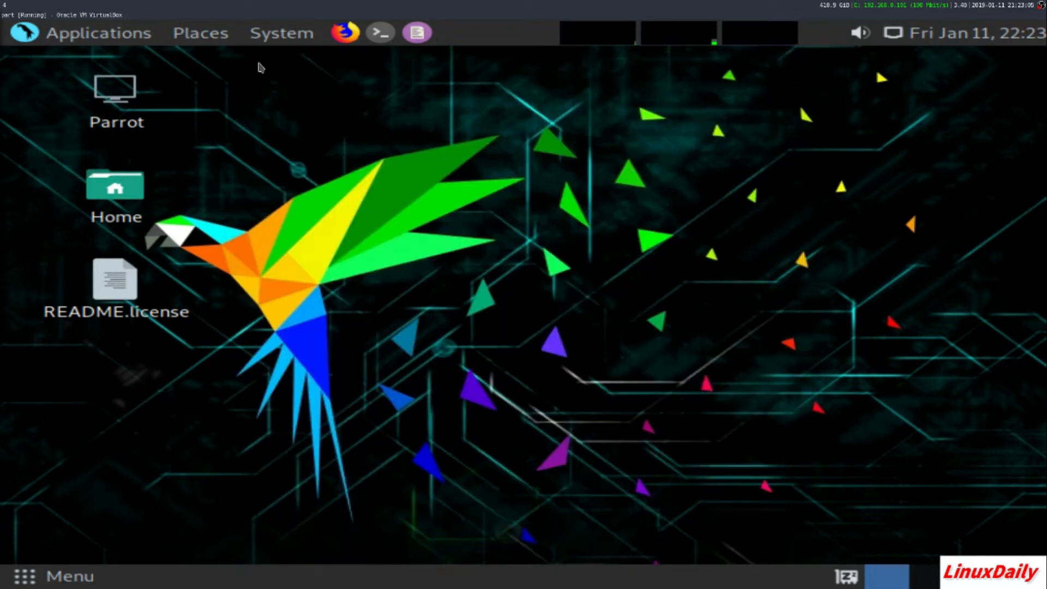
pyautogui.moveTo(128, 53)
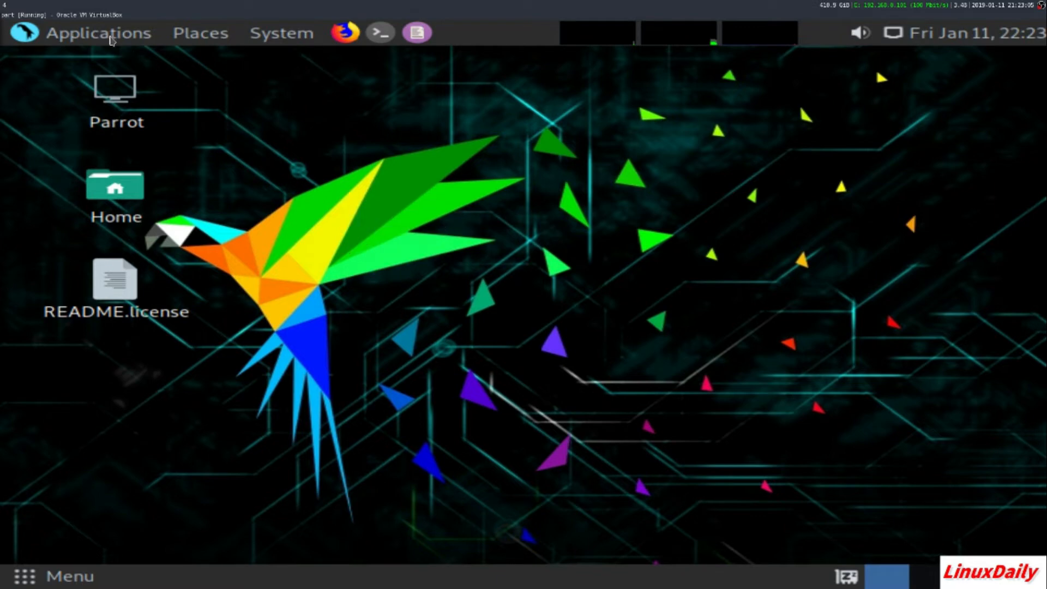
# Open the Applications menu in the top panel to view the app categories
pyautogui.click(98, 33)
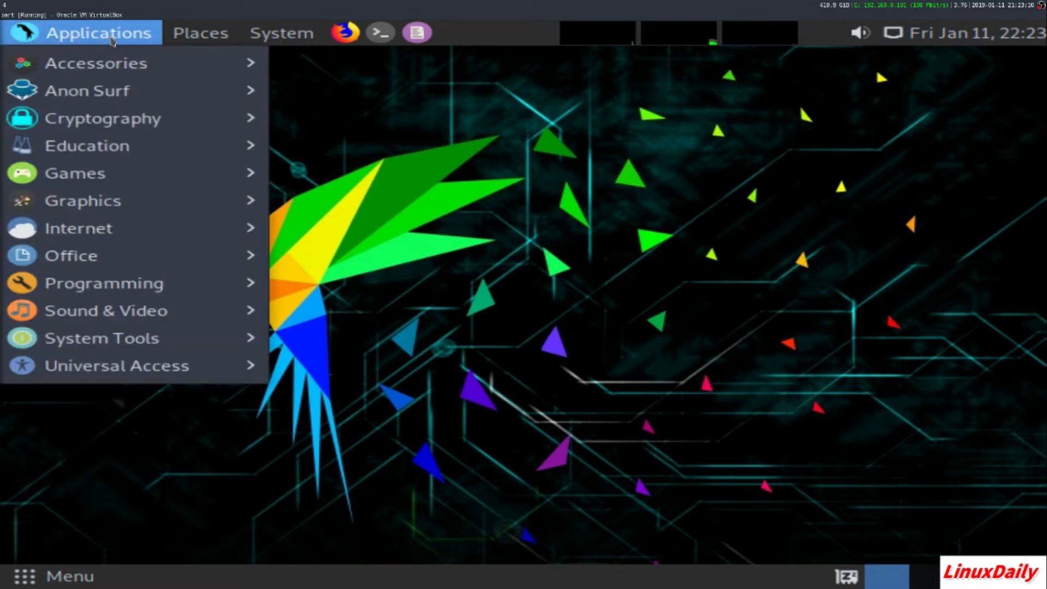
pyautogui.moveTo(95, 63)
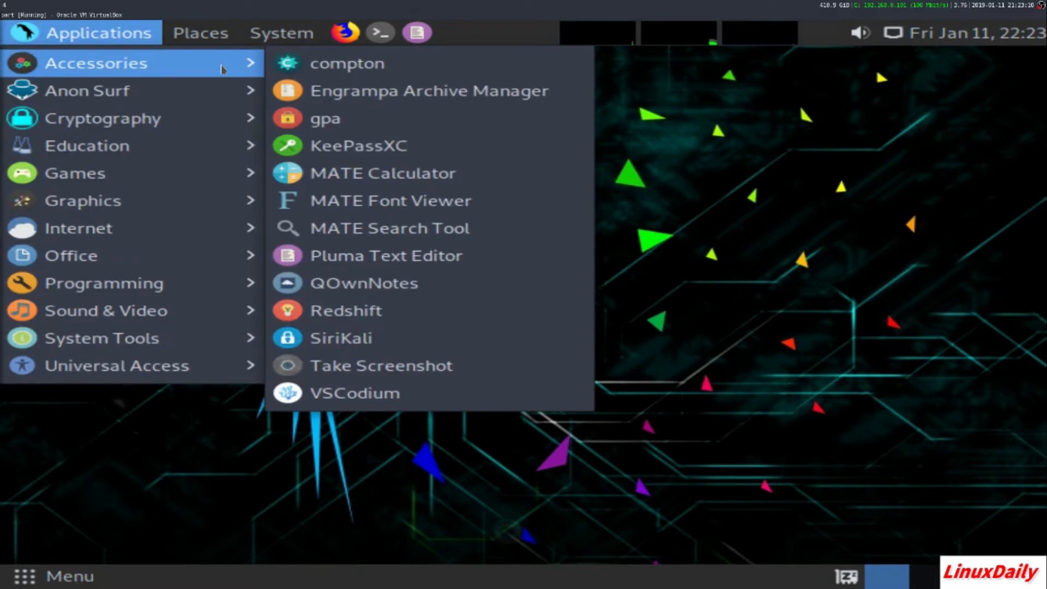
pyautogui.moveTo(459, 69)
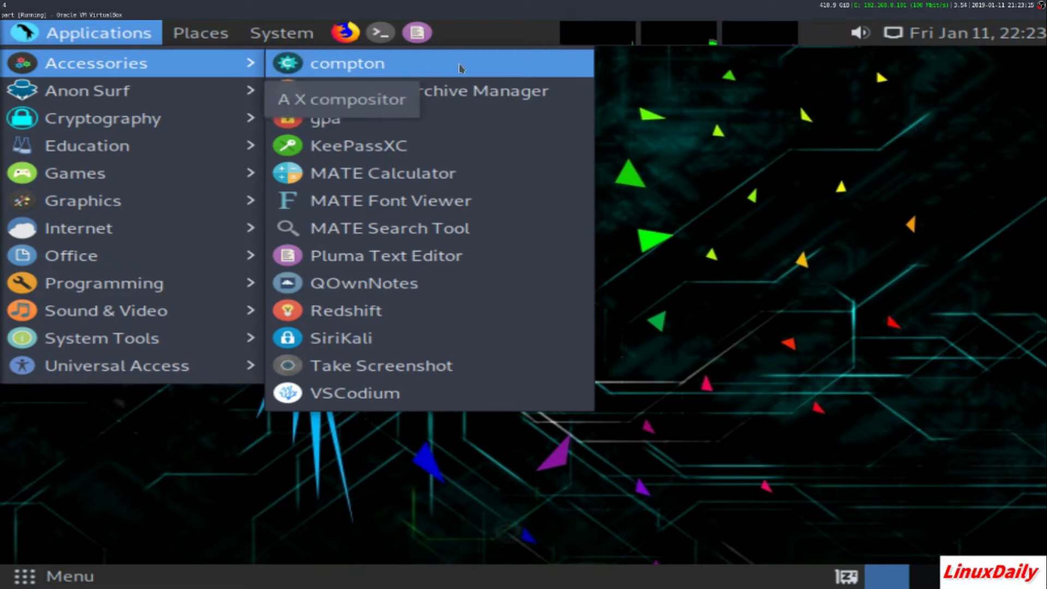
pyautogui.moveTo(430, 90)
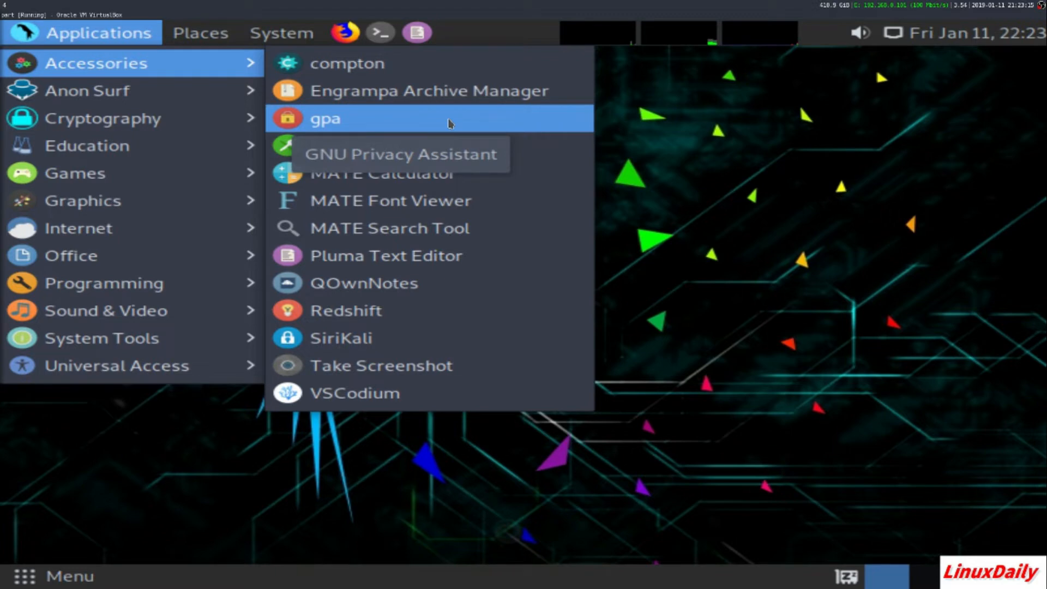
pyautogui.moveTo(440, 127)
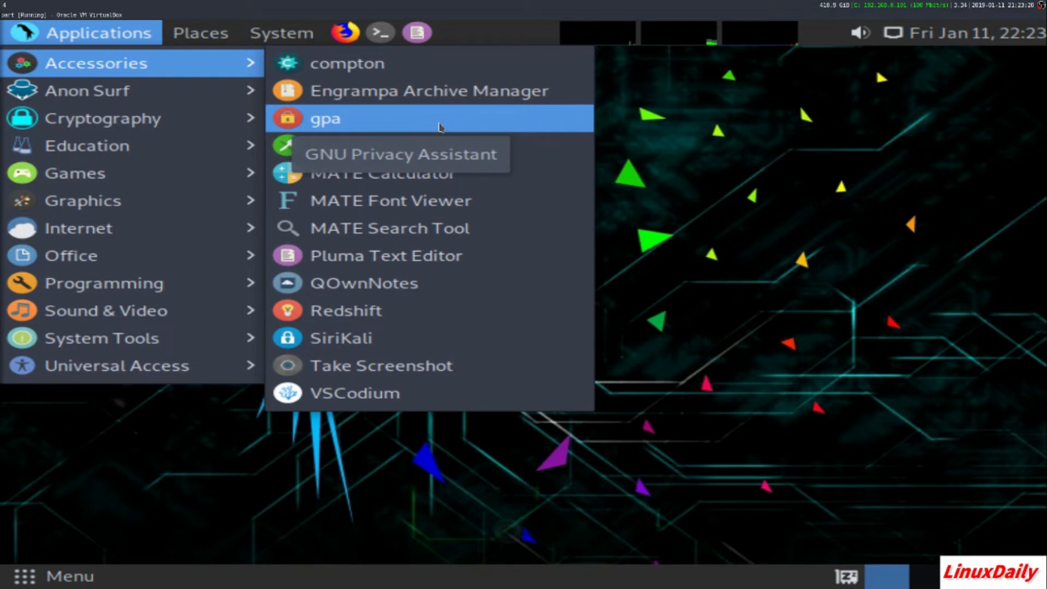
# Begin a GNU Privacy Assistant key for owner 'linuxdaily', then cancel at the email step
pyautogui.click(325, 118)
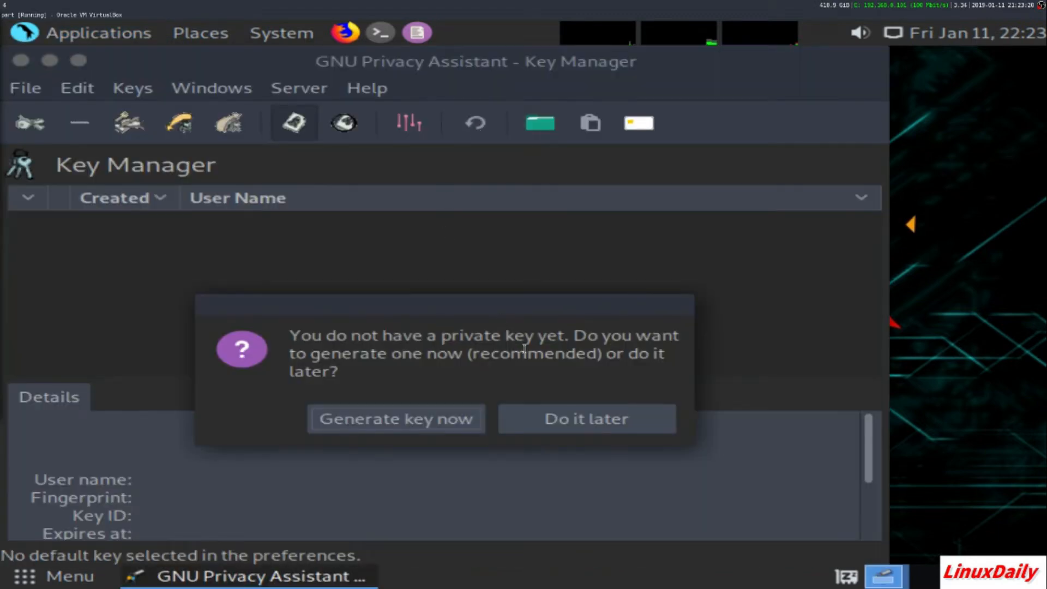
pyautogui.moveTo(586, 419)
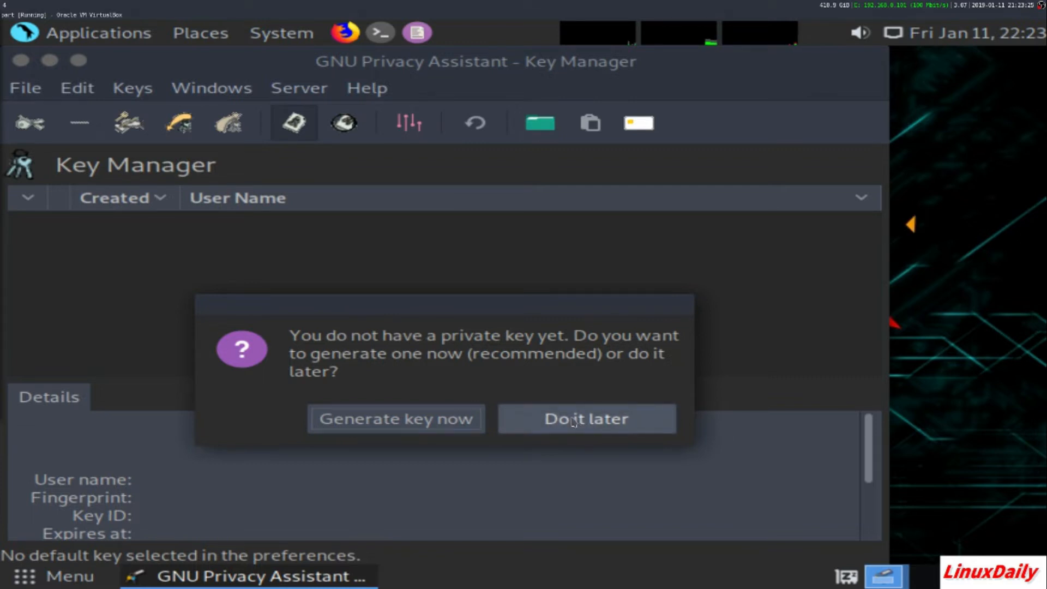
pyautogui.click(395, 419)
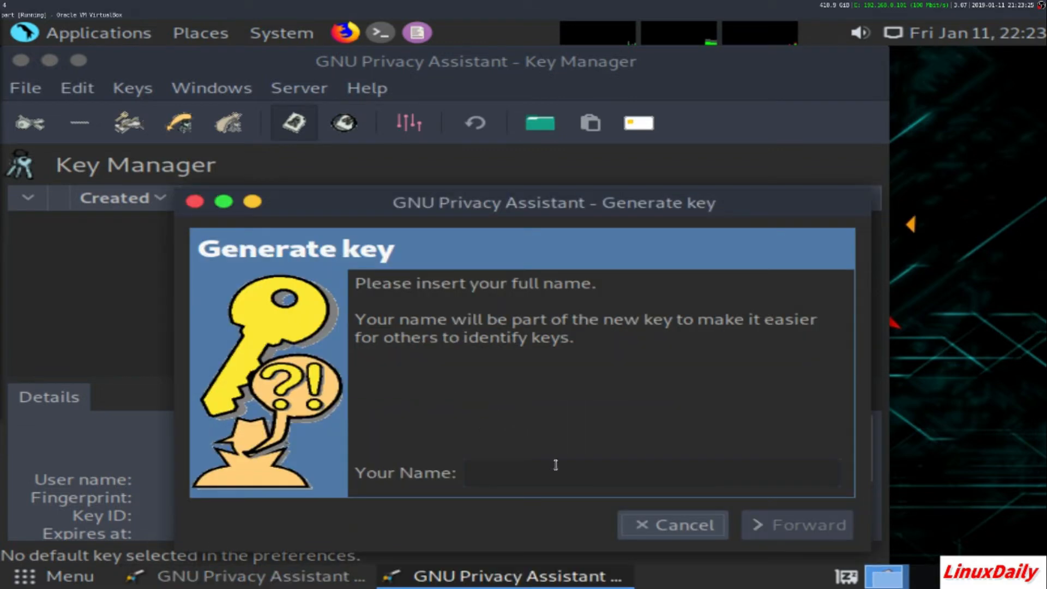
pyautogui.click(651, 473)
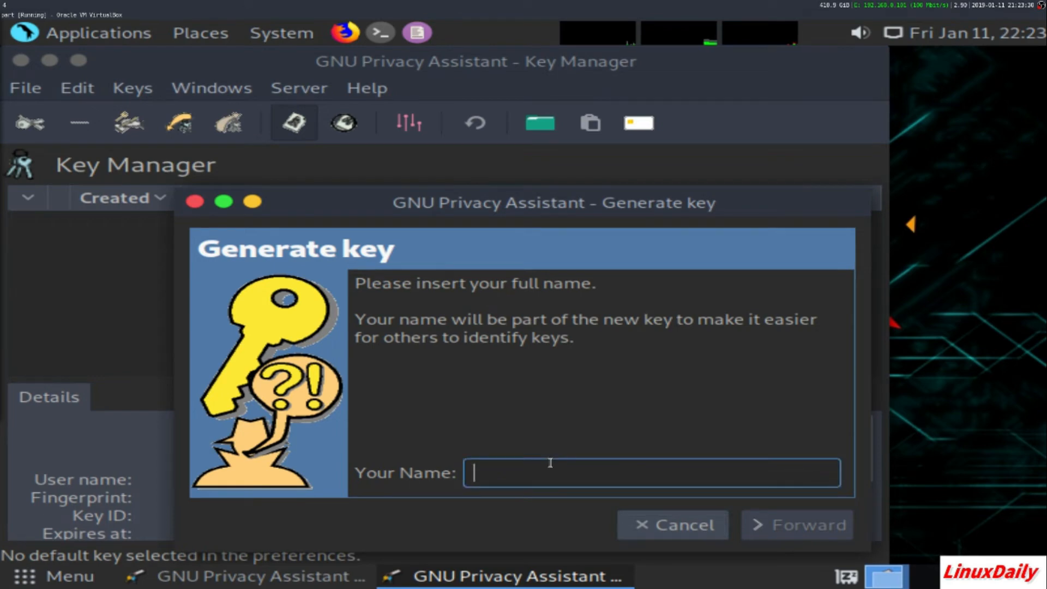
pyautogui.write('linuxdialy')
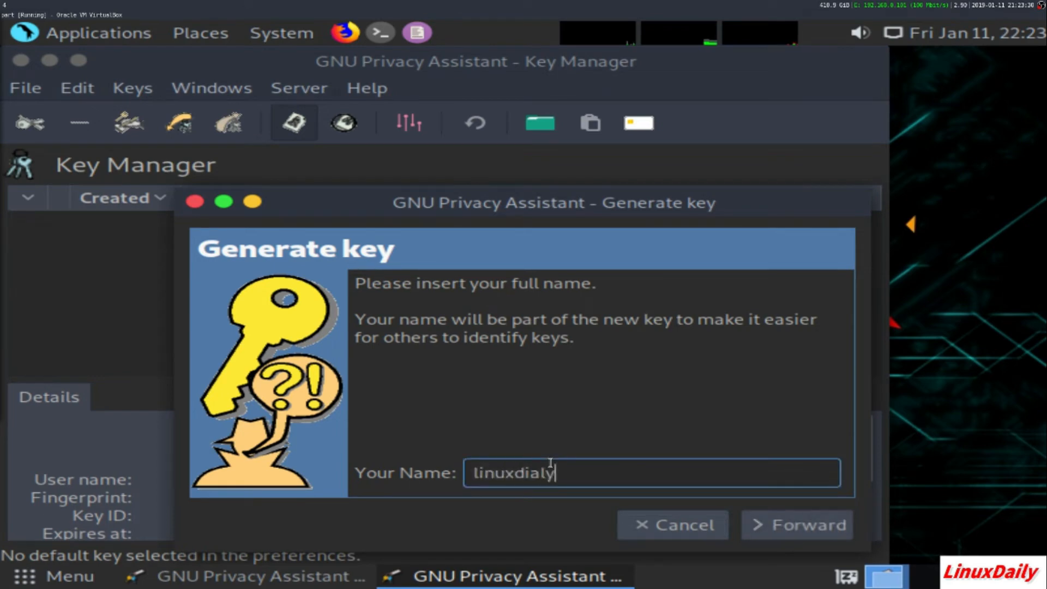
pyautogui.write('linuxdaily')
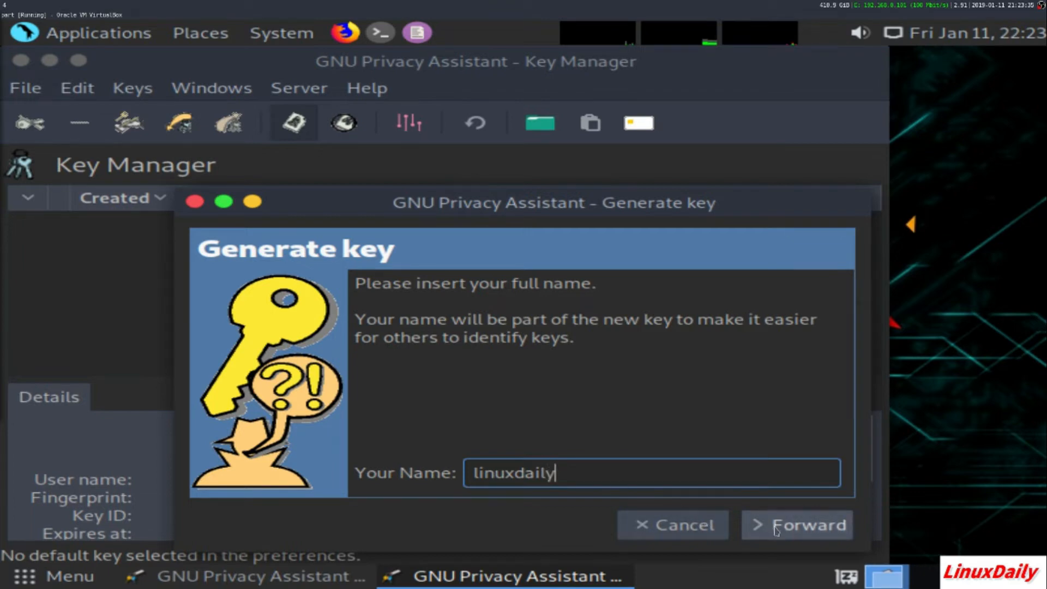
pyautogui.click(797, 524)
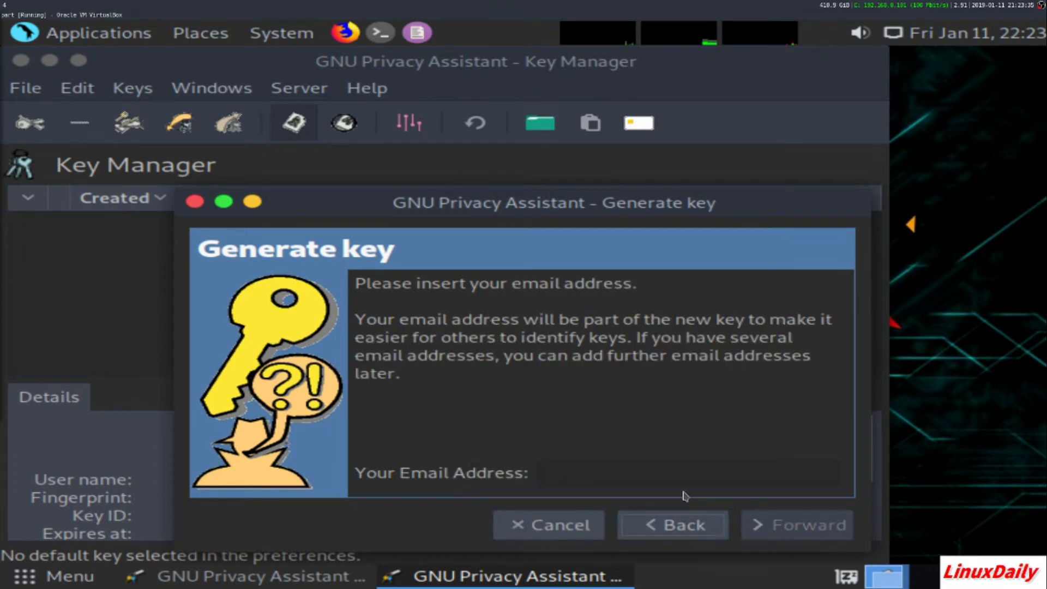
pyautogui.click(548, 524)
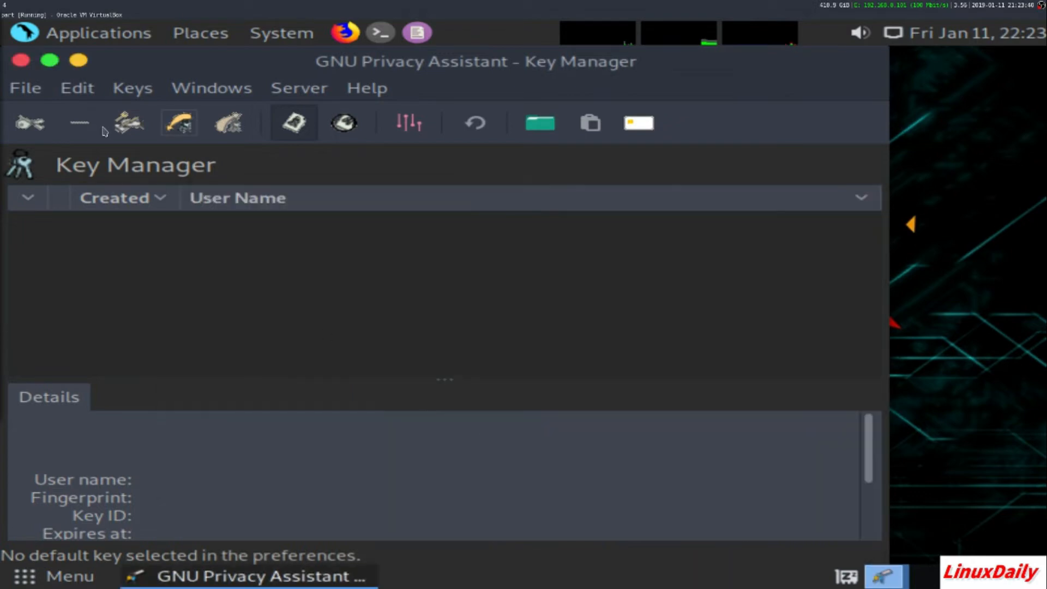
pyautogui.click(99, 32)
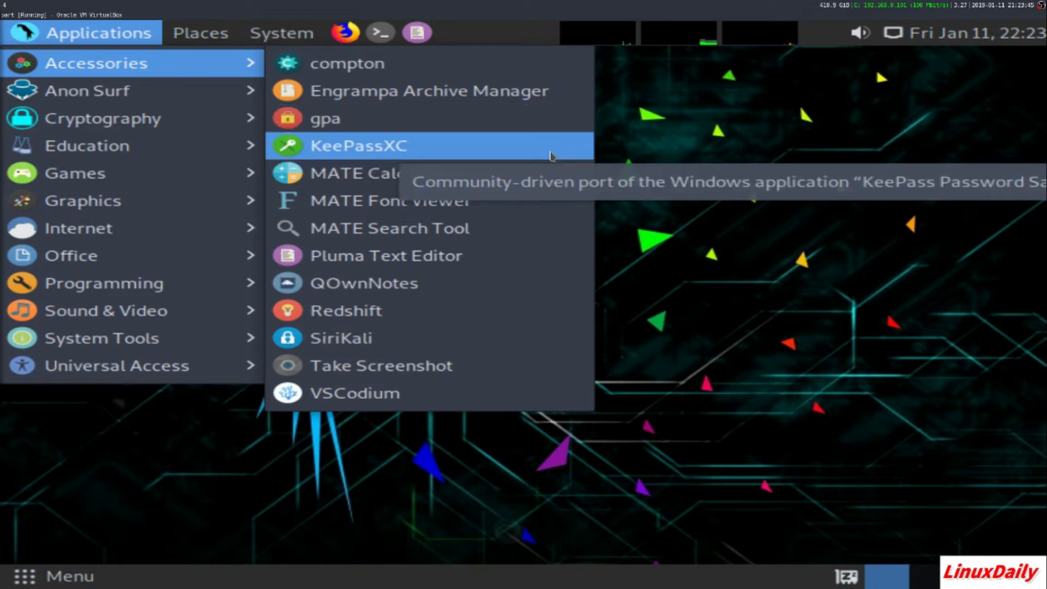
pyautogui.moveTo(498, 152)
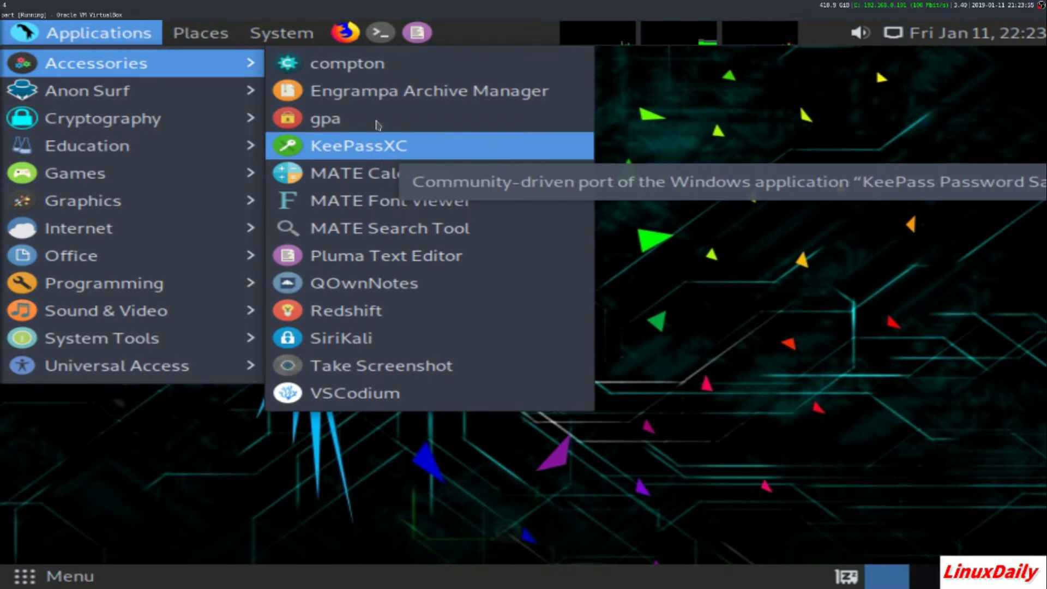
pyautogui.moveTo(390, 200)
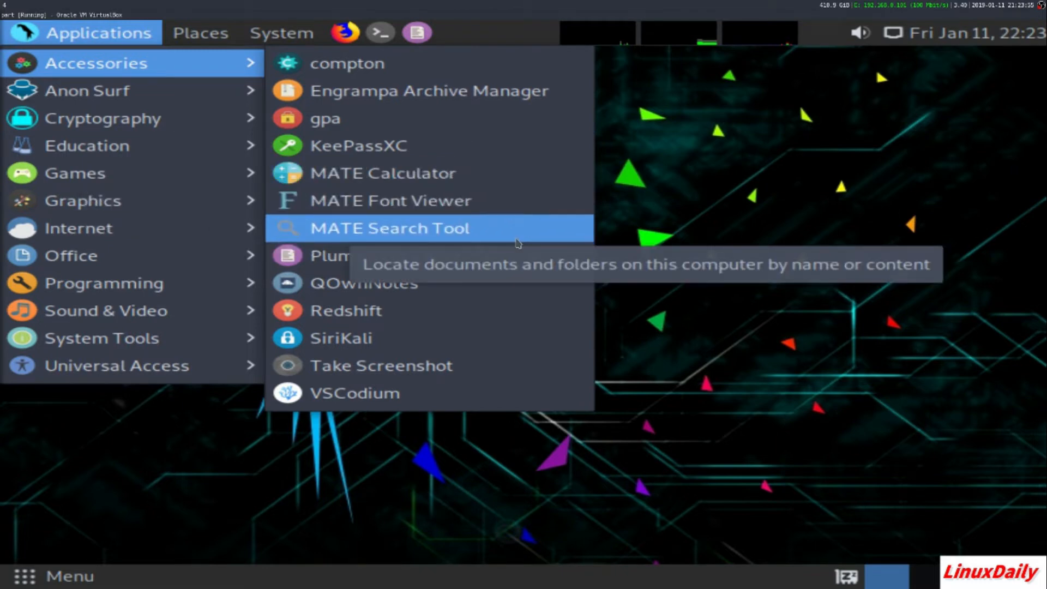
pyautogui.moveTo(491, 268)
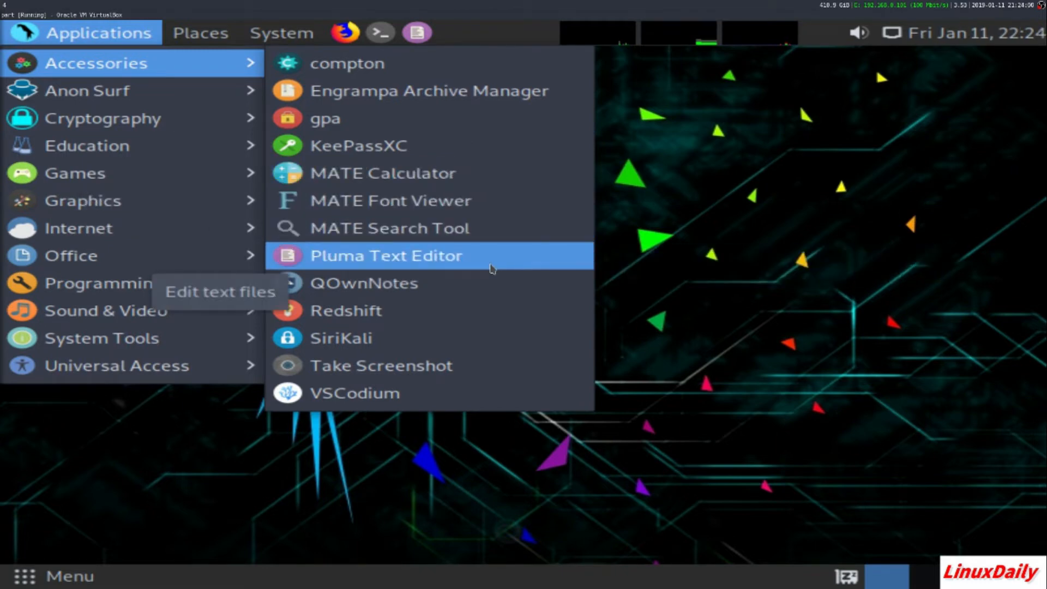
pyautogui.moveTo(467, 283)
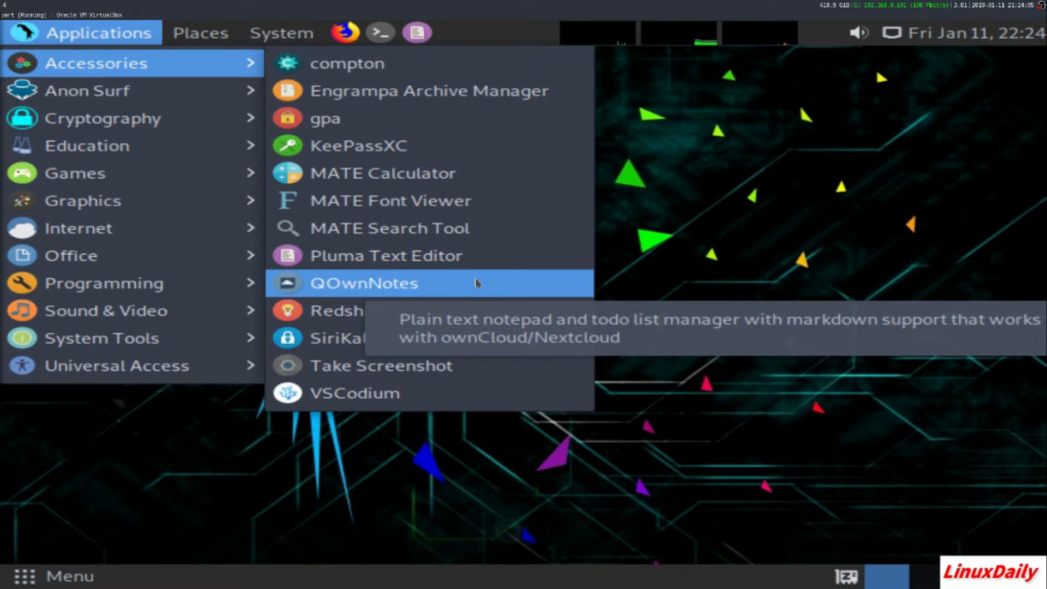
pyautogui.moveTo(474, 283)
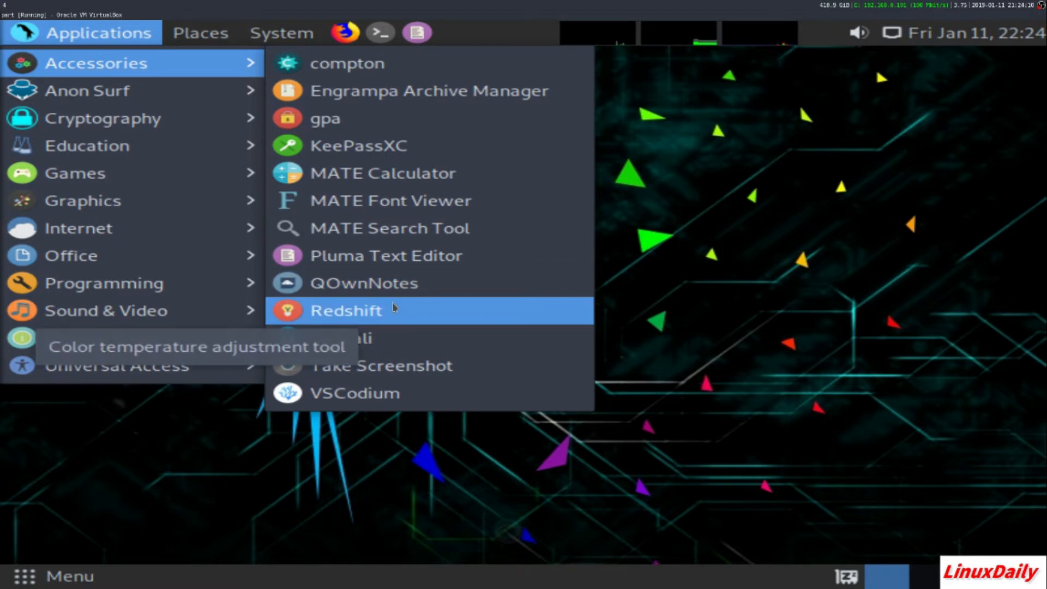
pyautogui.moveTo(408, 322)
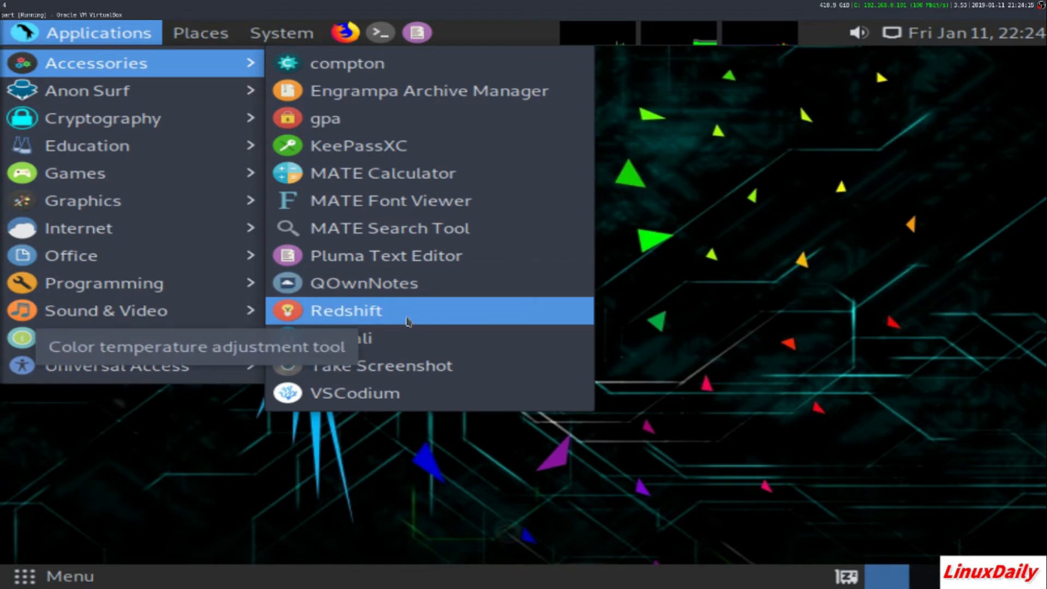
pyautogui.moveTo(431, 337)
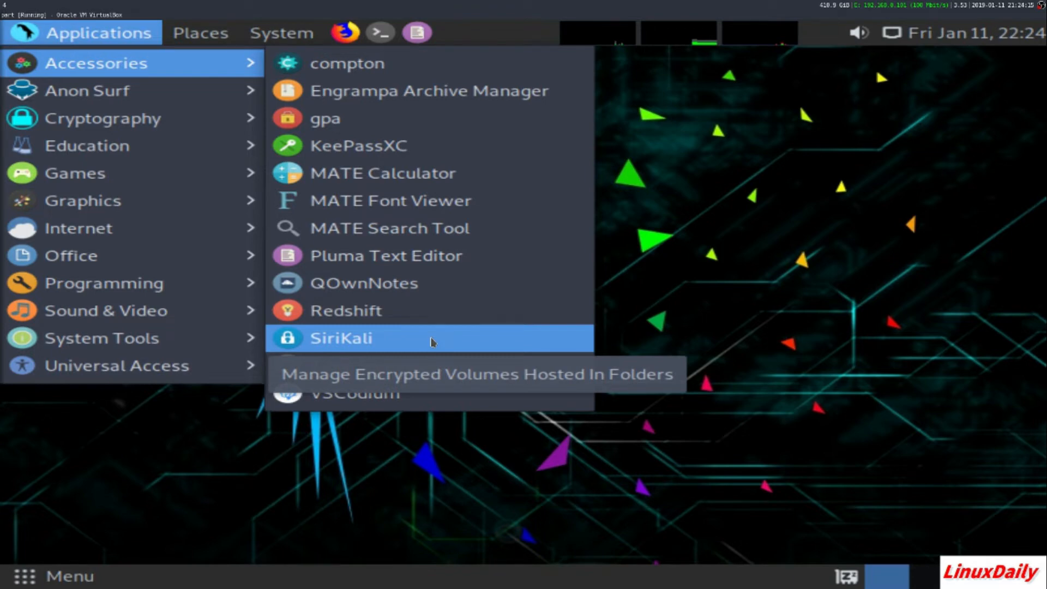
pyautogui.moveTo(425, 365)
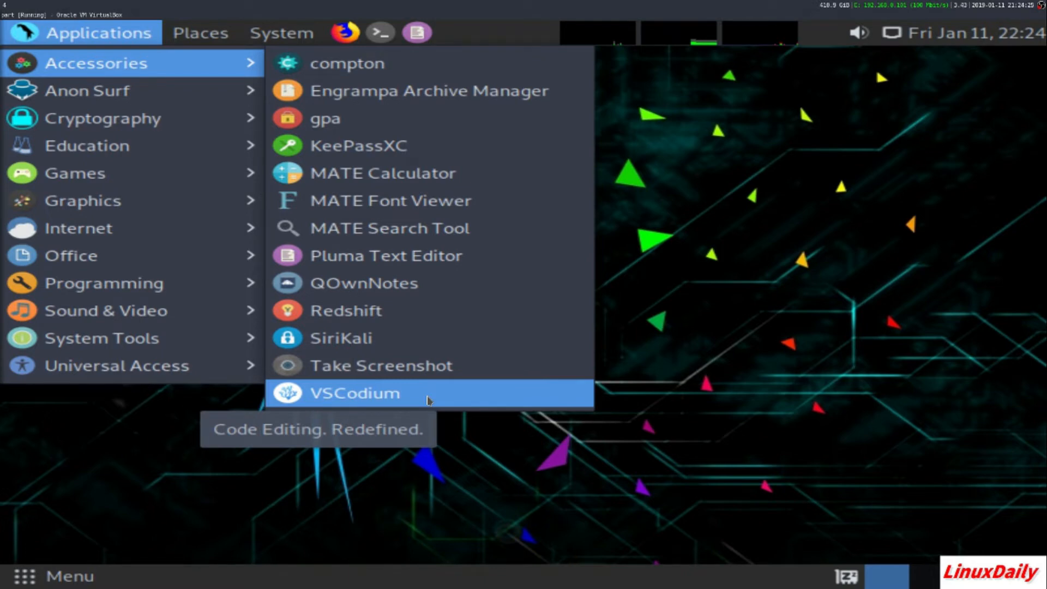
# Launch VSCodium from the Accessories menu
pyautogui.click(355, 393)
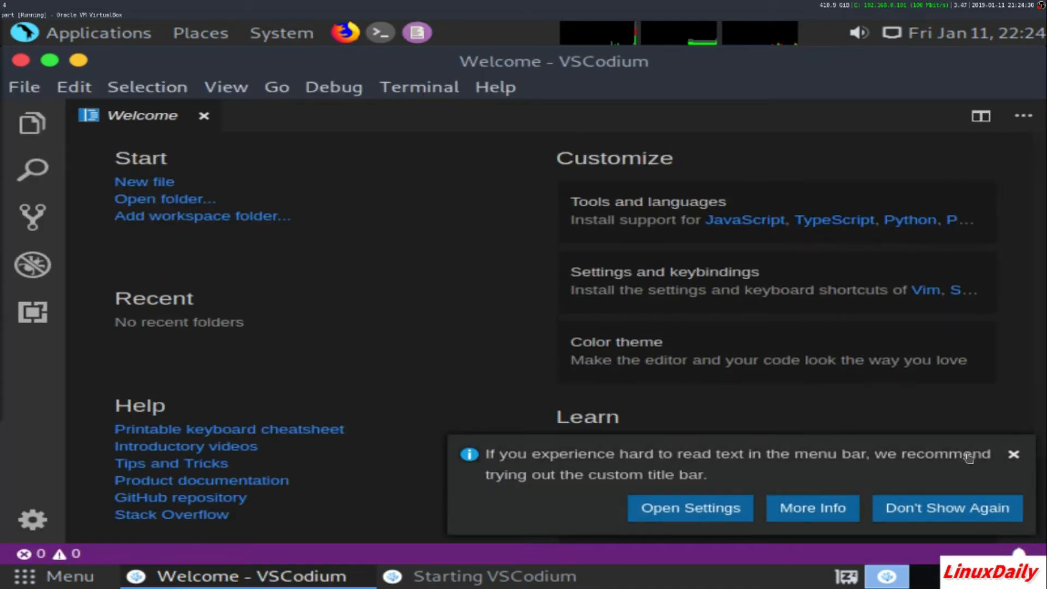
# Dismiss the notice, create a new untitled file, type 'fhj', then quit VSCodium
pyautogui.click(1014, 454)
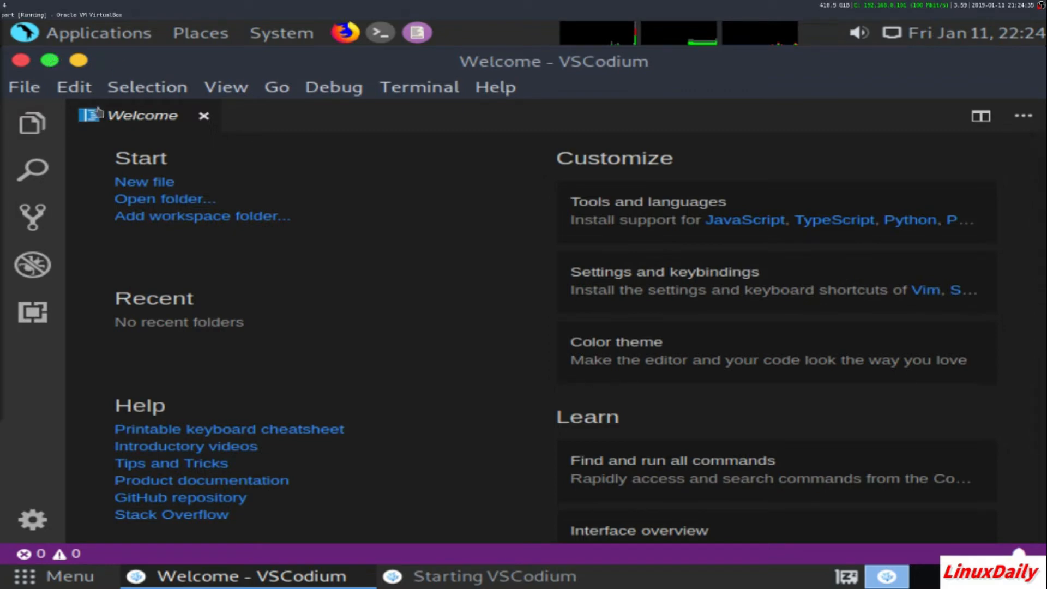
pyautogui.click(24, 87)
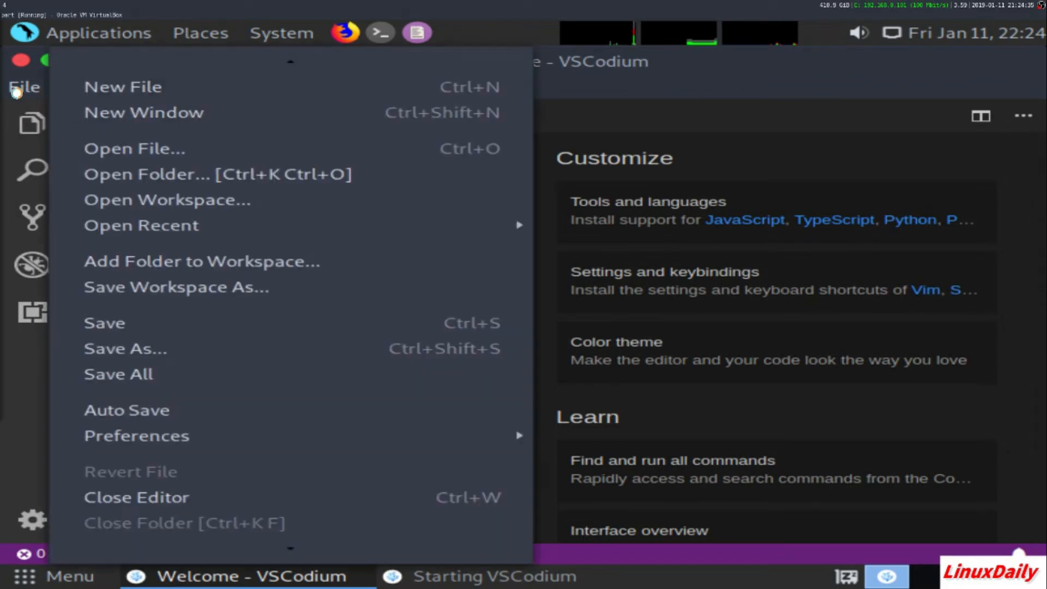
pyautogui.click(123, 86)
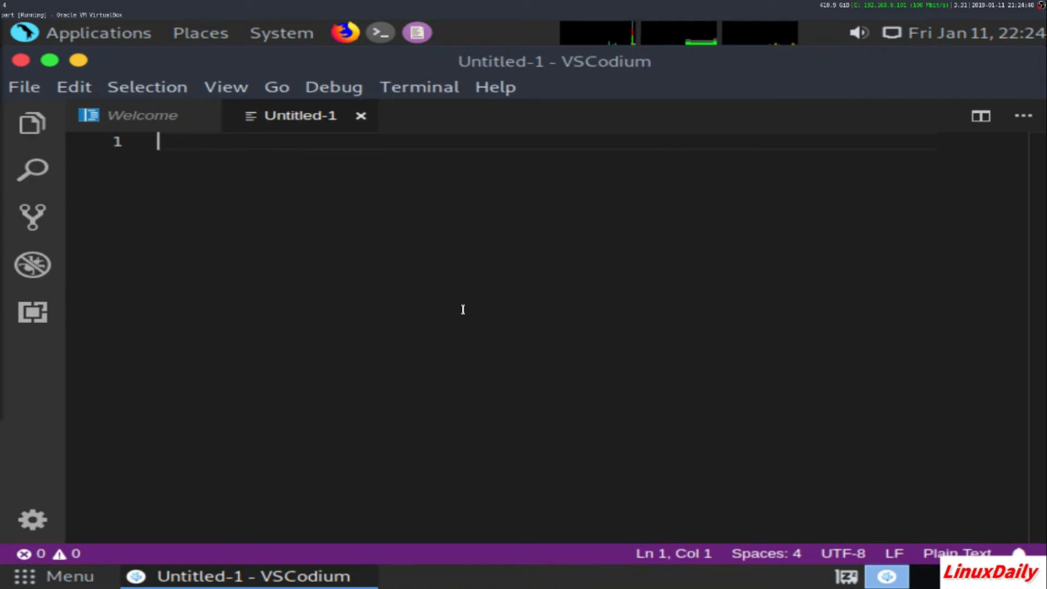
pyautogui.moveTo(32, 215)
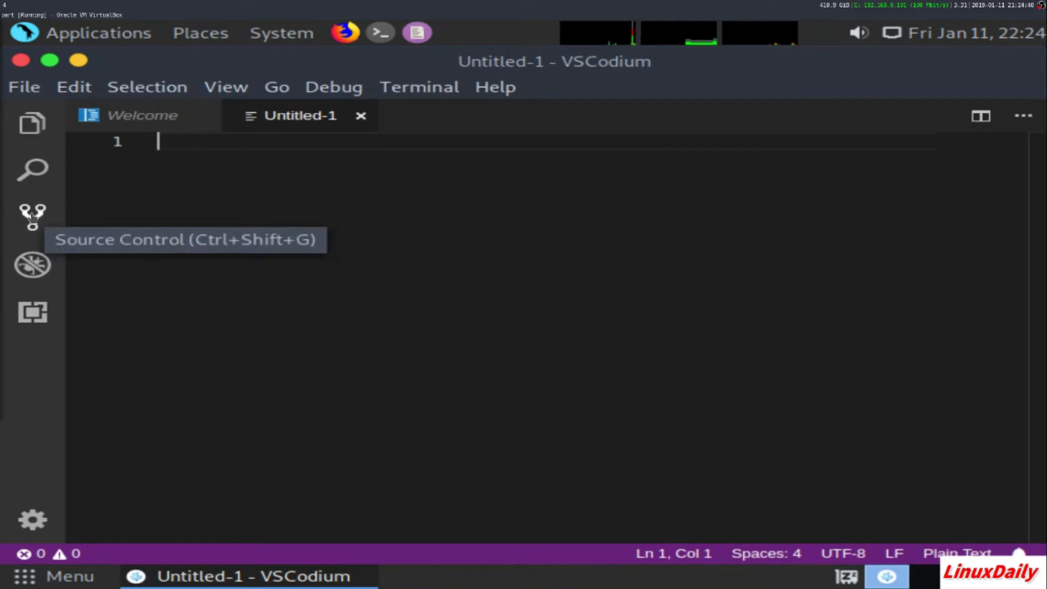
pyautogui.moveTo(32, 310)
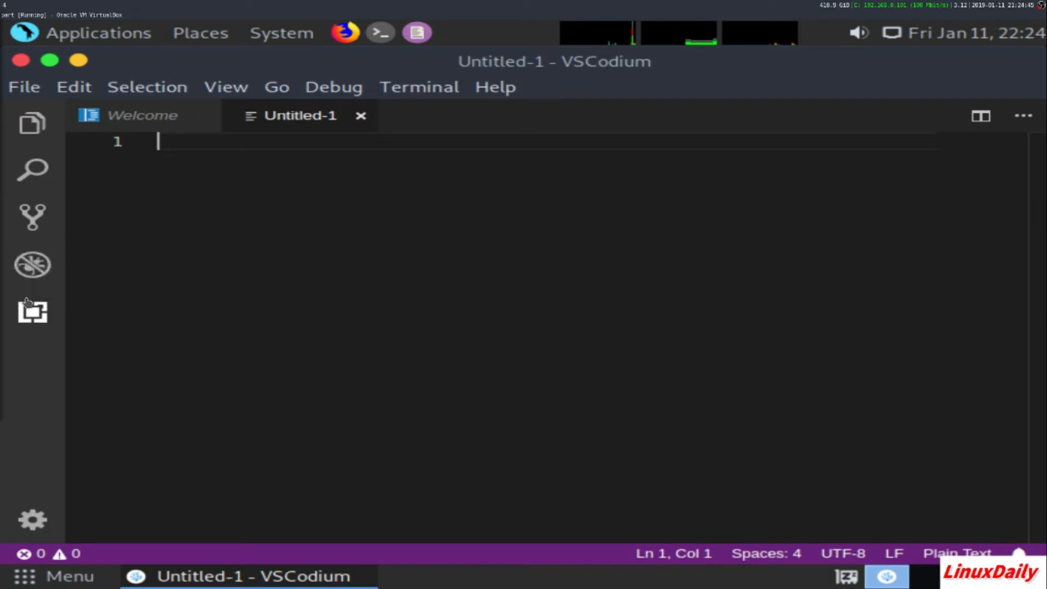
pyautogui.moveTo(31, 72)
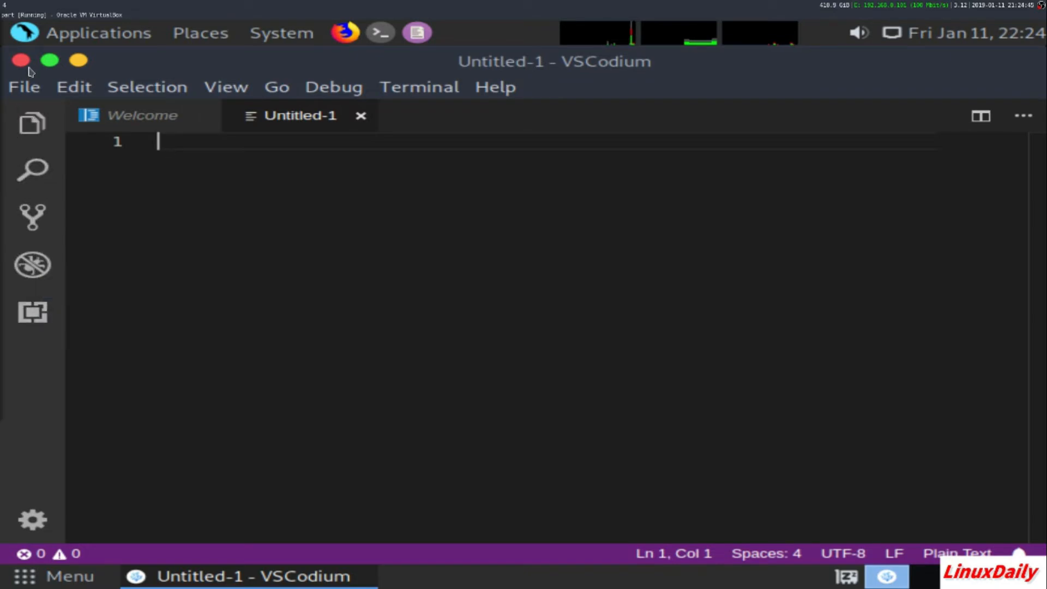
pyautogui.write('fhj')
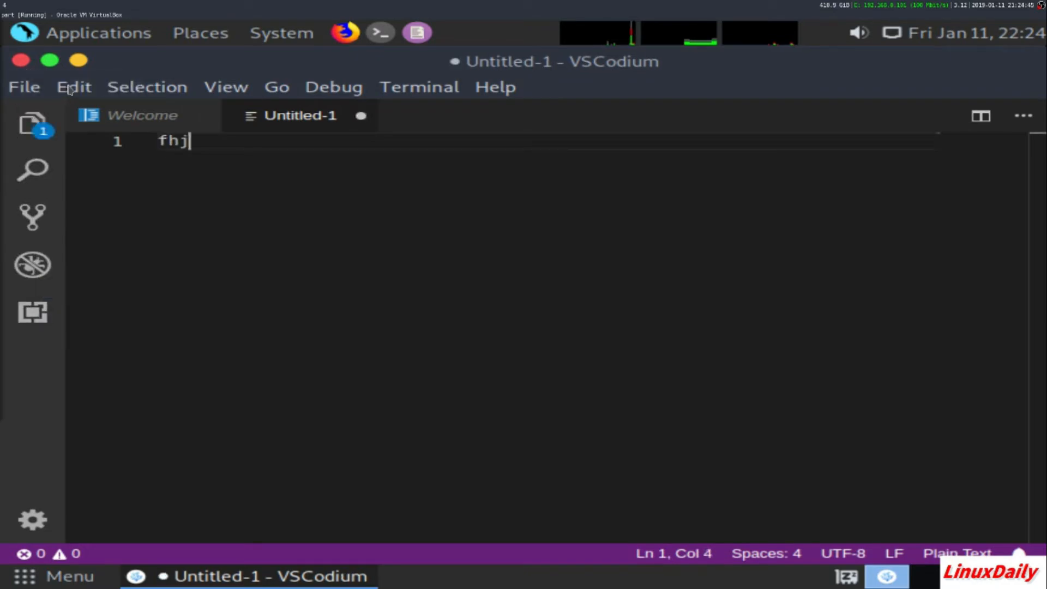
pyautogui.press('BackSpace')
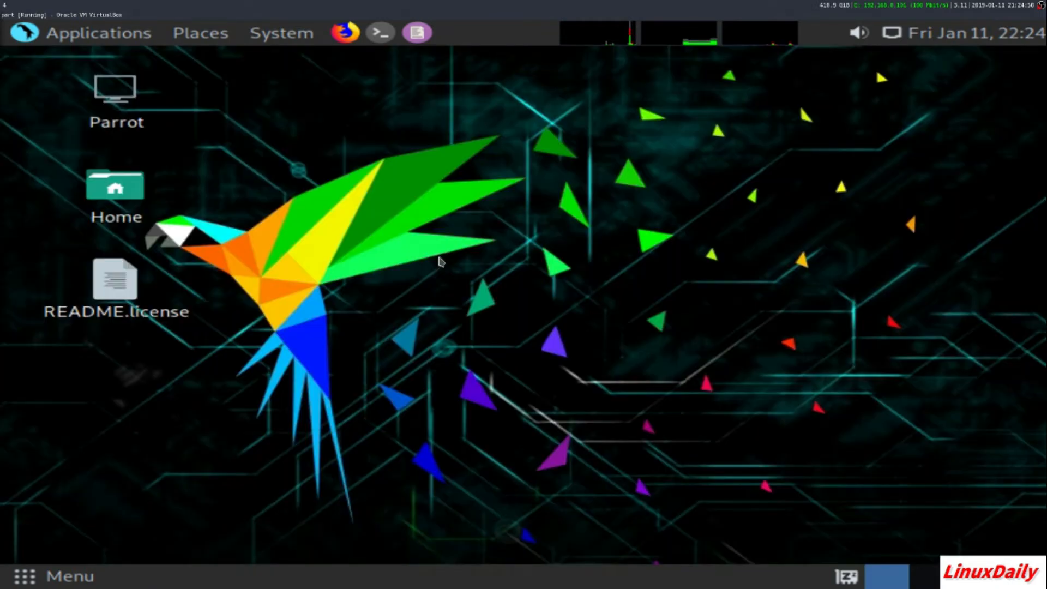
# Open the Applications menu to reach the Cryptography category
pyautogui.click(99, 33)
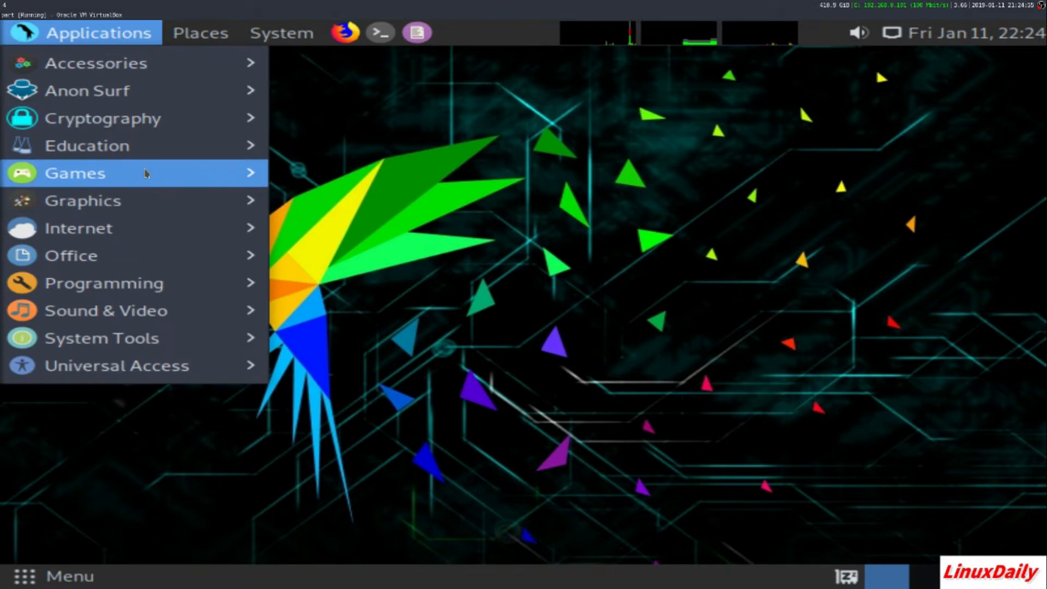
pyautogui.moveTo(97, 62)
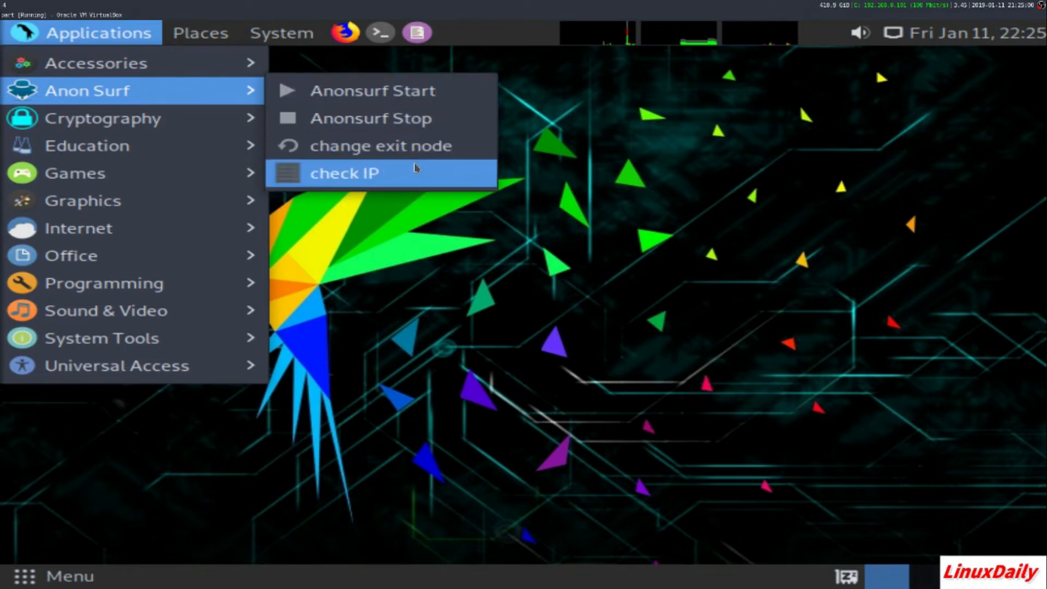
pyautogui.moveTo(100, 118)
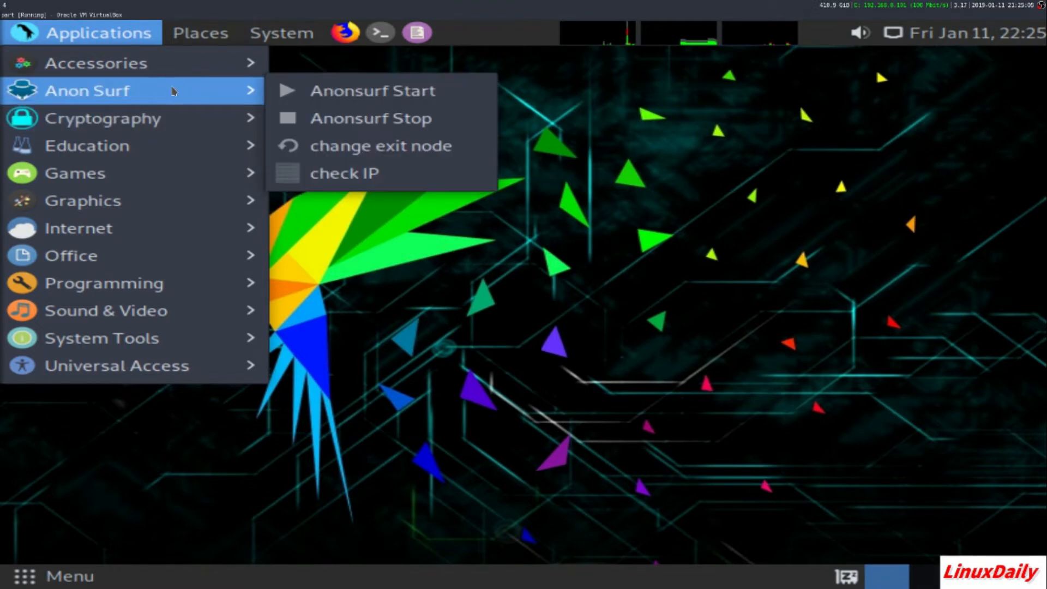
pyautogui.moveTo(103, 119)
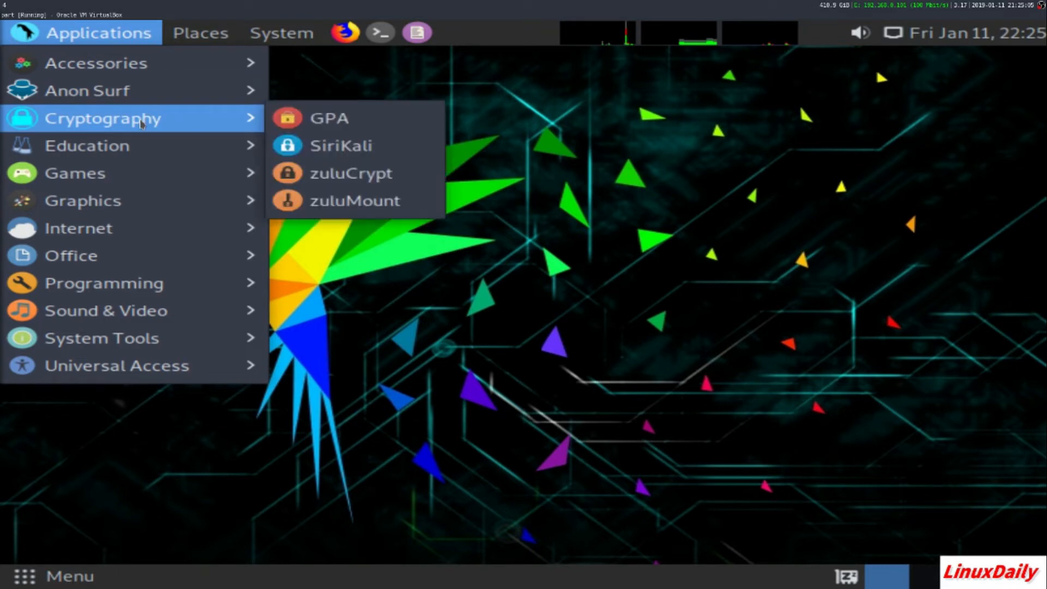
pyautogui.moveTo(198, 128)
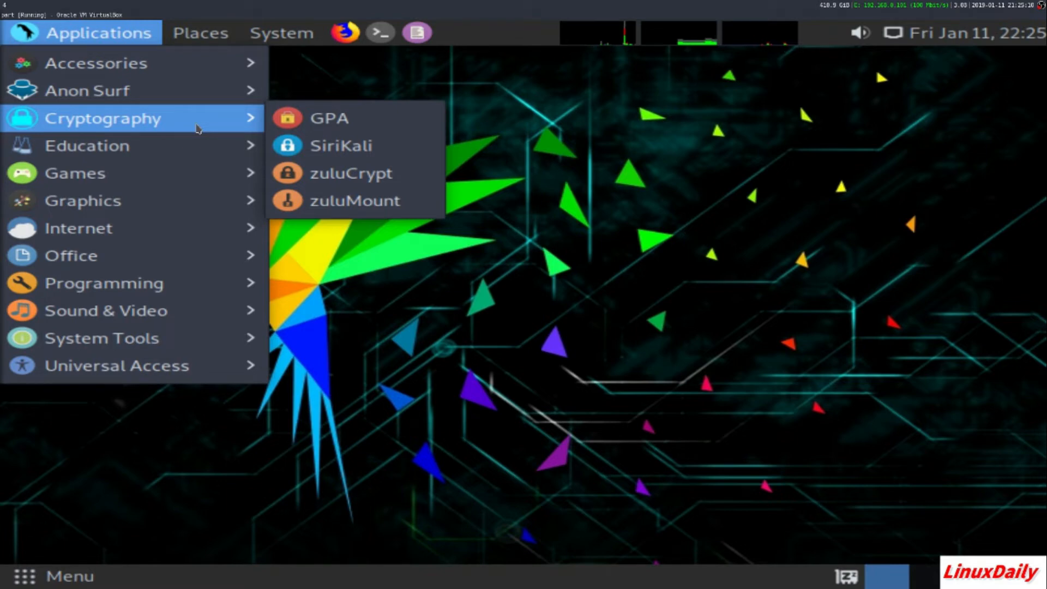
pyautogui.moveTo(377, 161)
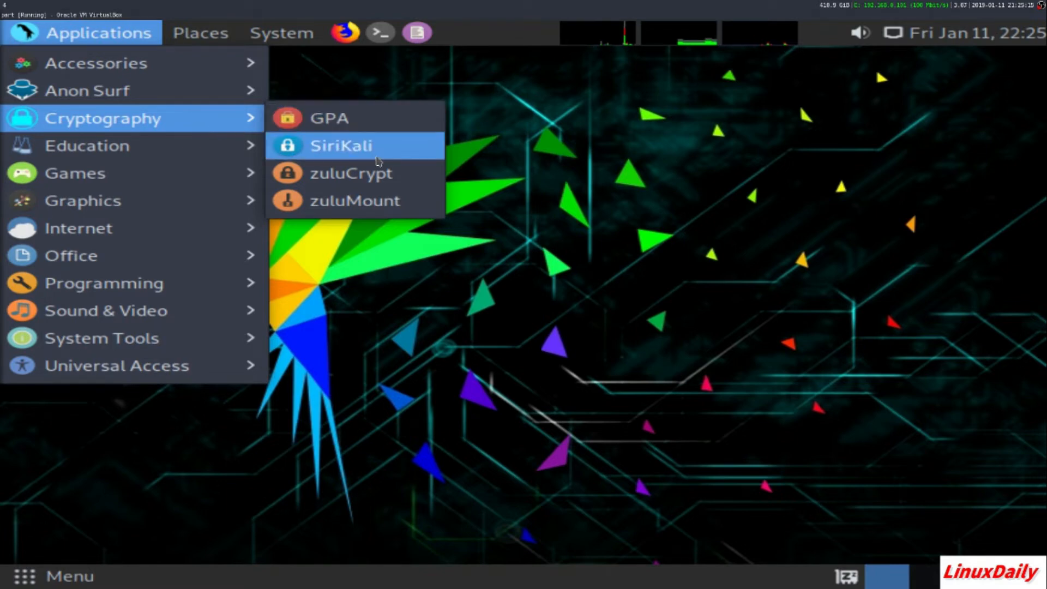
pyautogui.moveTo(350, 173)
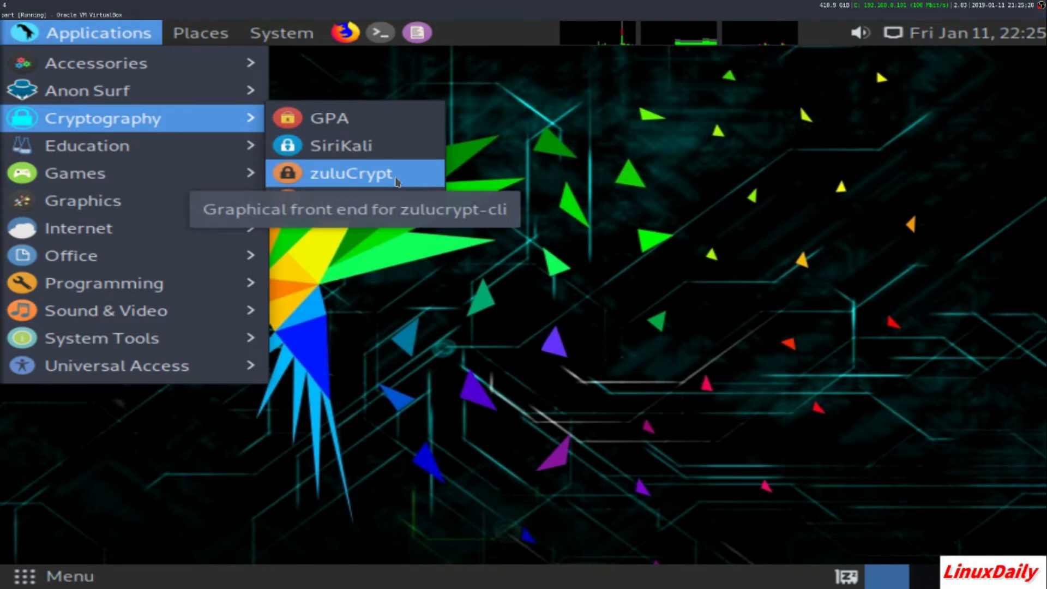
# Launch zuluCrypt, authenticate with the password, and view encrypted container options
pyautogui.click(350, 173)
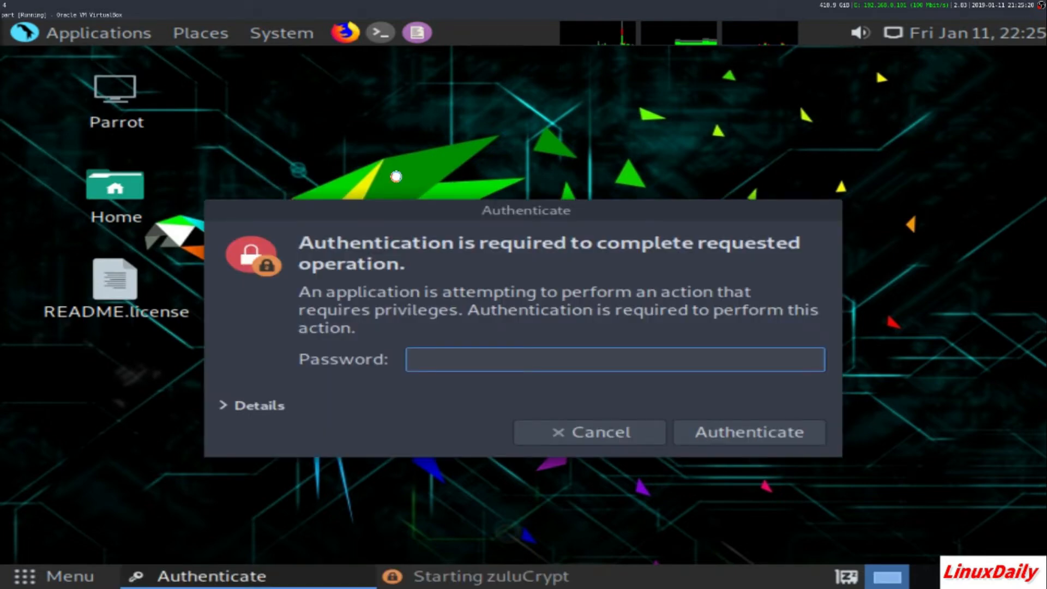
pyautogui.write('•')
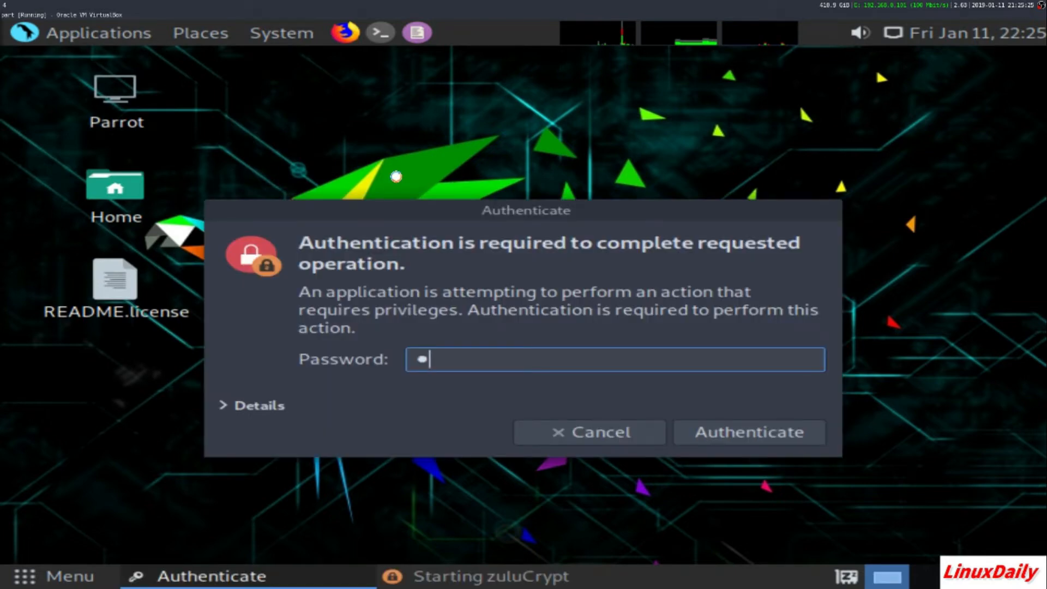
pyautogui.click(748, 432)
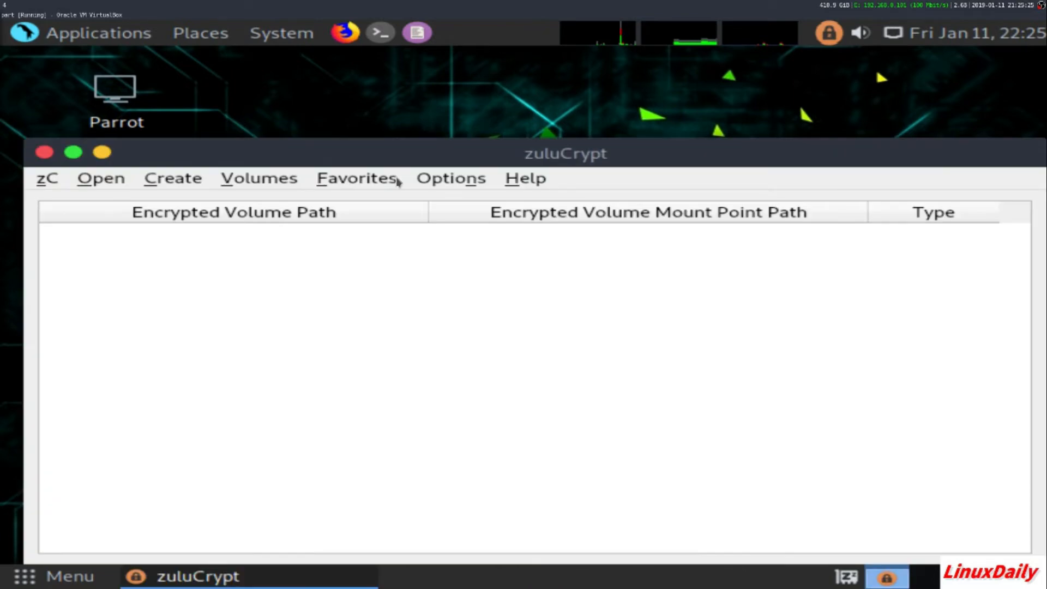
pyautogui.moveTo(201, 187)
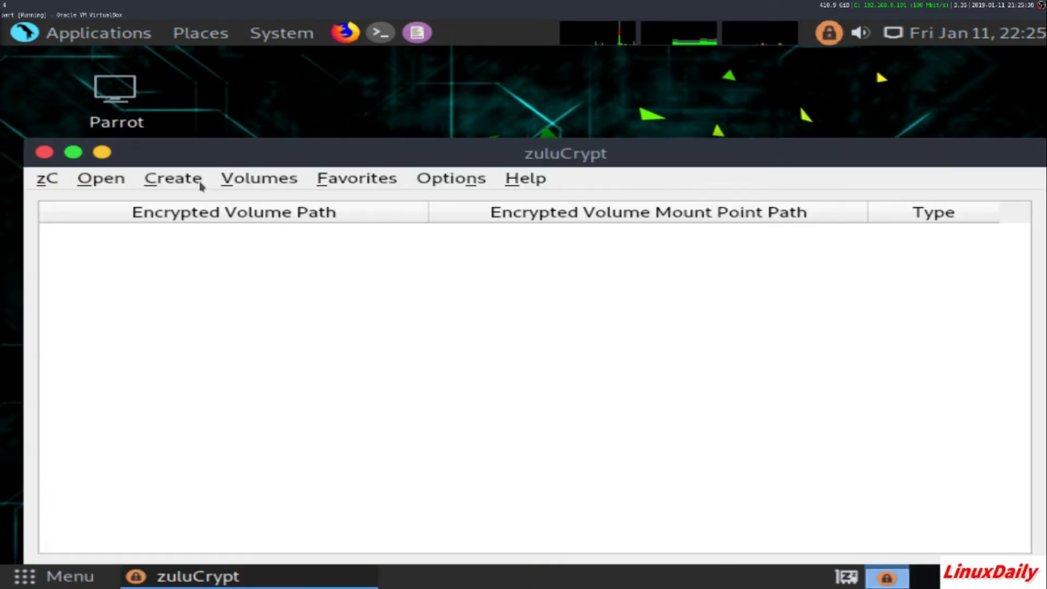
pyautogui.click(172, 178)
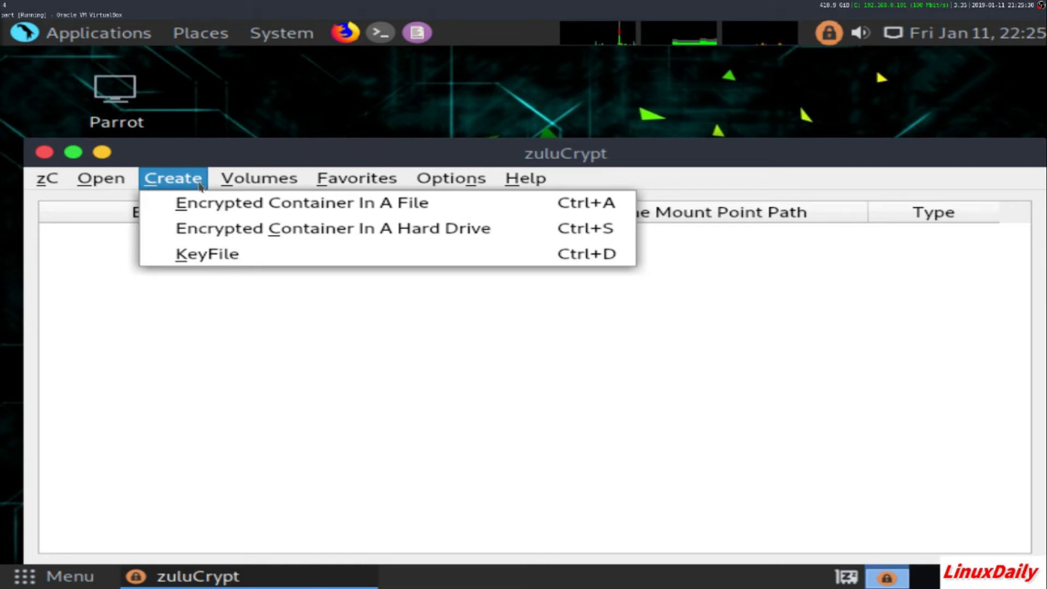
pyautogui.moveTo(301, 203)
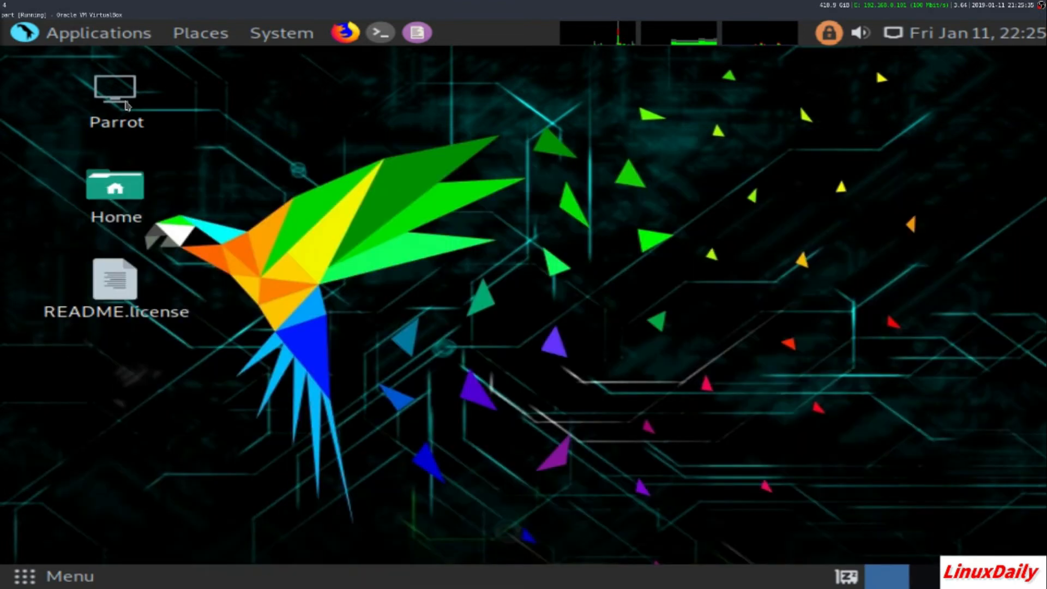
# Launch the Xboard chess game, then reopen the Applications menu
pyautogui.click(98, 32)
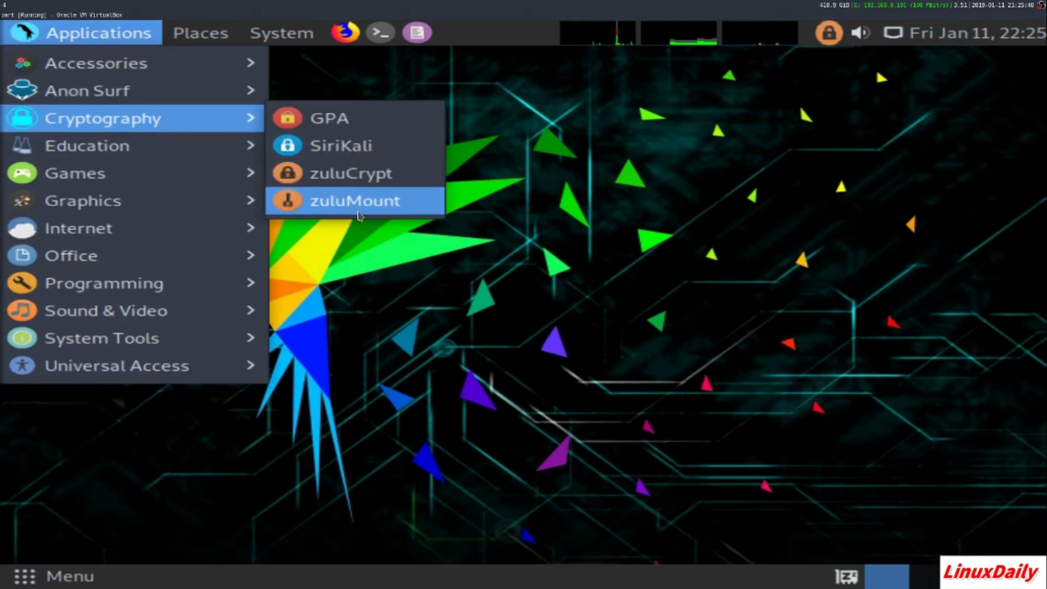
pyautogui.moveTo(355, 200)
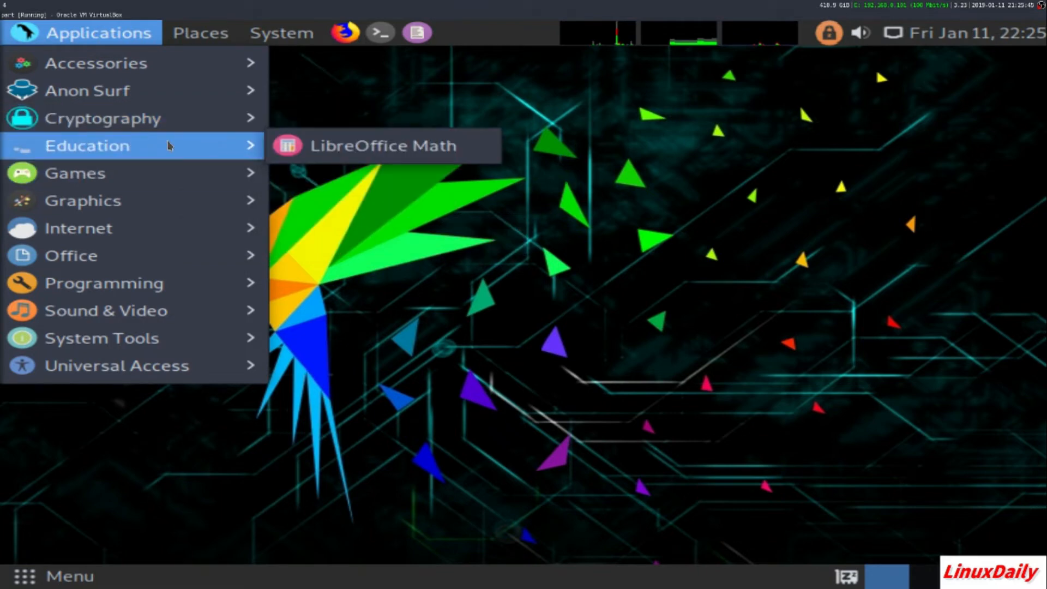
pyautogui.moveTo(75, 172)
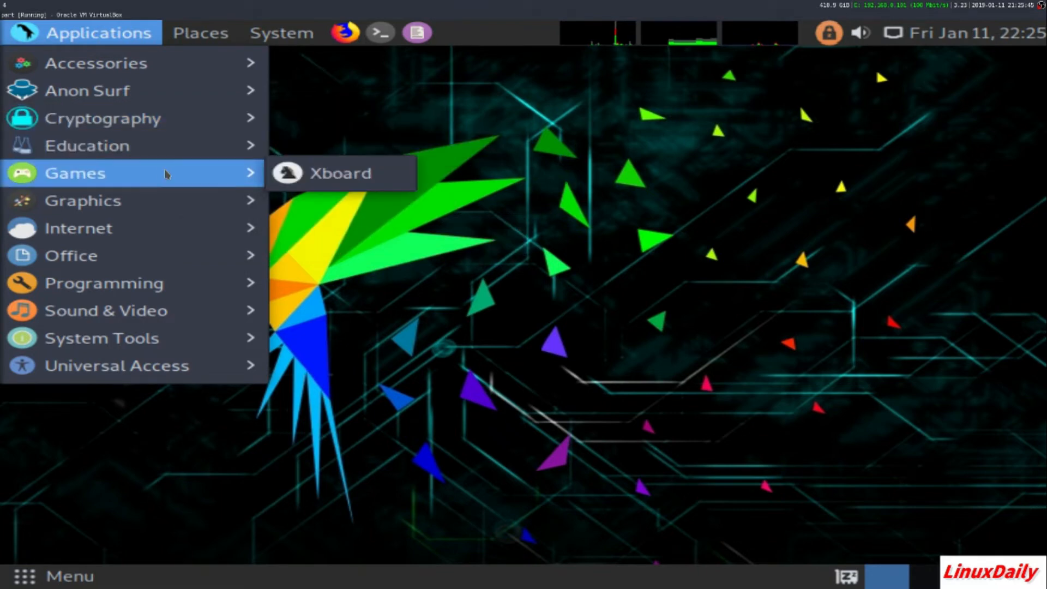
pyautogui.click(340, 173)
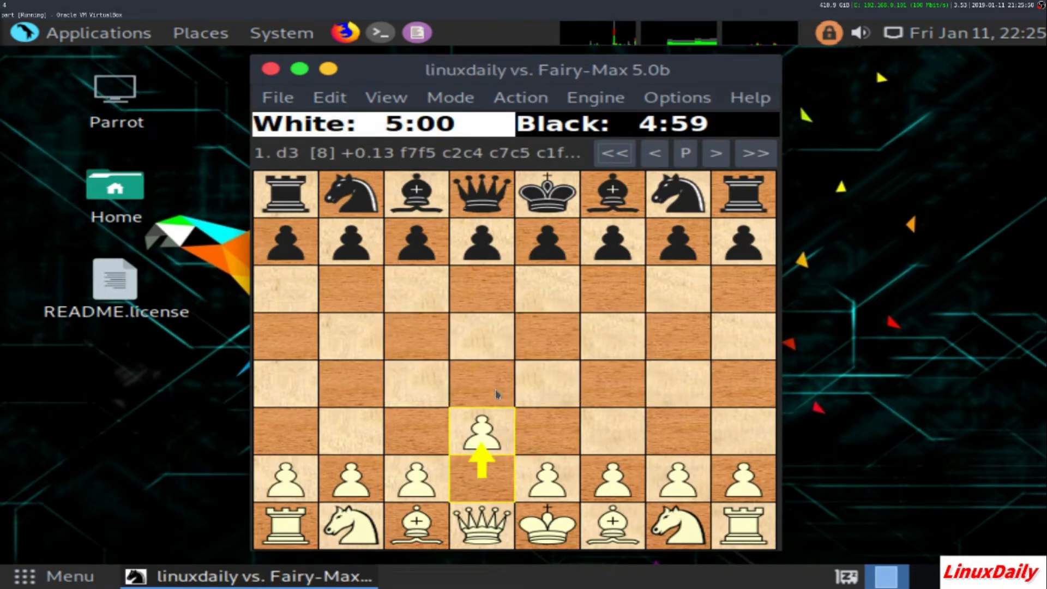
pyautogui.moveTo(471, 230)
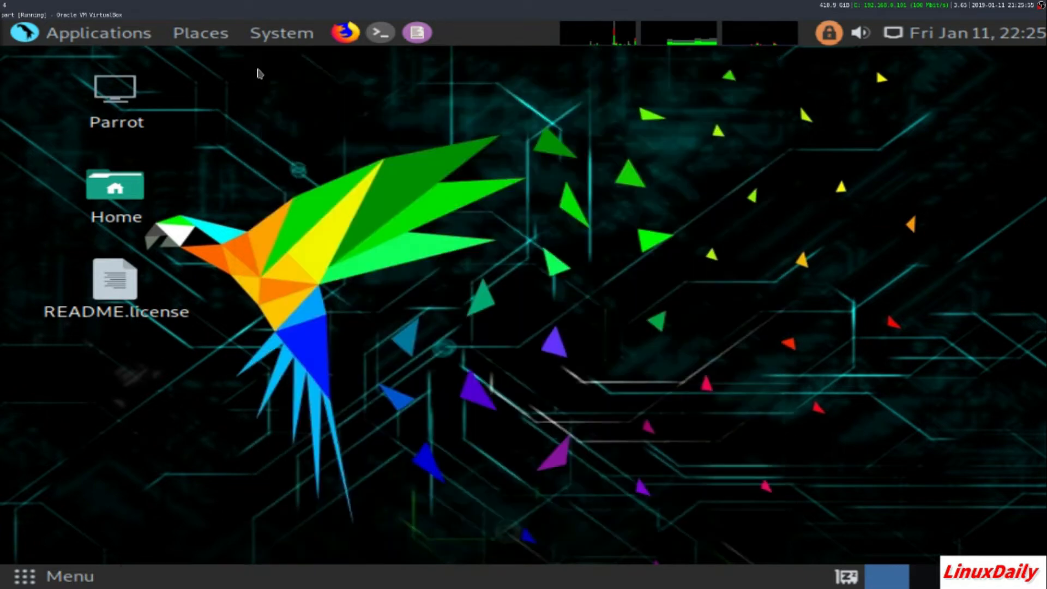
pyautogui.click(99, 32)
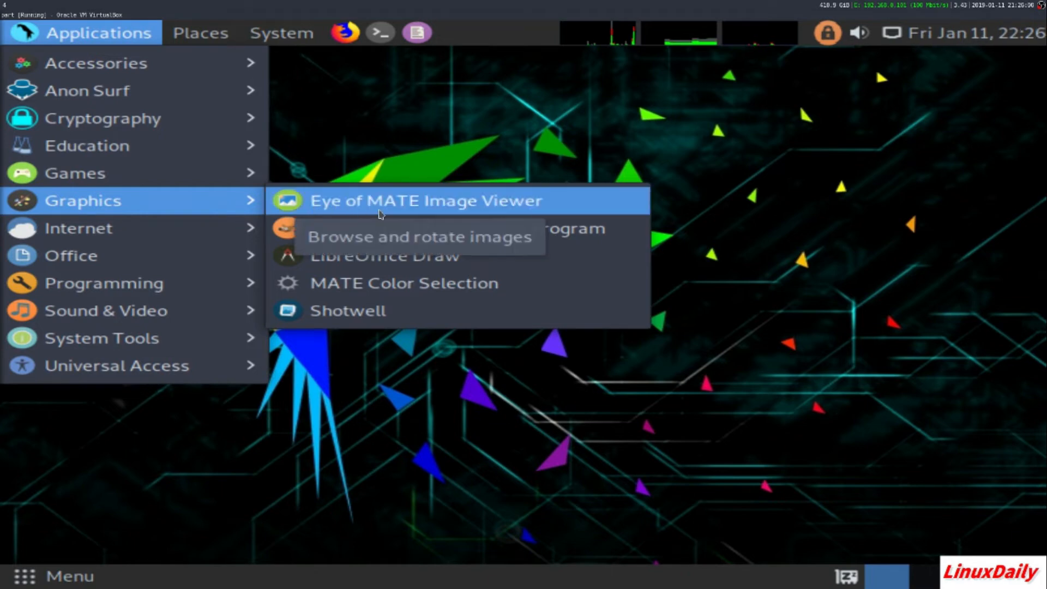
pyautogui.moveTo(457, 228)
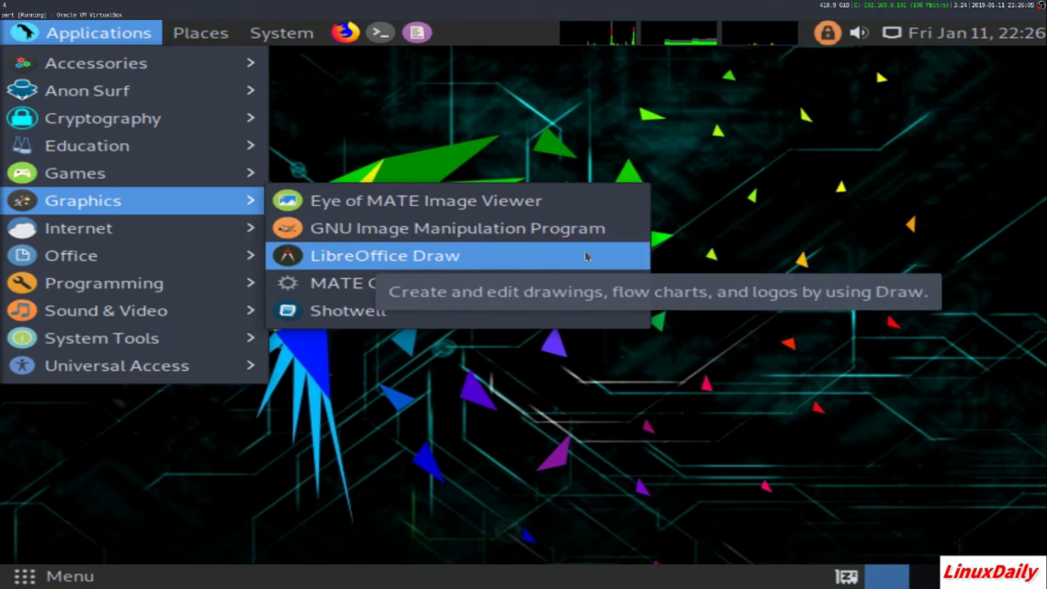
pyautogui.moveTo(588, 283)
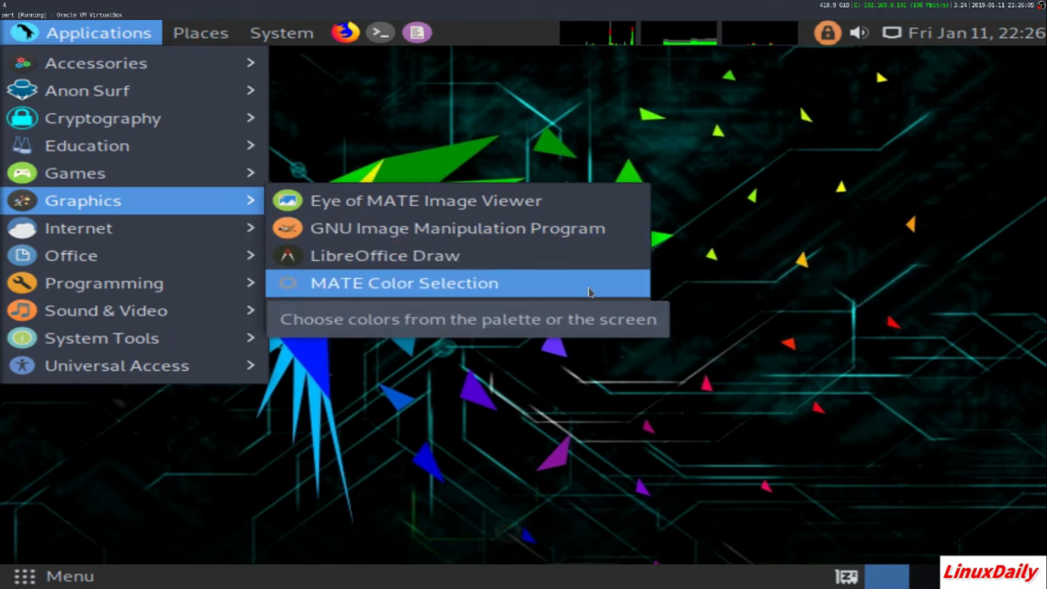
pyautogui.moveTo(563, 314)
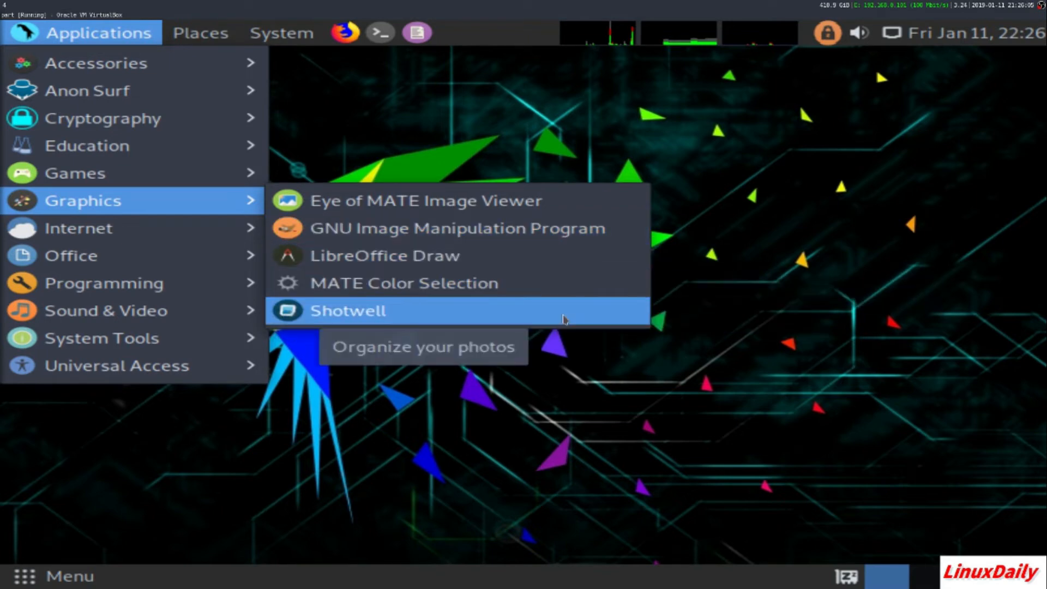
pyautogui.moveTo(456, 309)
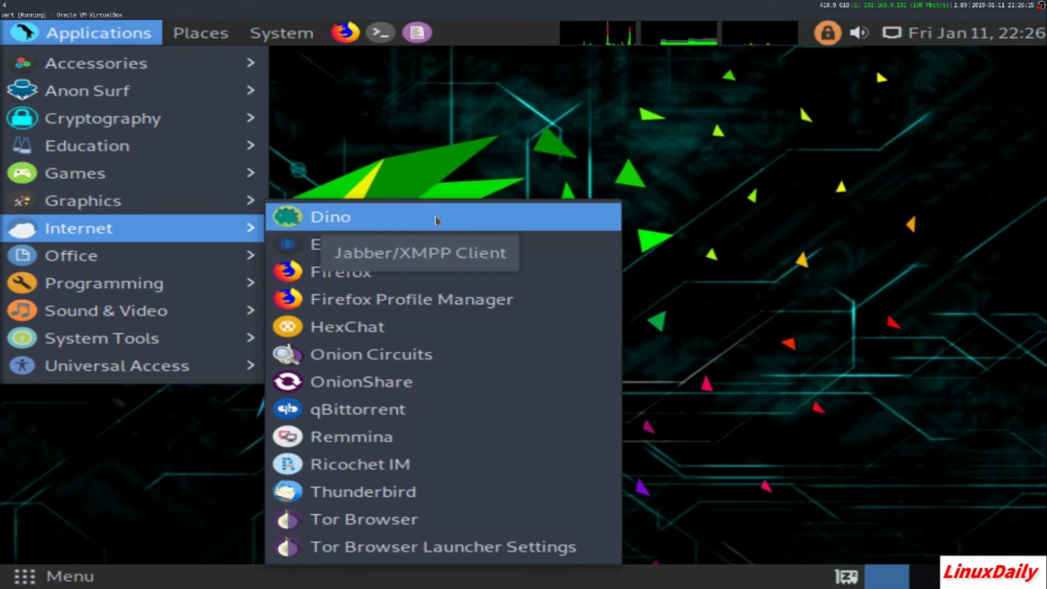
# Open the Dino Jabber/XMPP client, close it, and reopen the Applications menu
pyautogui.click(330, 217)
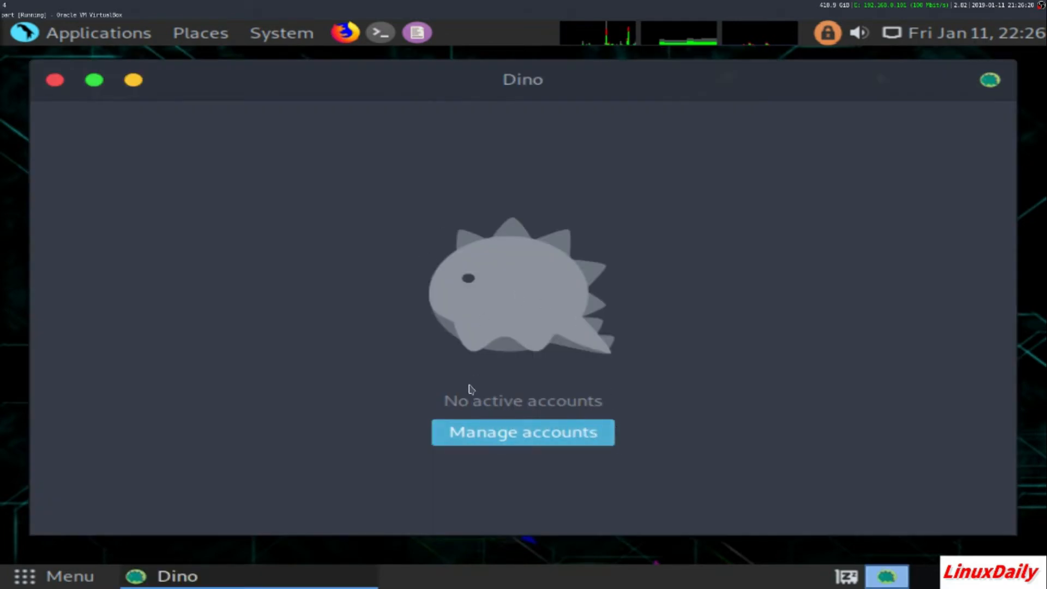
pyautogui.click(54, 80)
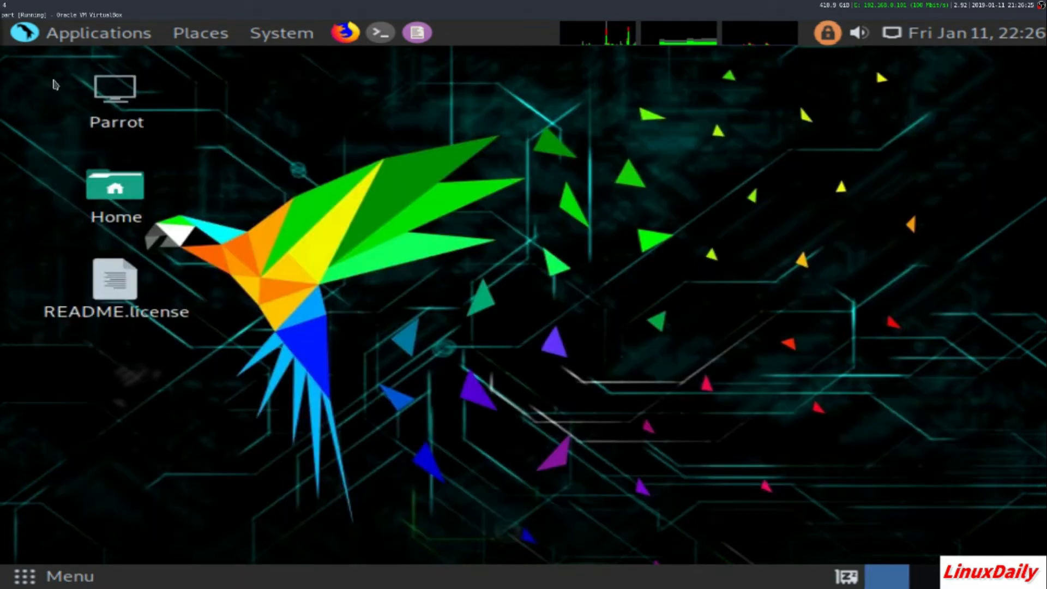
pyautogui.click(99, 32)
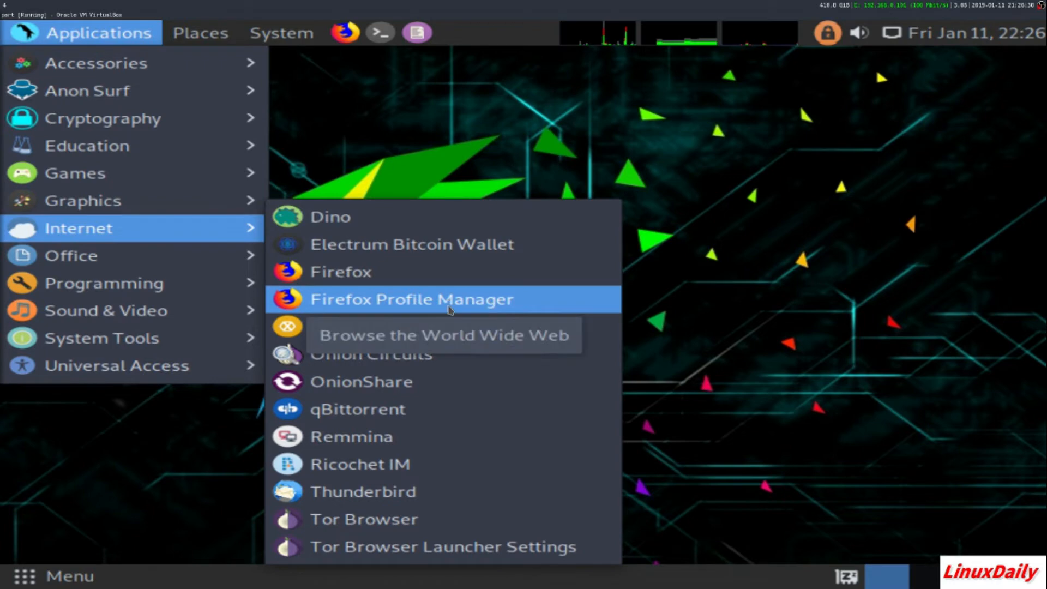
pyautogui.moveTo(467, 354)
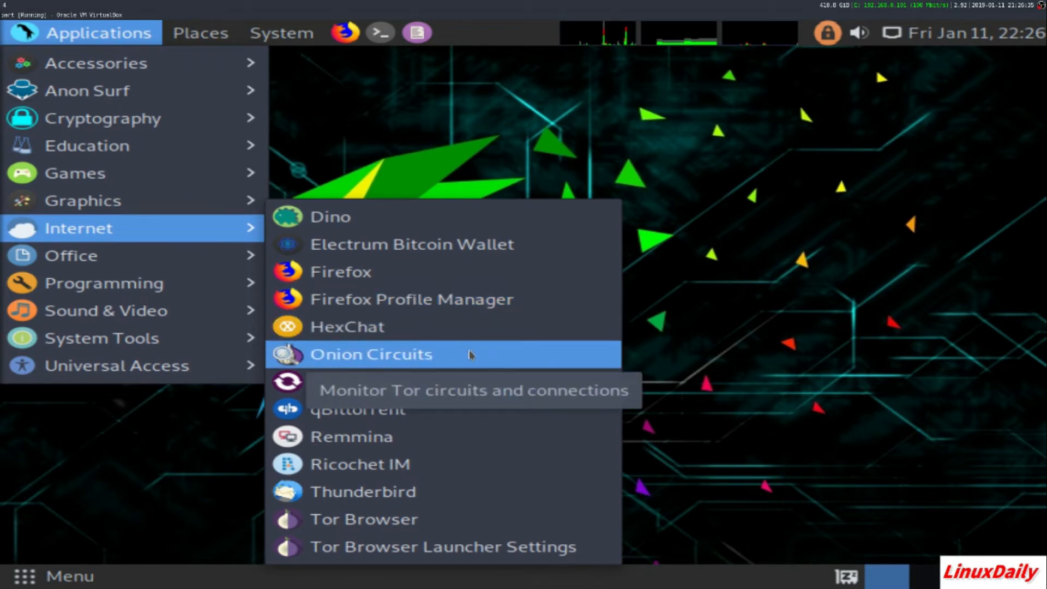
pyautogui.moveTo(464, 381)
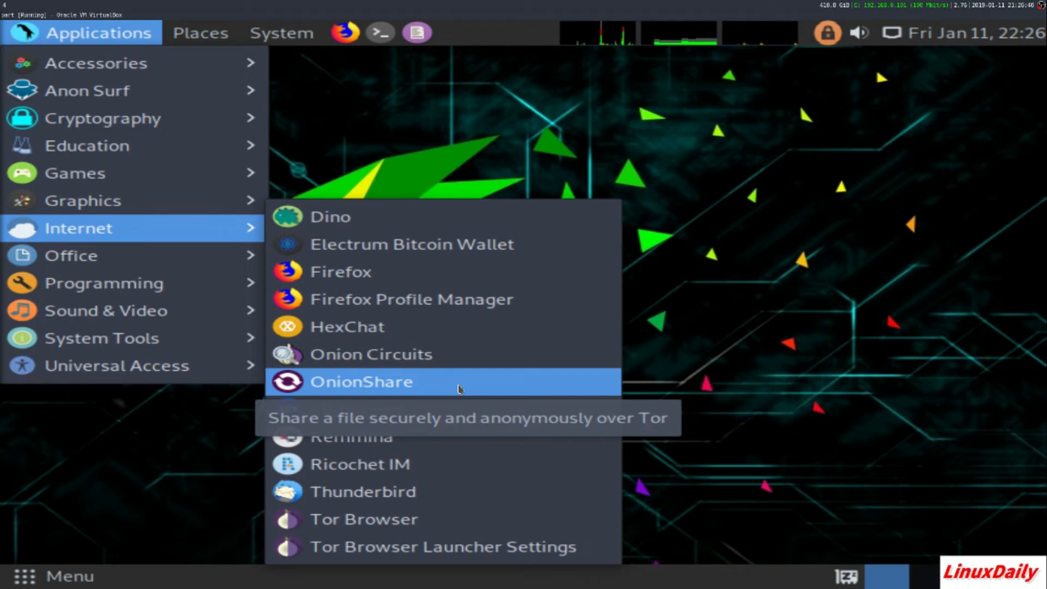
pyautogui.moveTo(463, 410)
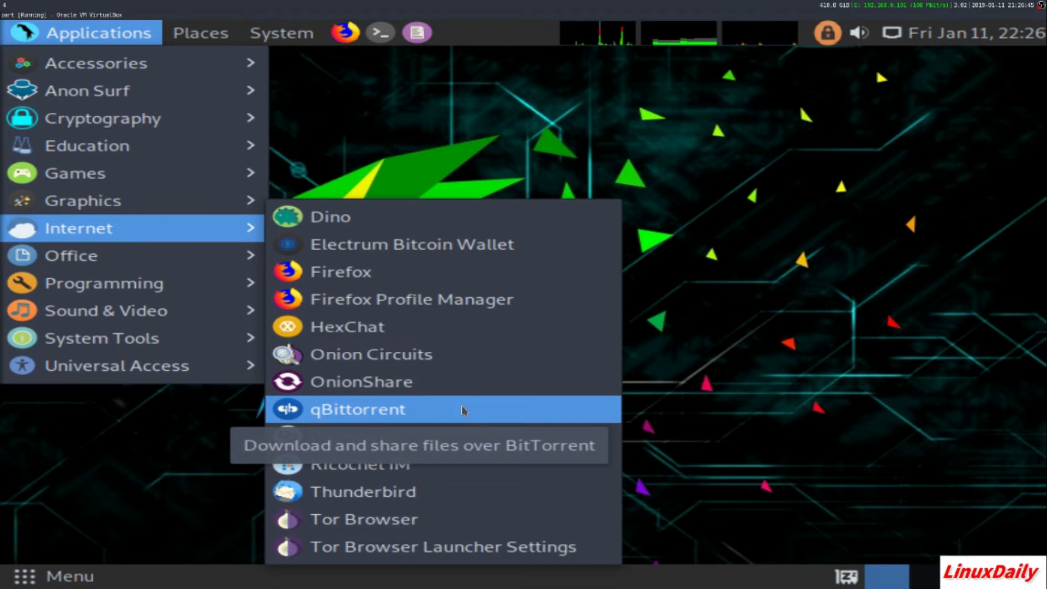
pyautogui.moveTo(490, 435)
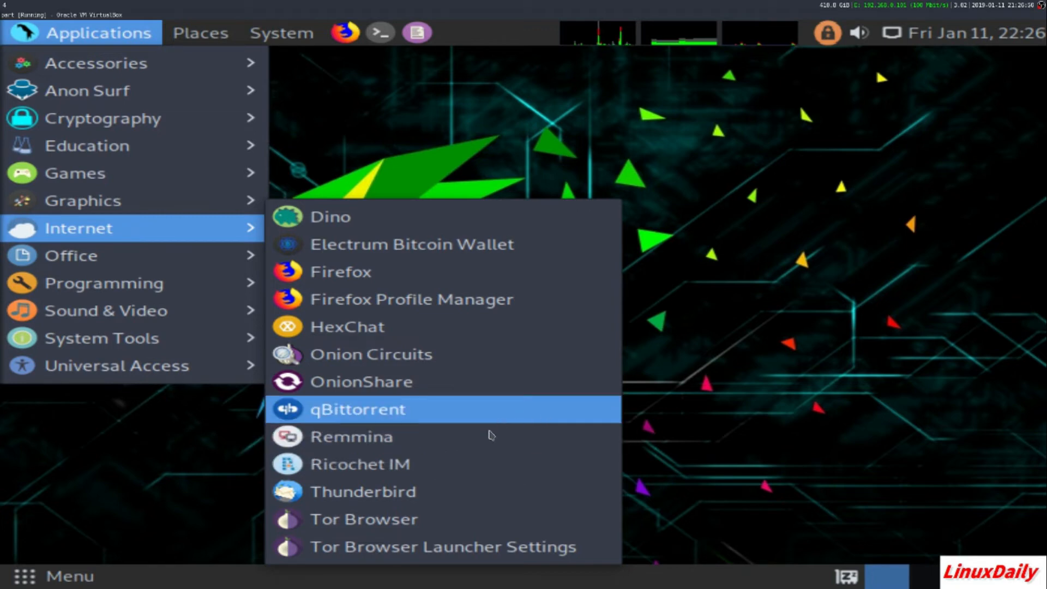
pyautogui.moveTo(484, 437)
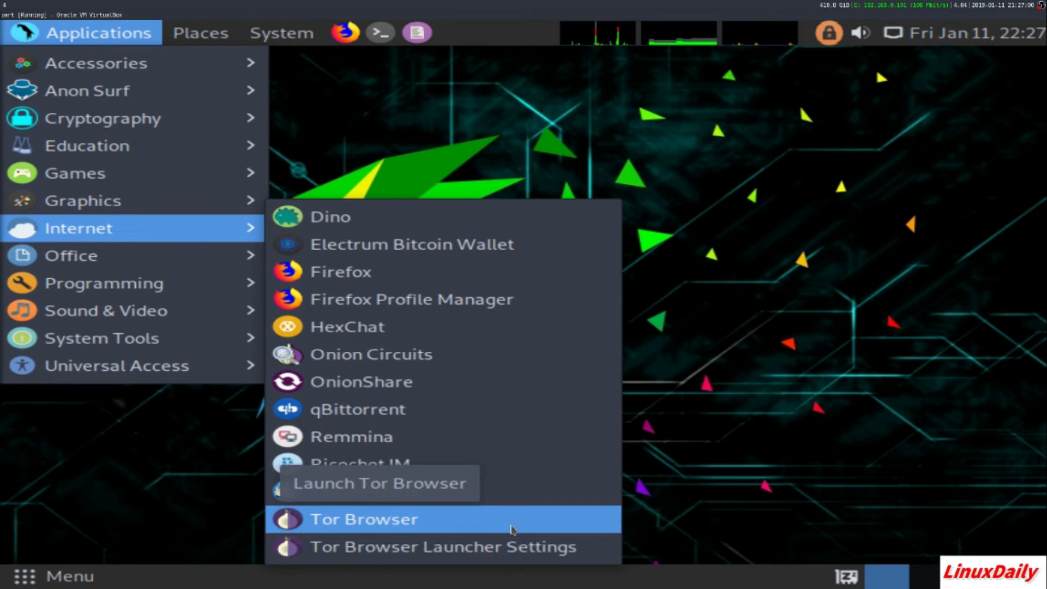
pyautogui.moveTo(441, 546)
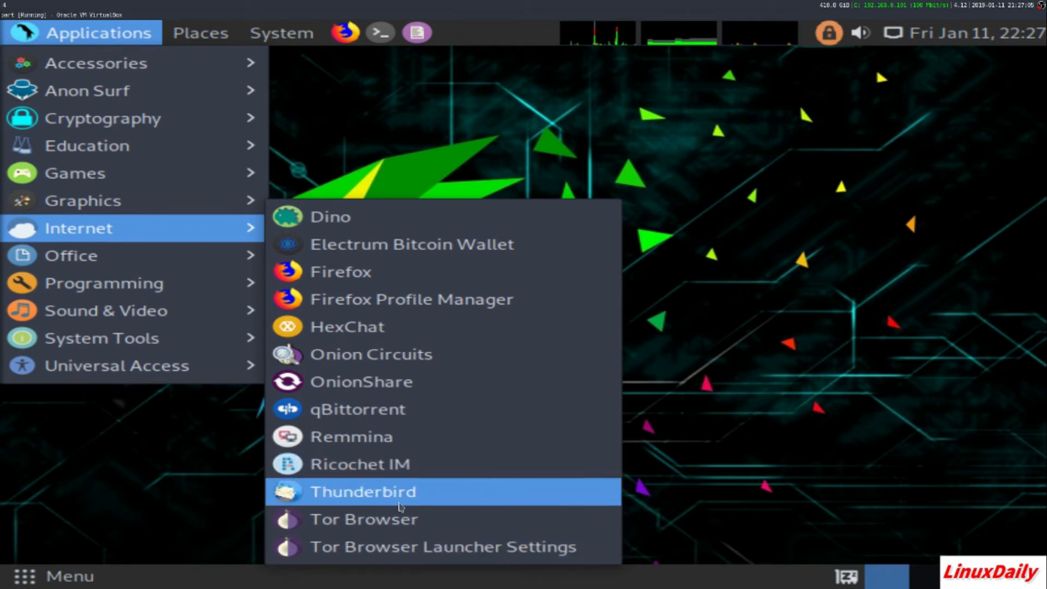
pyautogui.moveTo(104, 283)
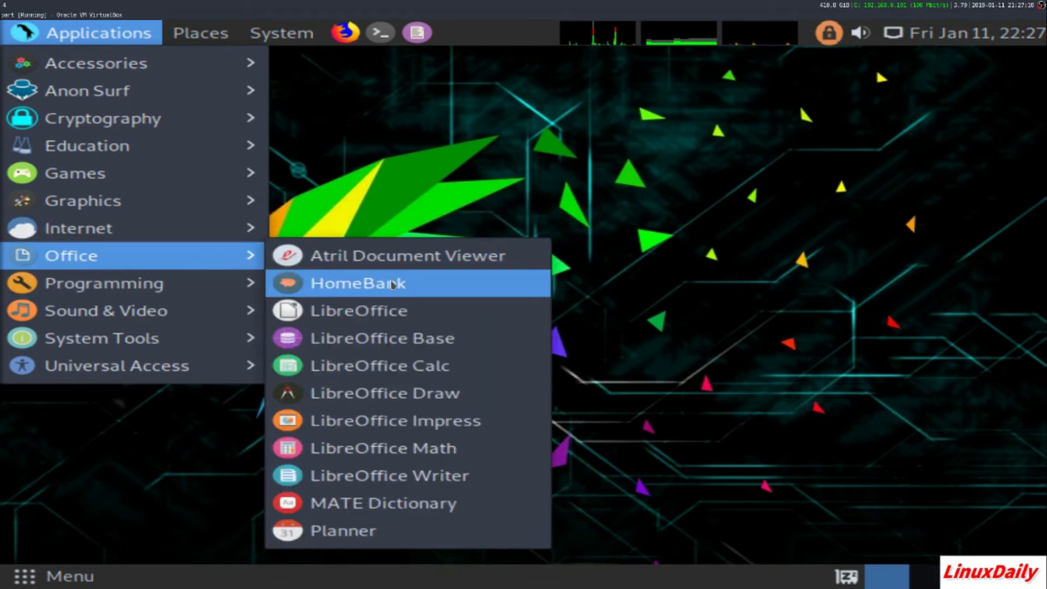
pyautogui.moveTo(407, 256)
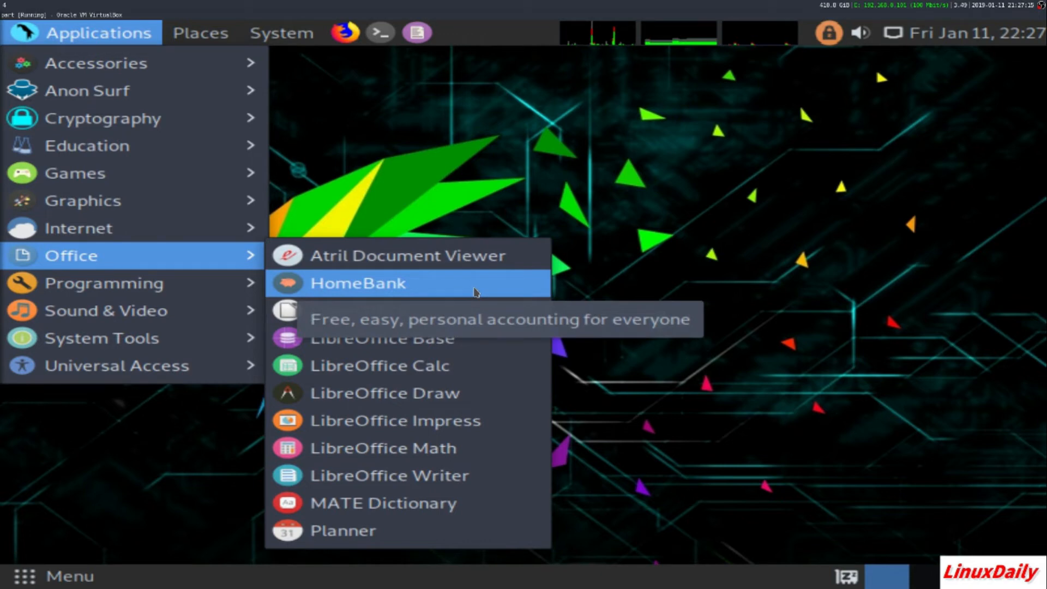
pyautogui.moveTo(478, 310)
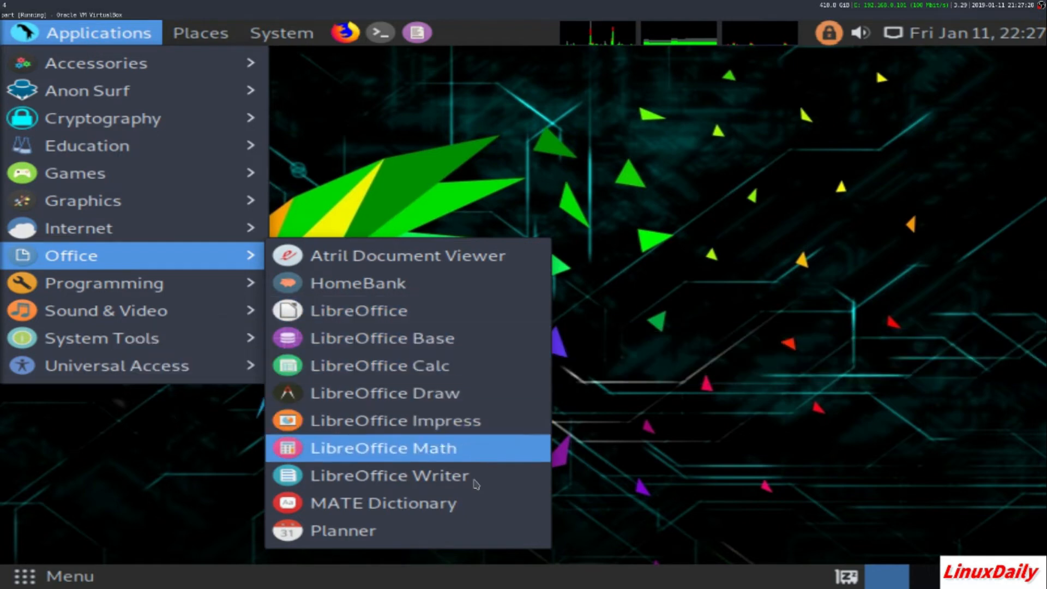
pyautogui.moveTo(517, 502)
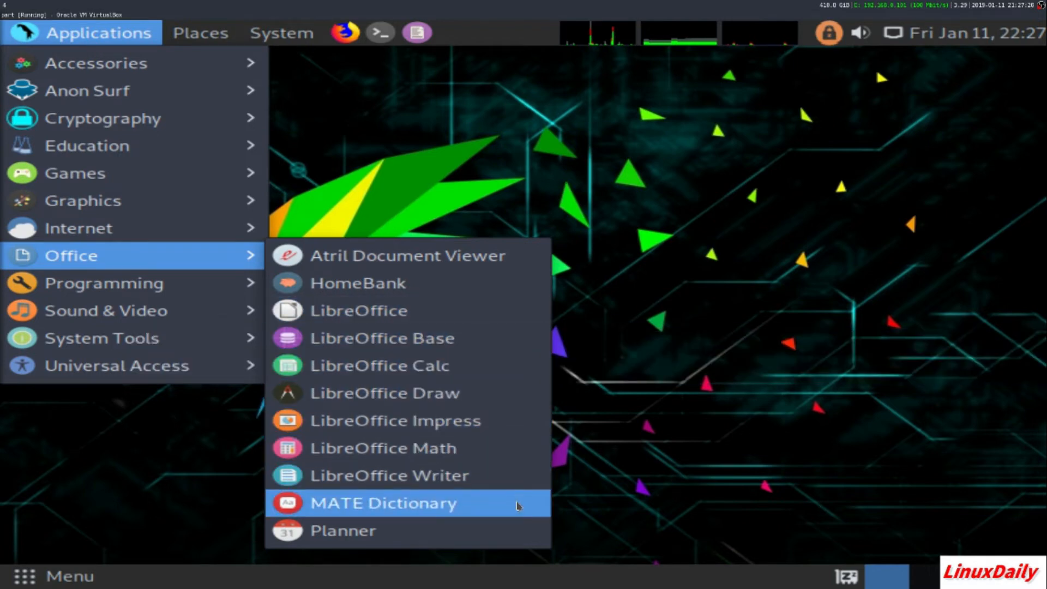
pyautogui.moveTo(488, 511)
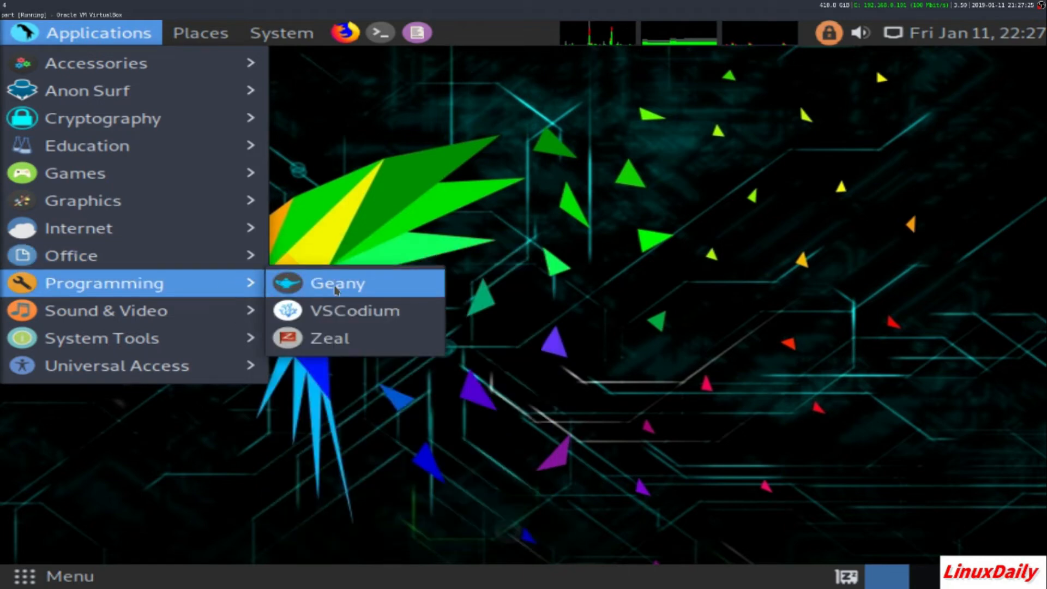
# Launch Geany from the Programming category and close the VSCodium window
pyautogui.click(355, 310)
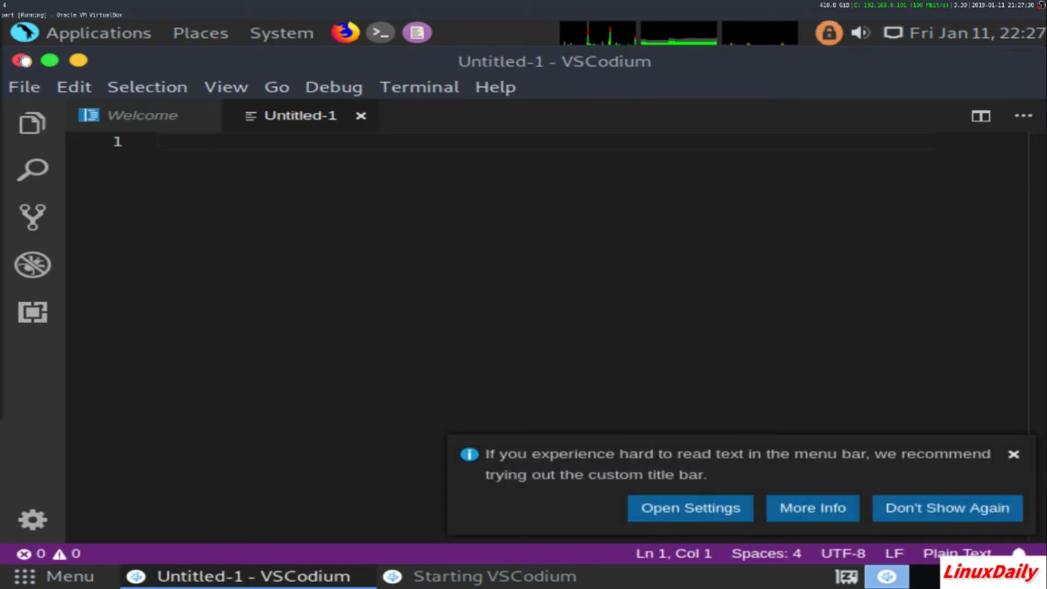
pyautogui.click(98, 32)
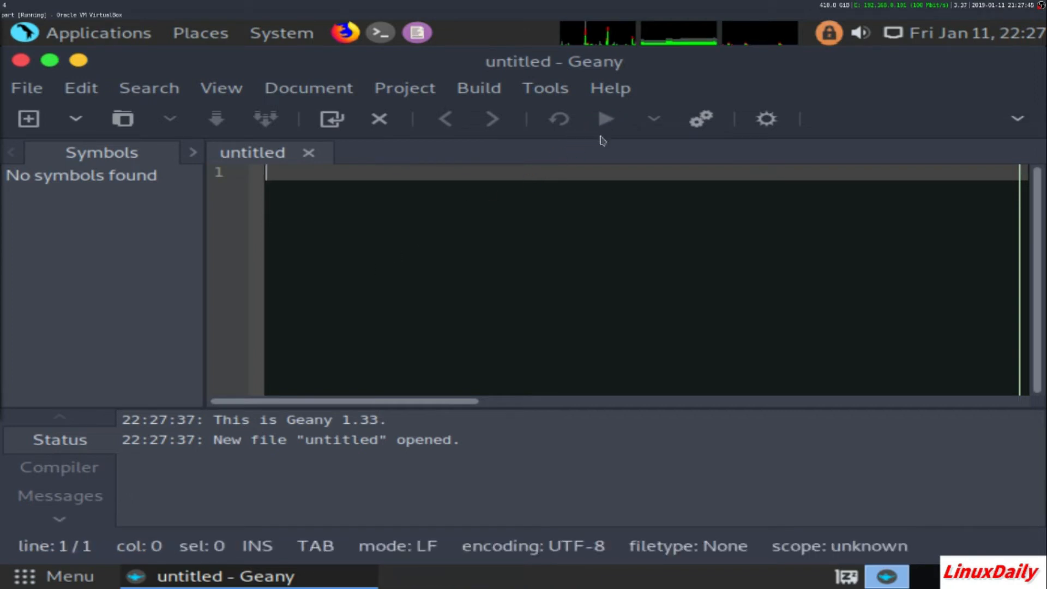
# Type the line print("Test" into the new Geany file
pyautogui.write('print')
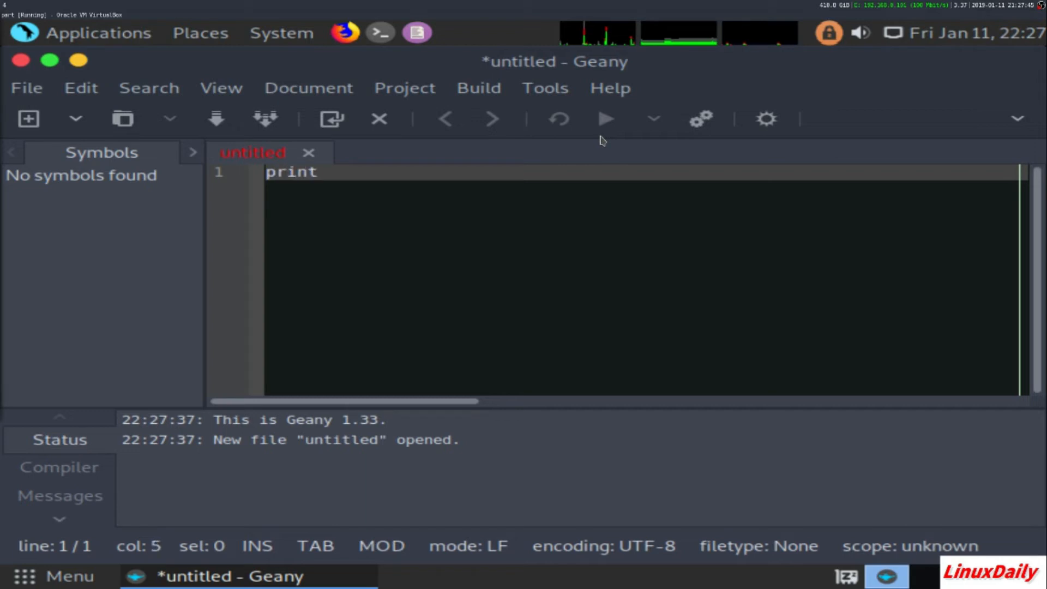
pyautogui.write('("')
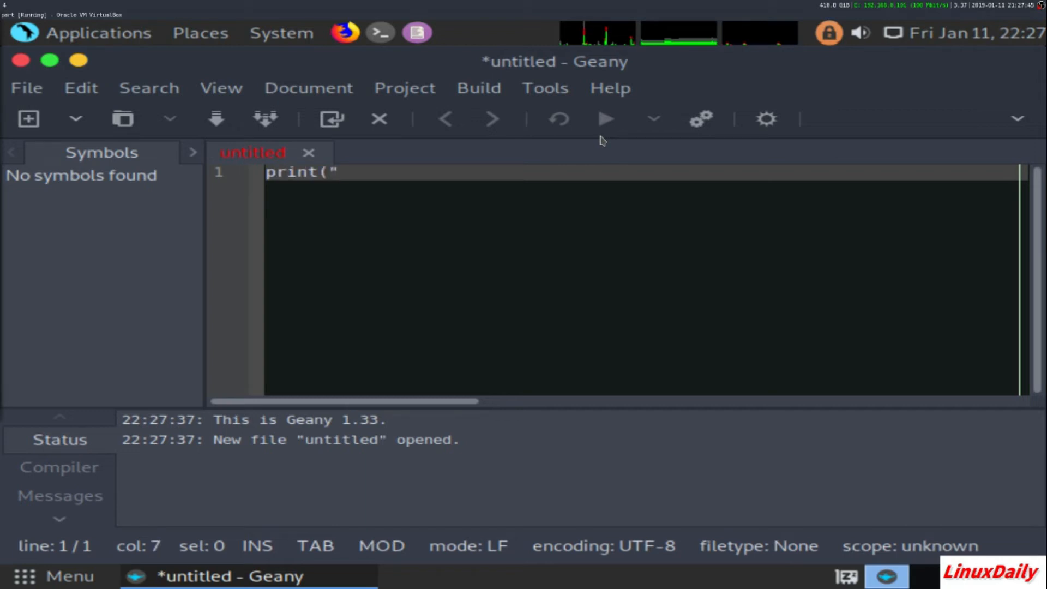
pyautogui.write('Test"')
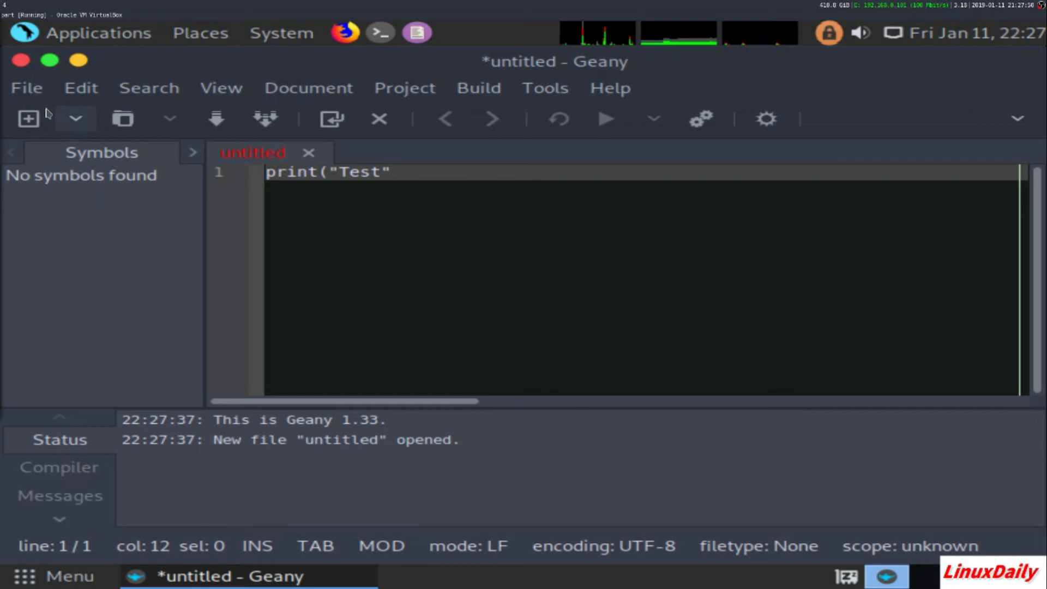
# Save the script as test.py in the home folder
pyautogui.click(26, 87)
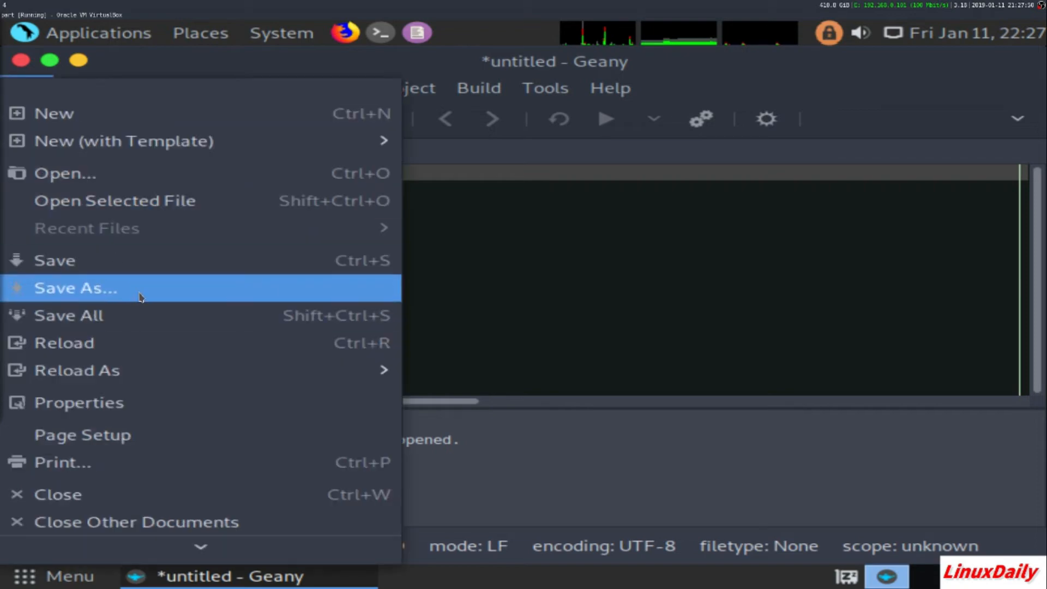
pyautogui.click(75, 288)
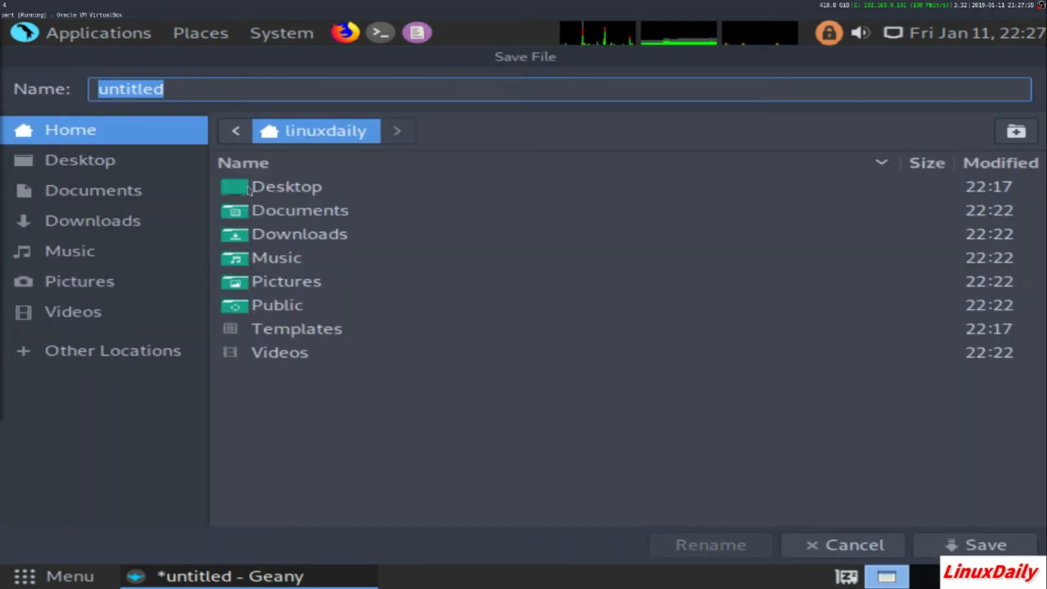
pyautogui.write('test.pyu')
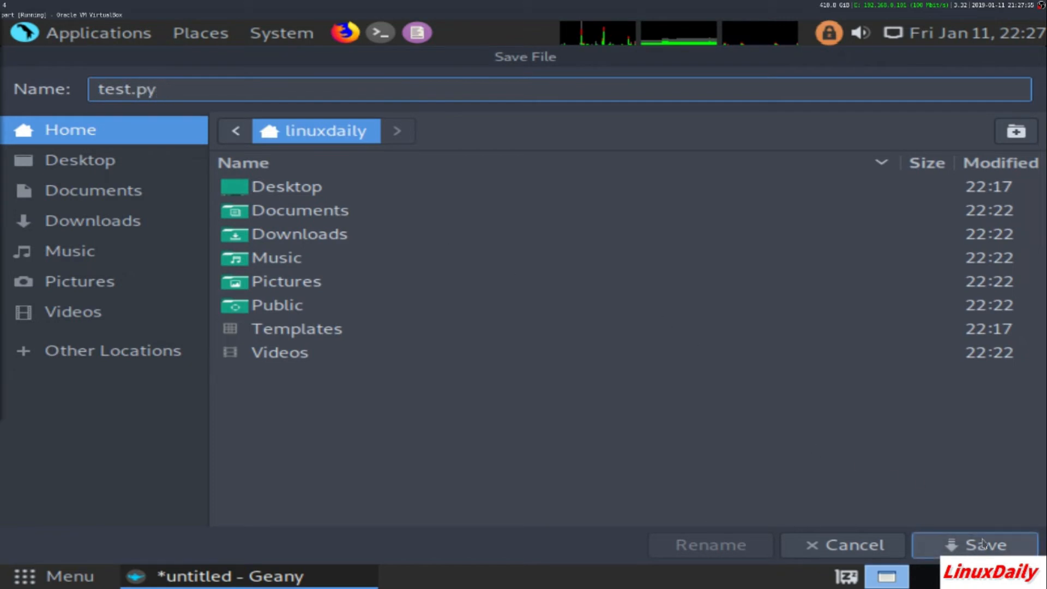
pyautogui.click(982, 544)
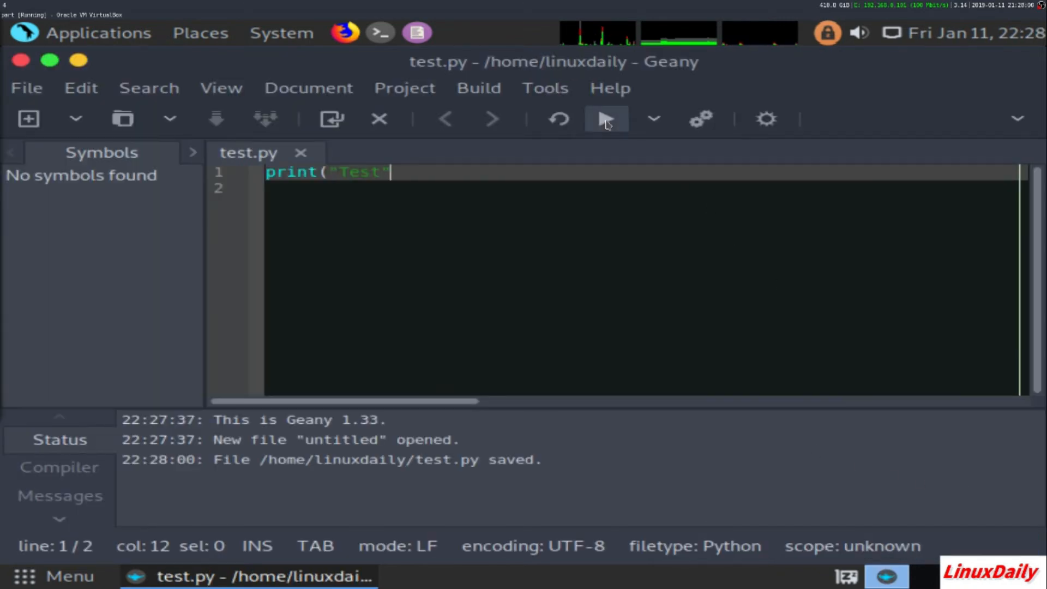
pyautogui.moveTo(604, 119)
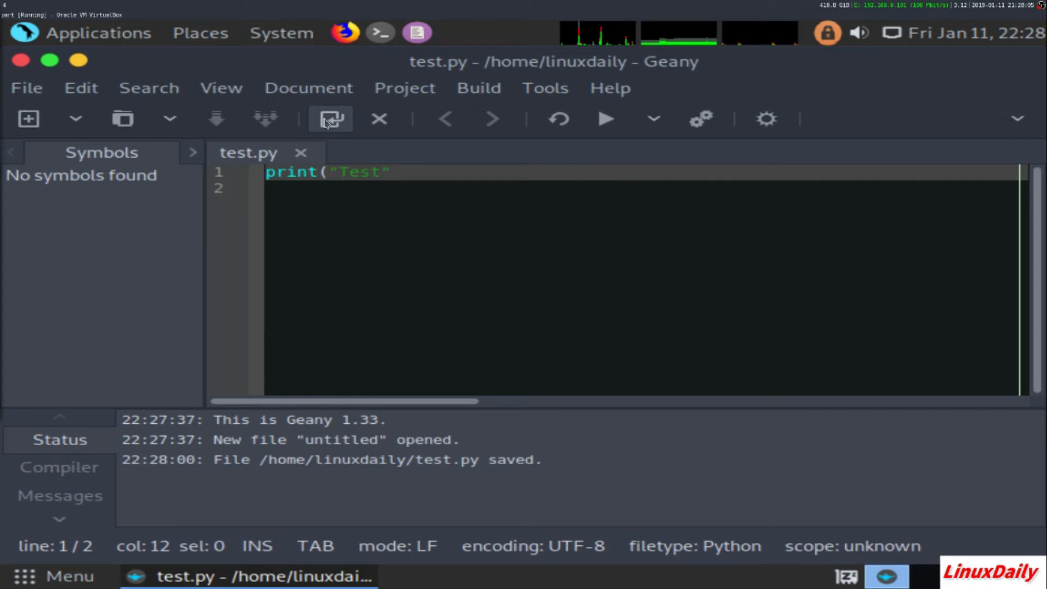
# Reload test.py, add the closing parenthesis, run it to print Test, then close Geany
pyautogui.click(331, 119)
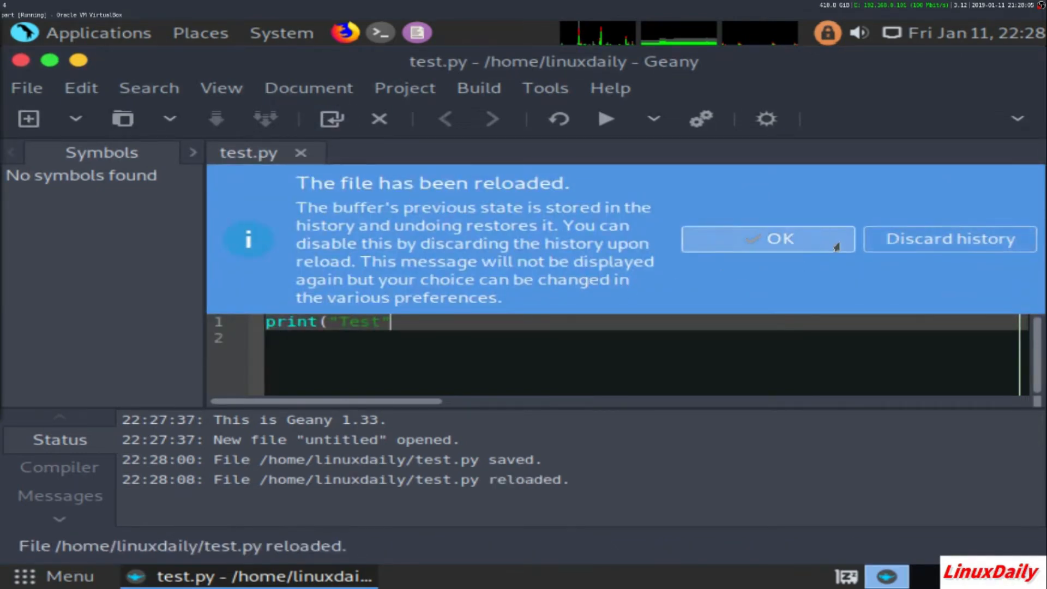
pyautogui.click(767, 239)
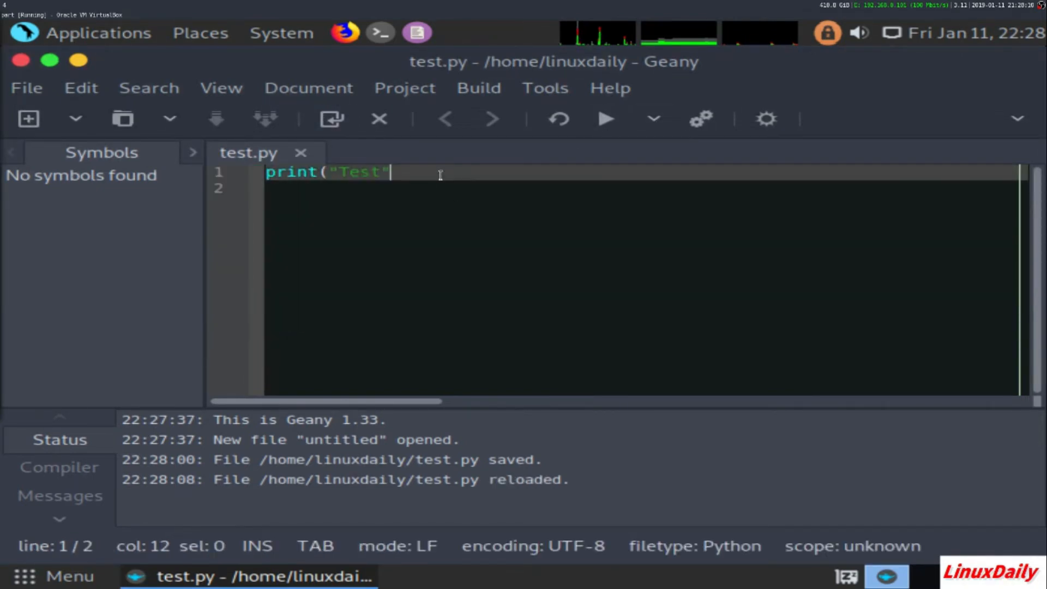
pyautogui.write(')')
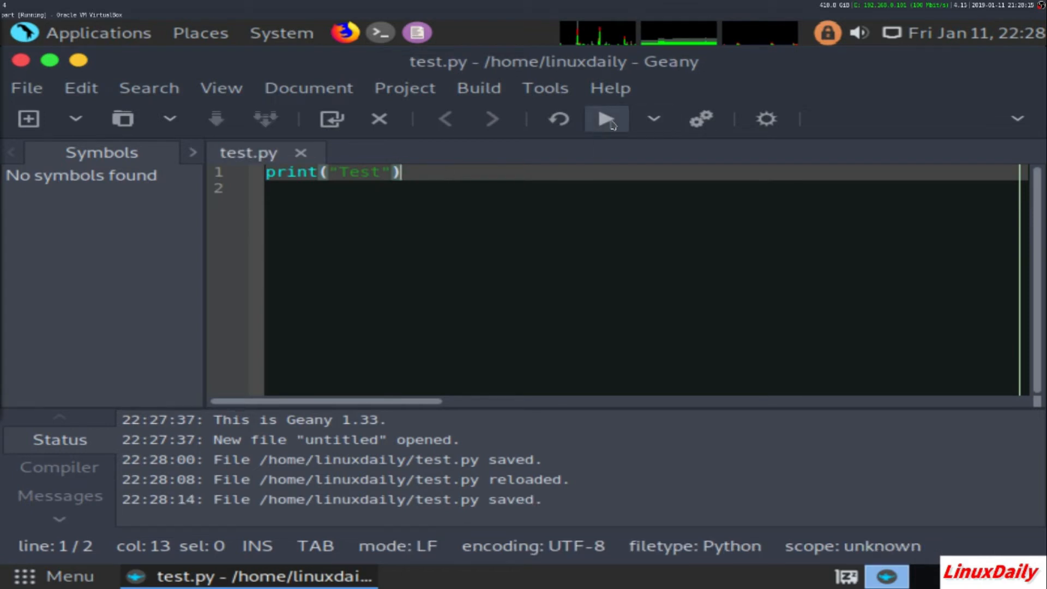
pyautogui.moveTo(306, 118)
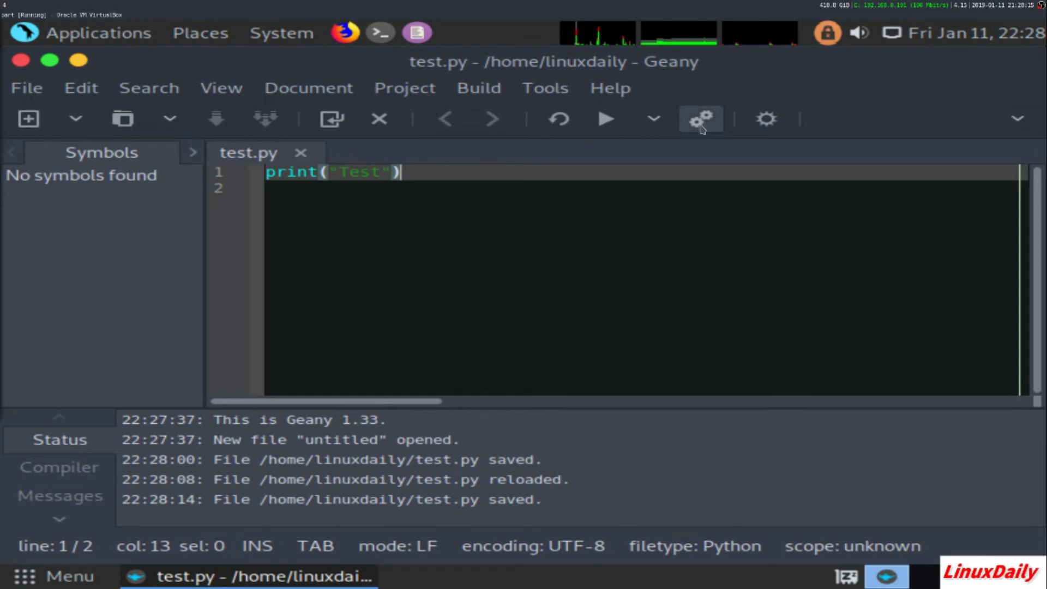
pyautogui.click(604, 119)
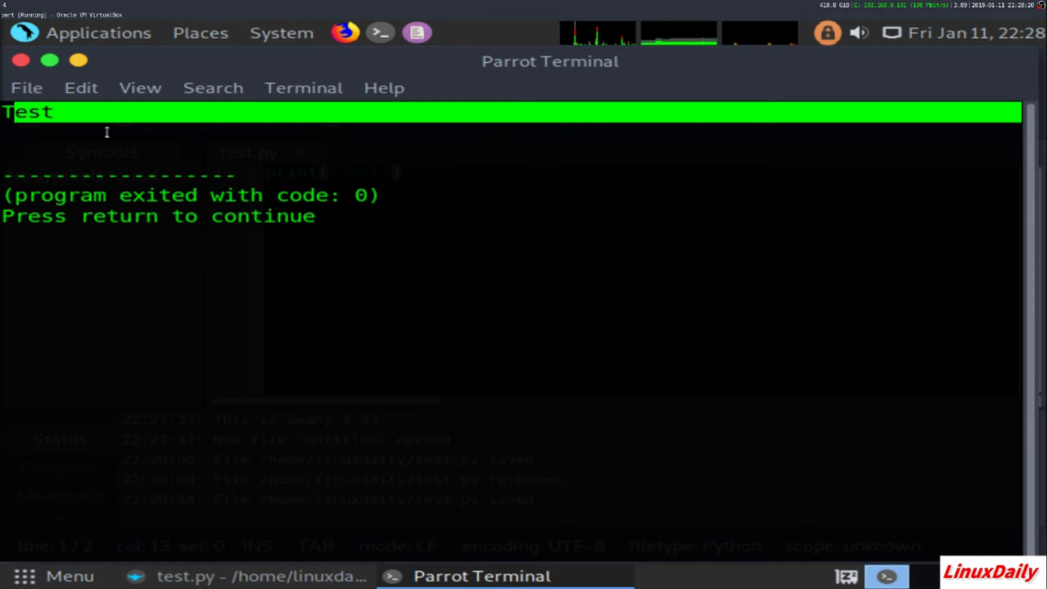
pyautogui.moveTo(340, 218)
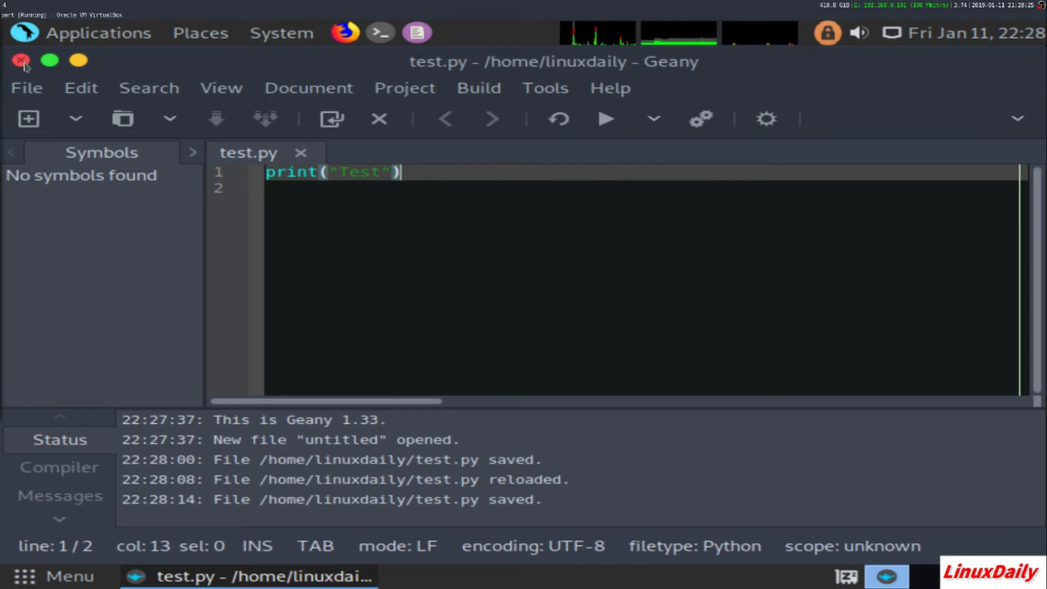
pyautogui.click(99, 32)
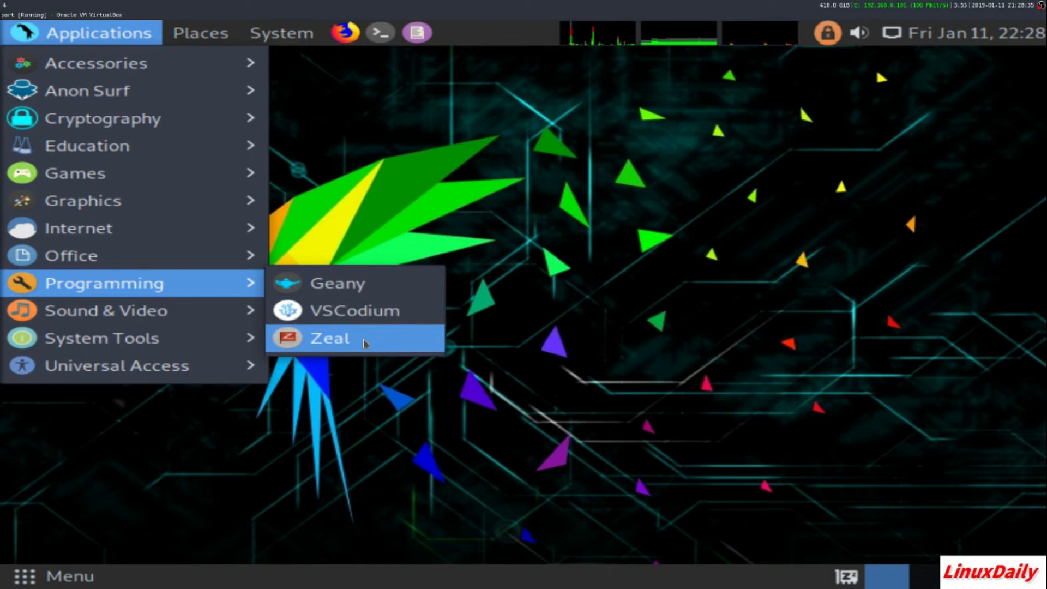
pyautogui.moveTo(330, 338)
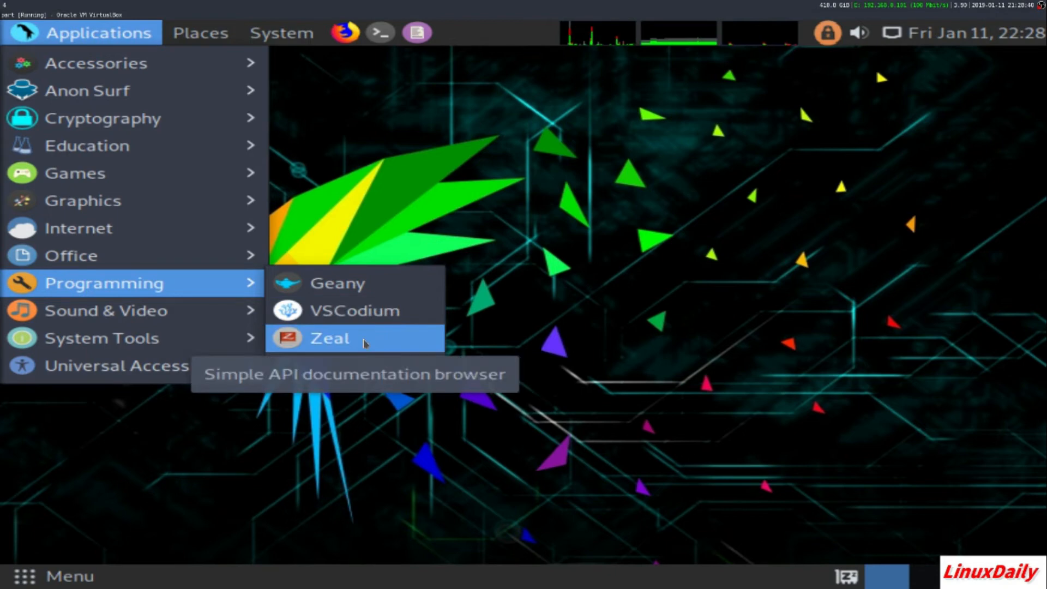
pyautogui.moveTo(104, 310)
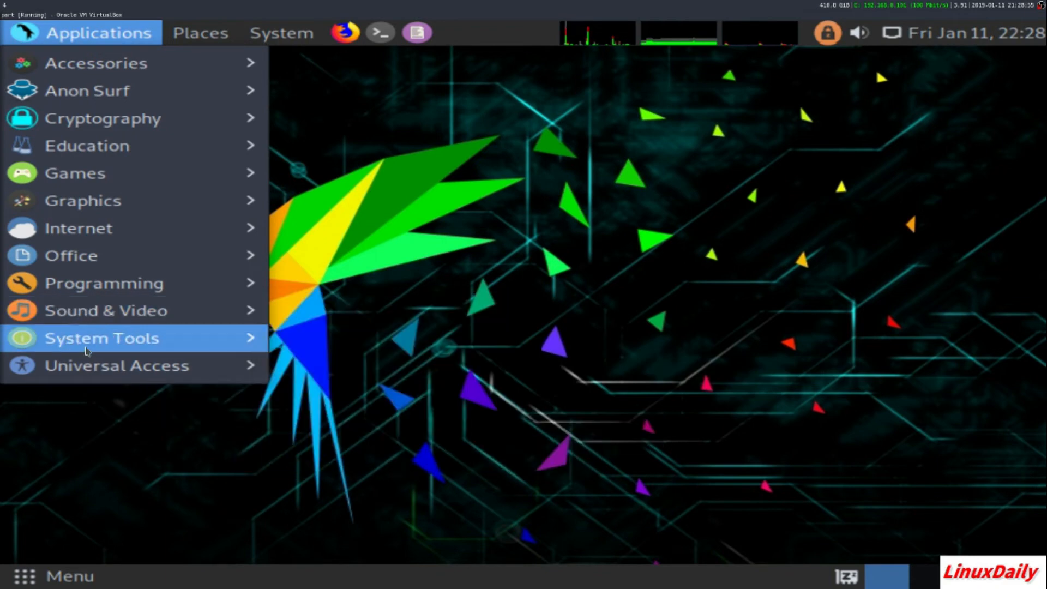
# Show the System Tools applications and launch the BleachBit cleaner
pyautogui.click(102, 337)
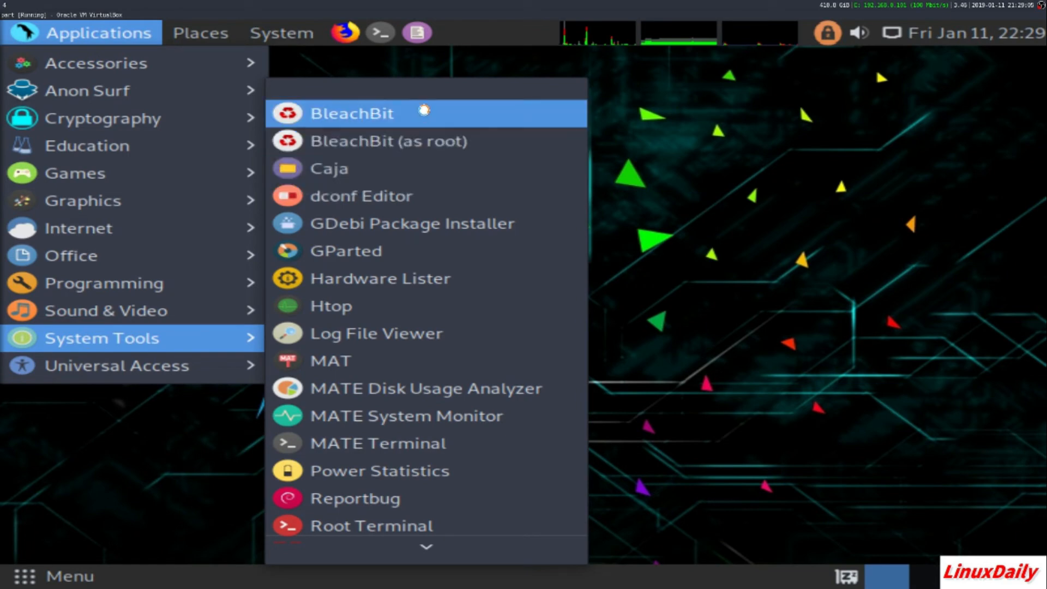
pyautogui.click(352, 113)
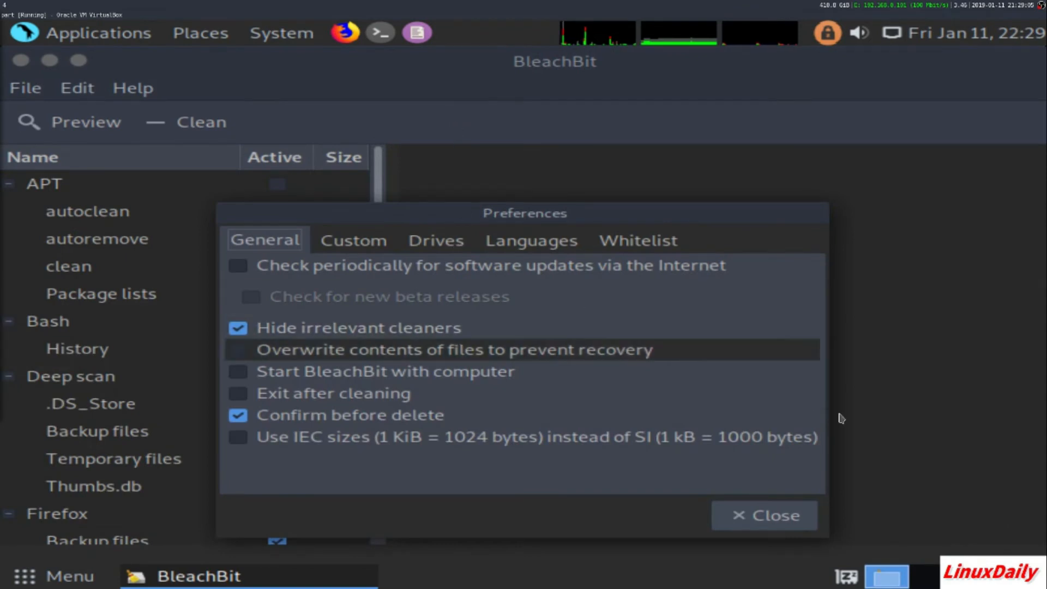
# Dismiss BleachBit preferences, review the APT autoclean description, then close BleachBit
pyautogui.click(764, 515)
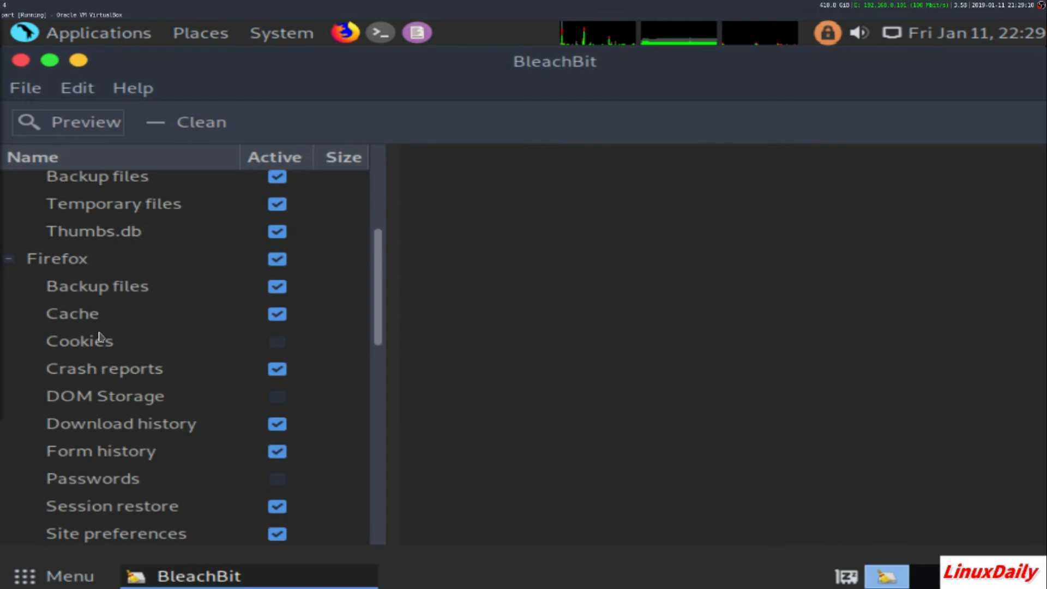
pyautogui.scroll(-3)
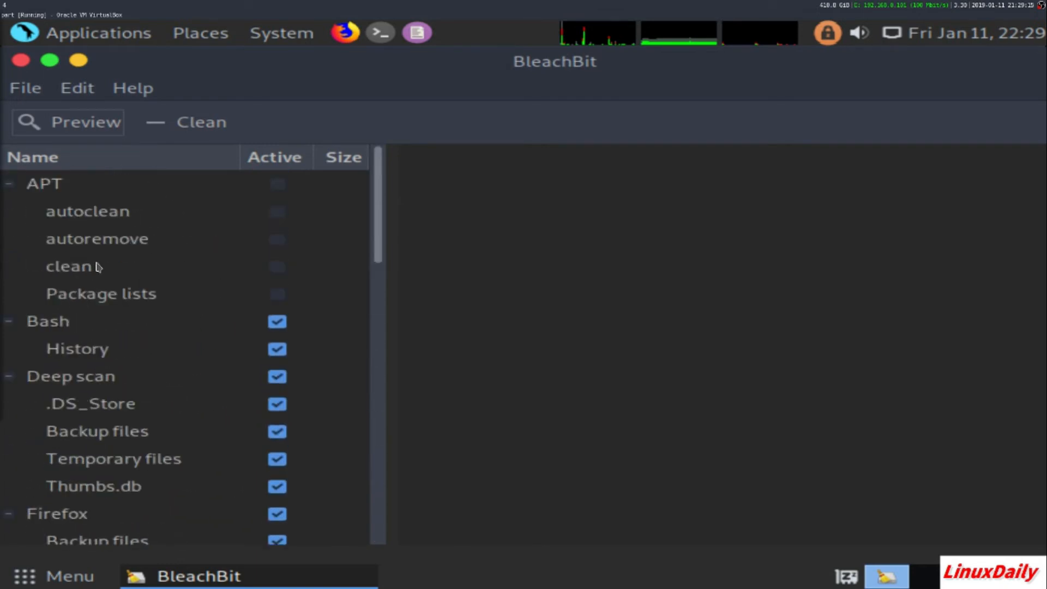
pyautogui.click(87, 211)
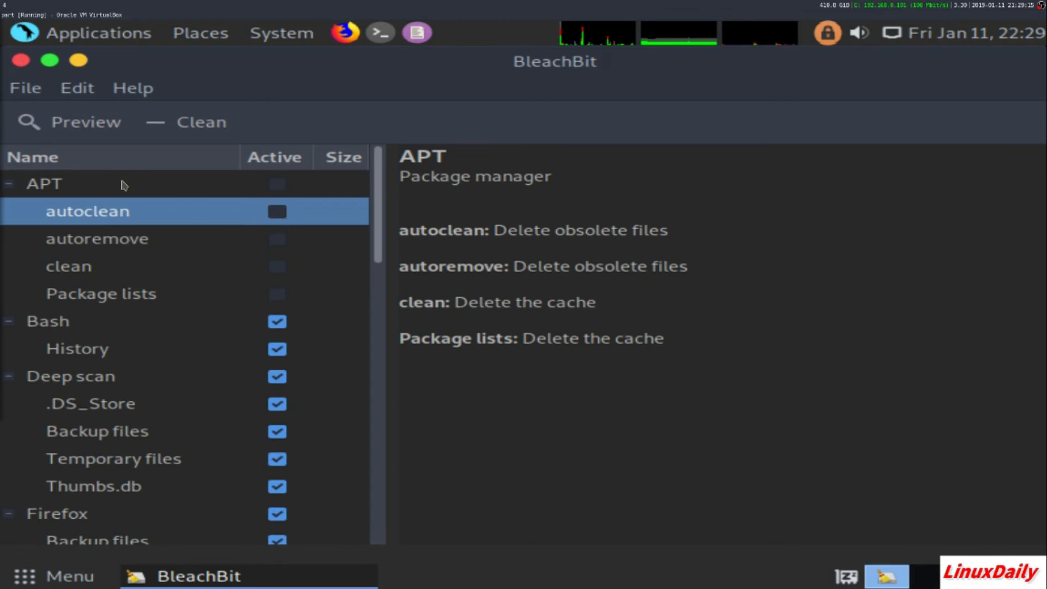
pyautogui.moveTo(133, 209)
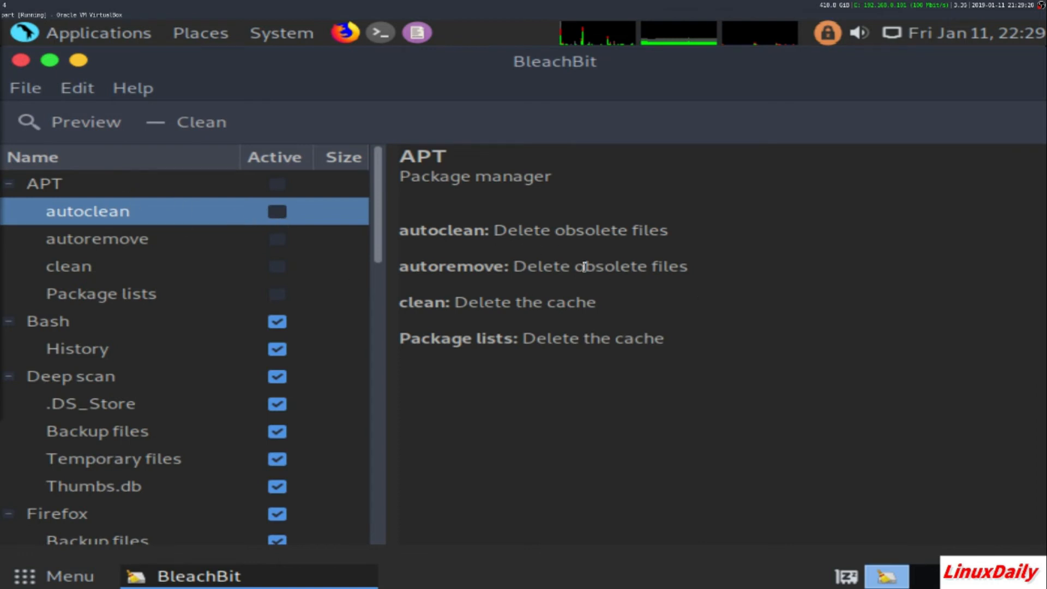
pyautogui.moveTo(20, 60)
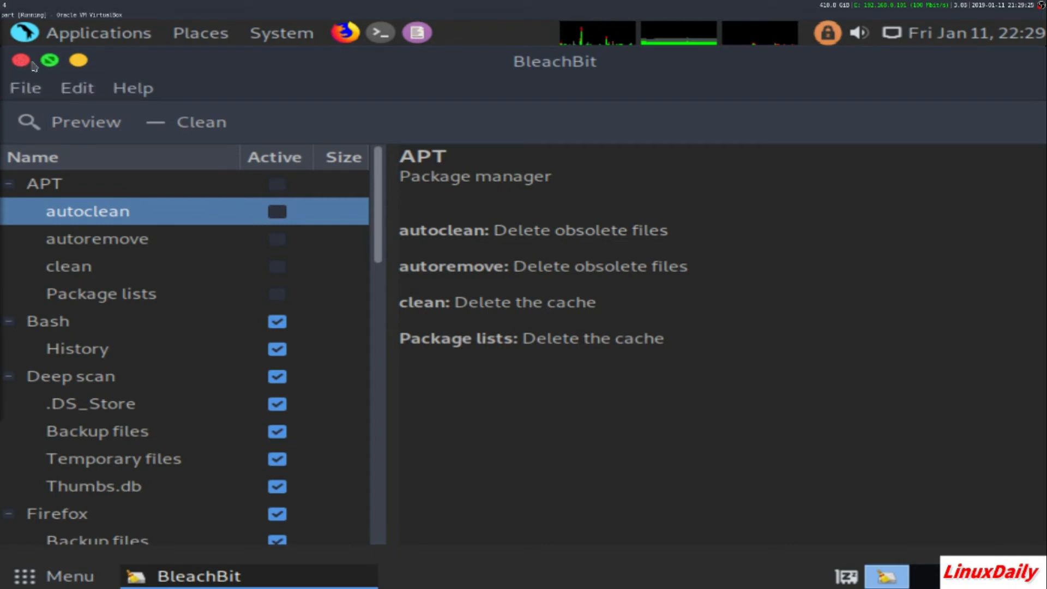
pyautogui.click(98, 33)
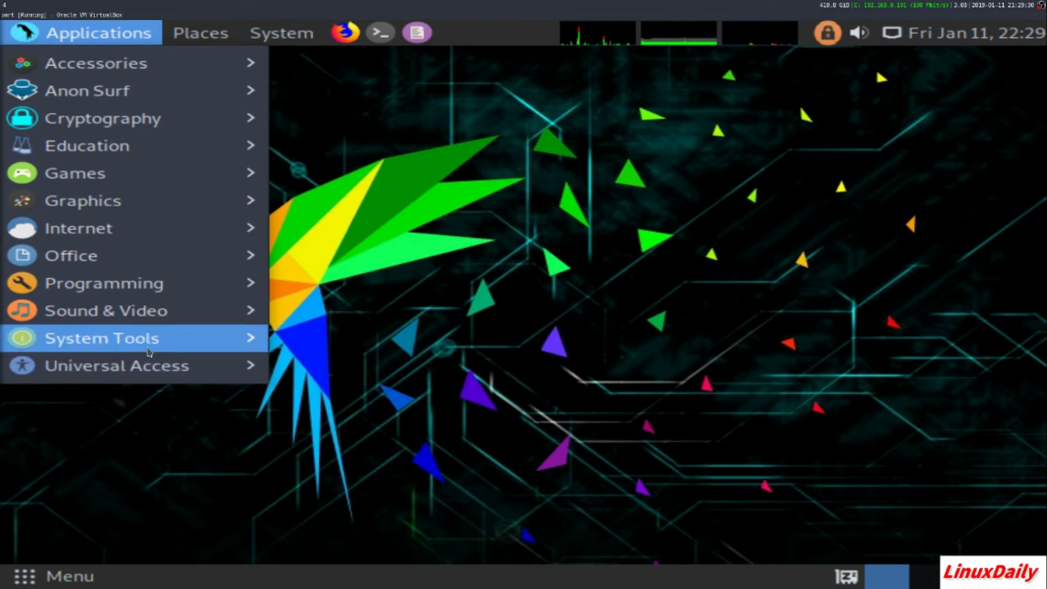
pyautogui.moveTo(102, 338)
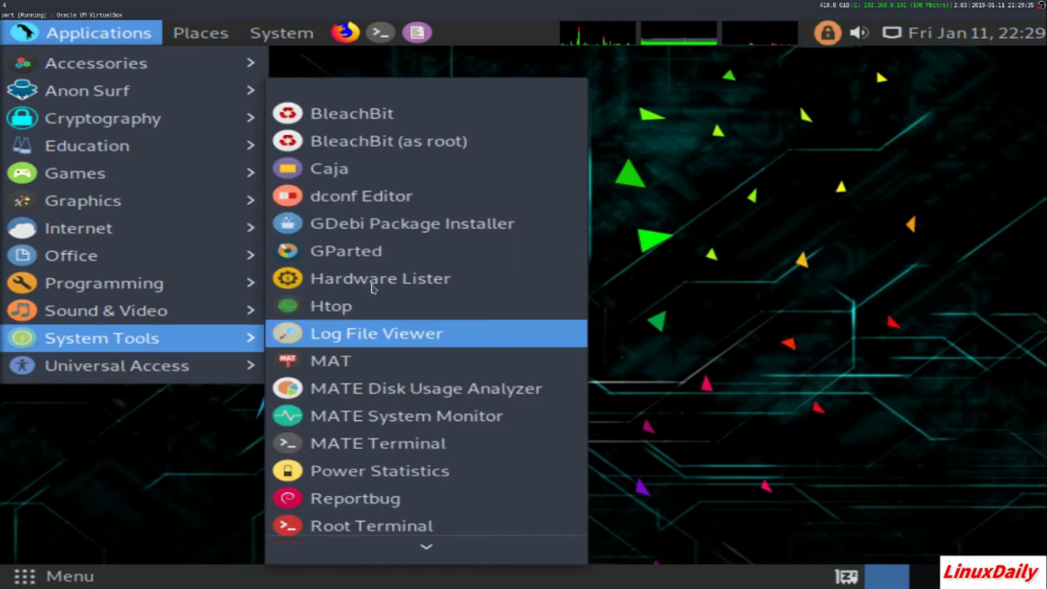
pyautogui.moveTo(439, 168)
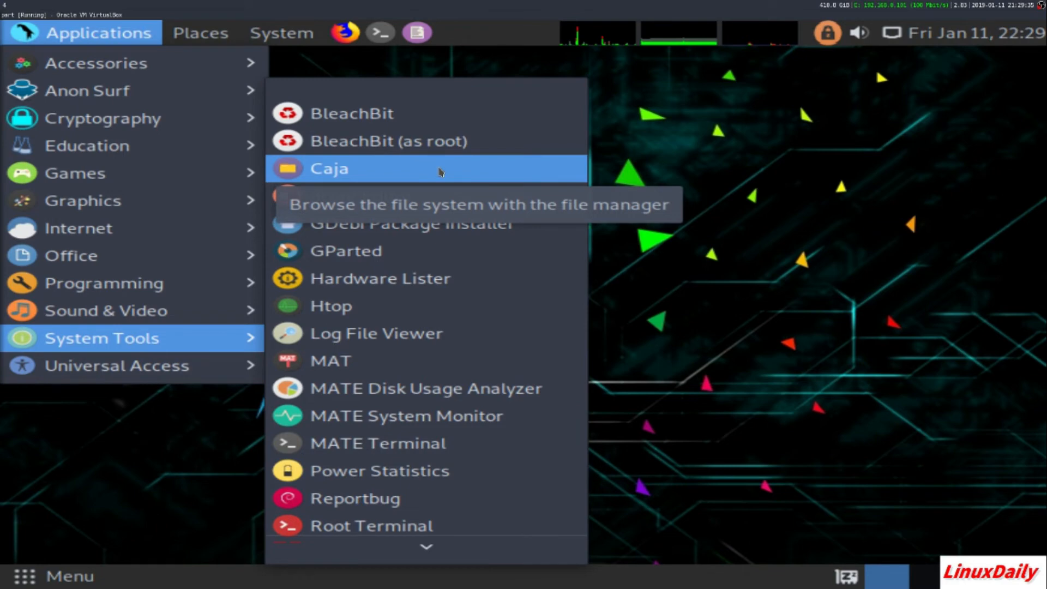
# Open the Caja file manager on the home folder, then close it
pyautogui.click(330, 169)
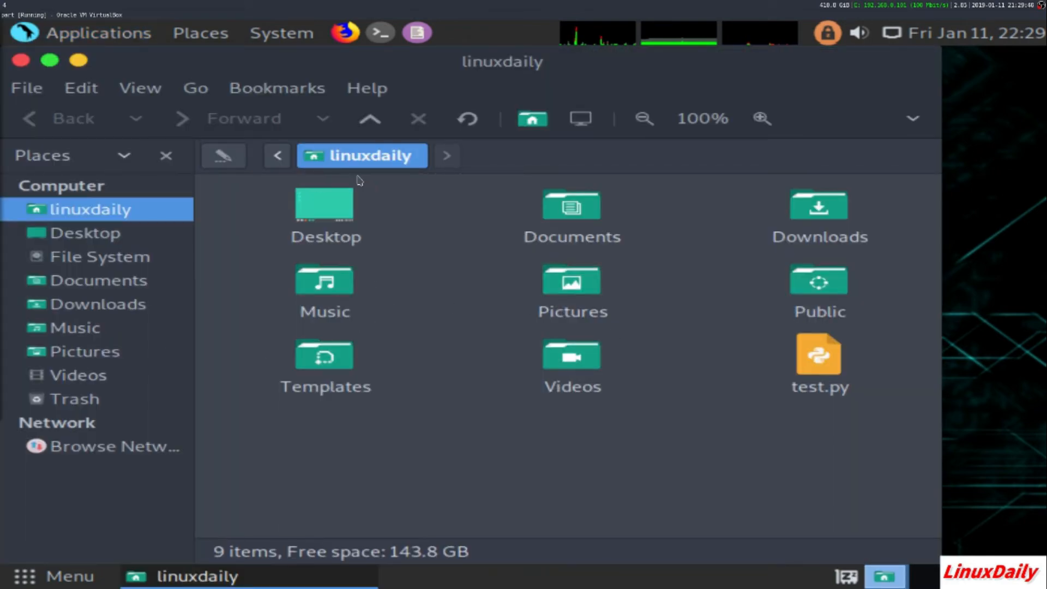
pyautogui.click(99, 32)
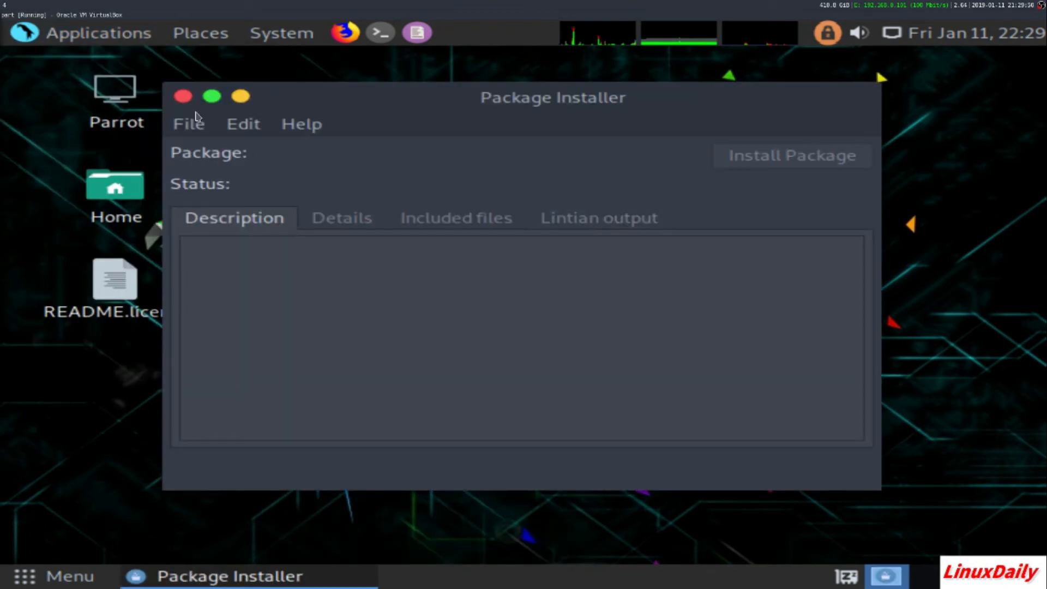
# Close the GDebi Package Installer window
pyautogui.click(98, 33)
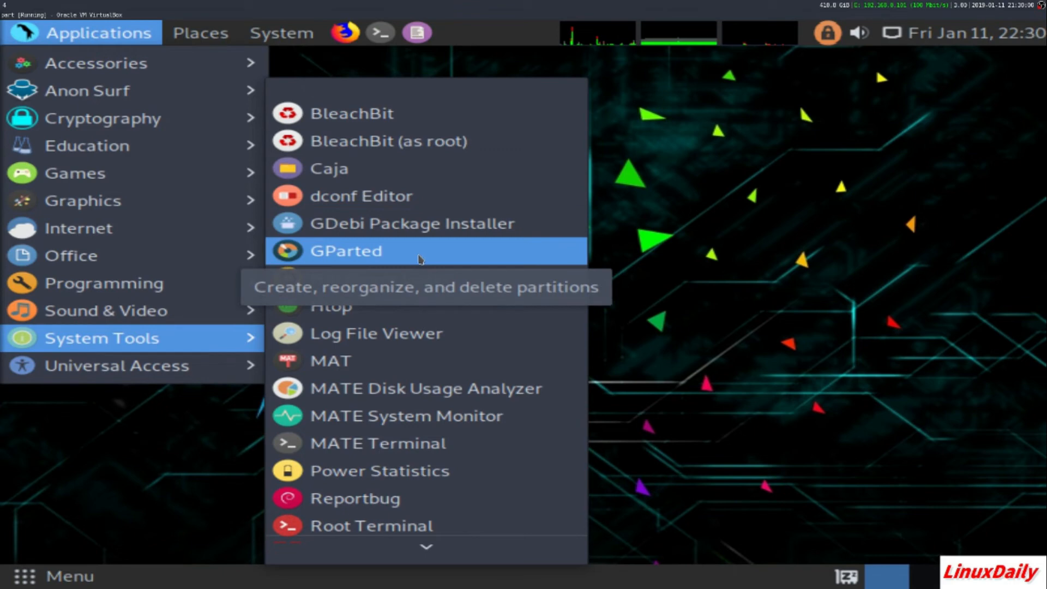
pyautogui.moveTo(414, 261)
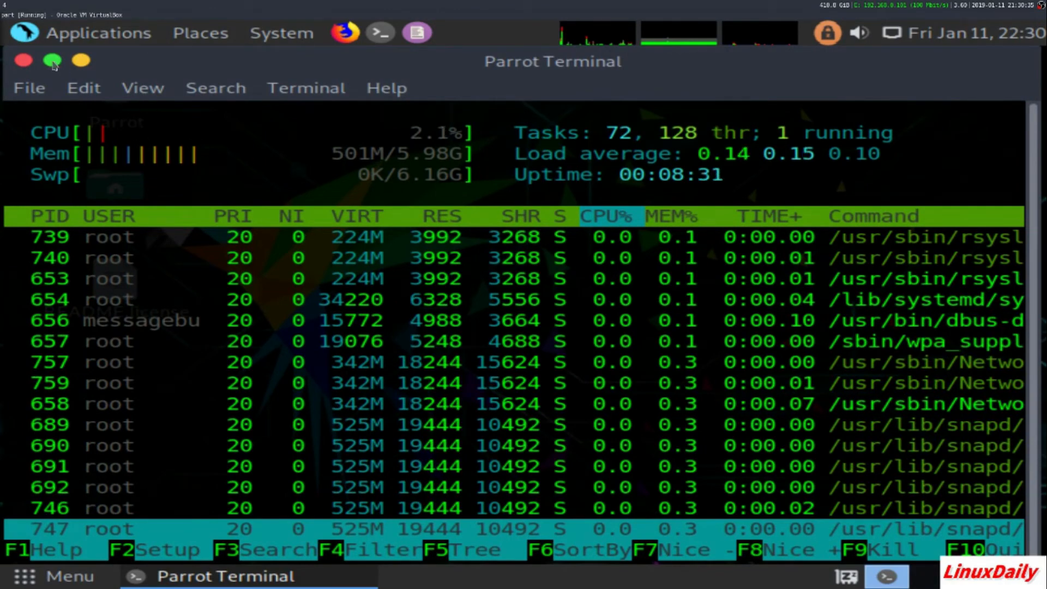
# Close the htop terminal and launch MATE Disk Usage Analyzer
pyautogui.click(82, 32)
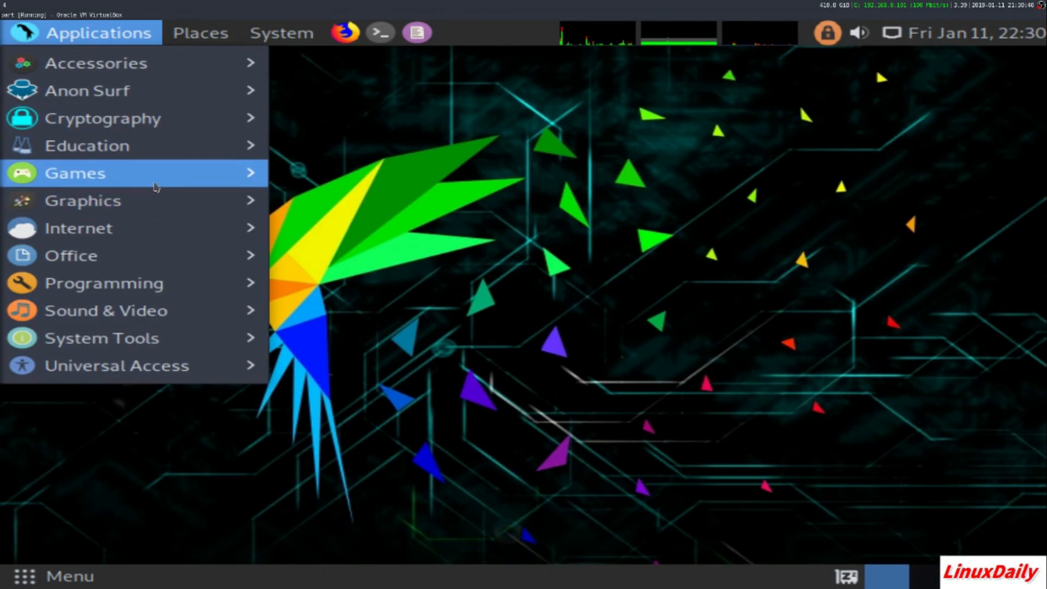
pyautogui.moveTo(274, 55)
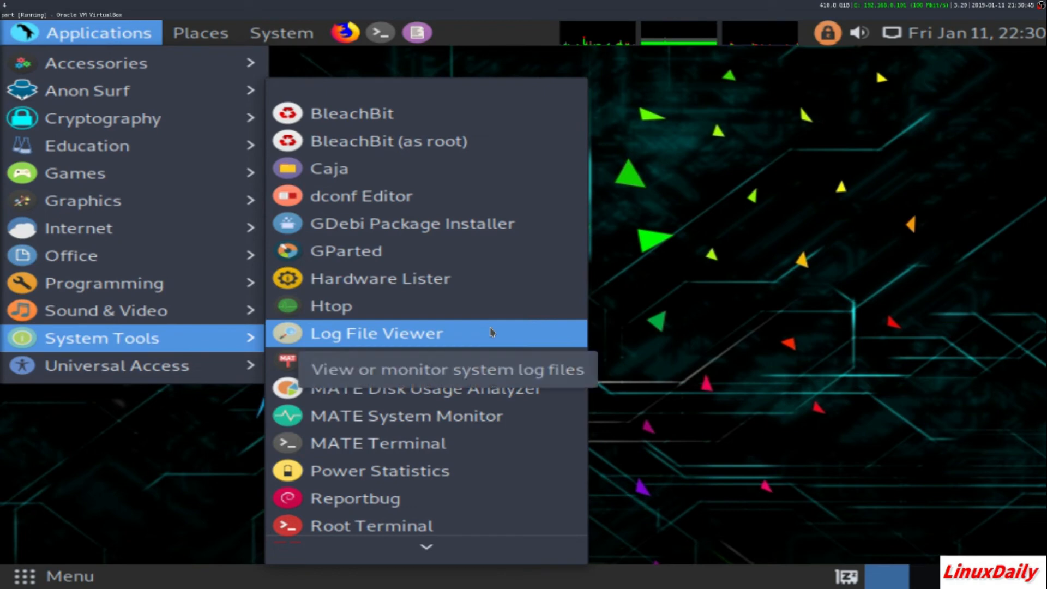
pyautogui.moveTo(456, 361)
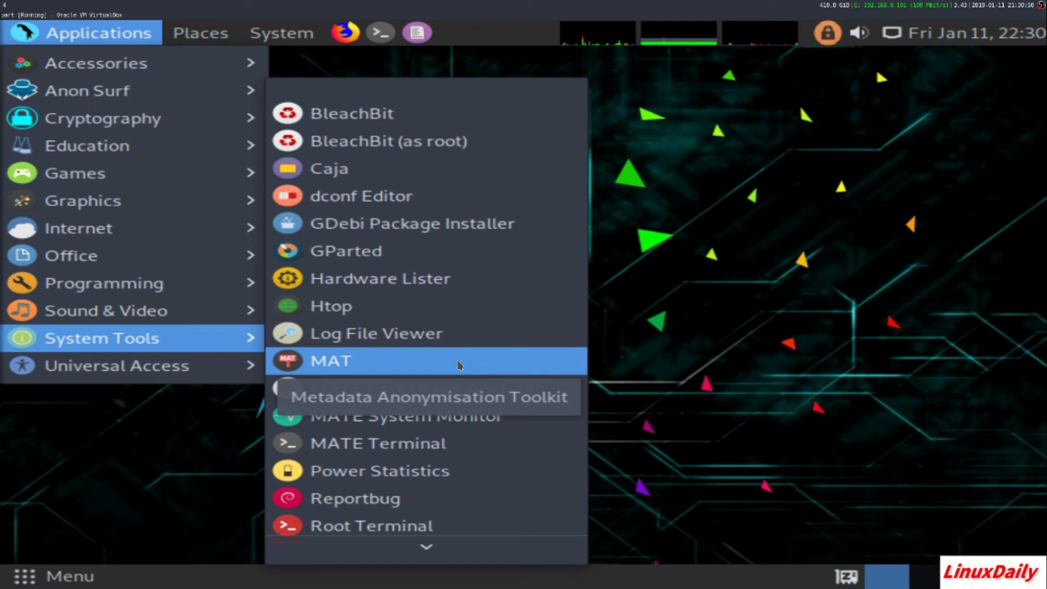
pyautogui.moveTo(424, 388)
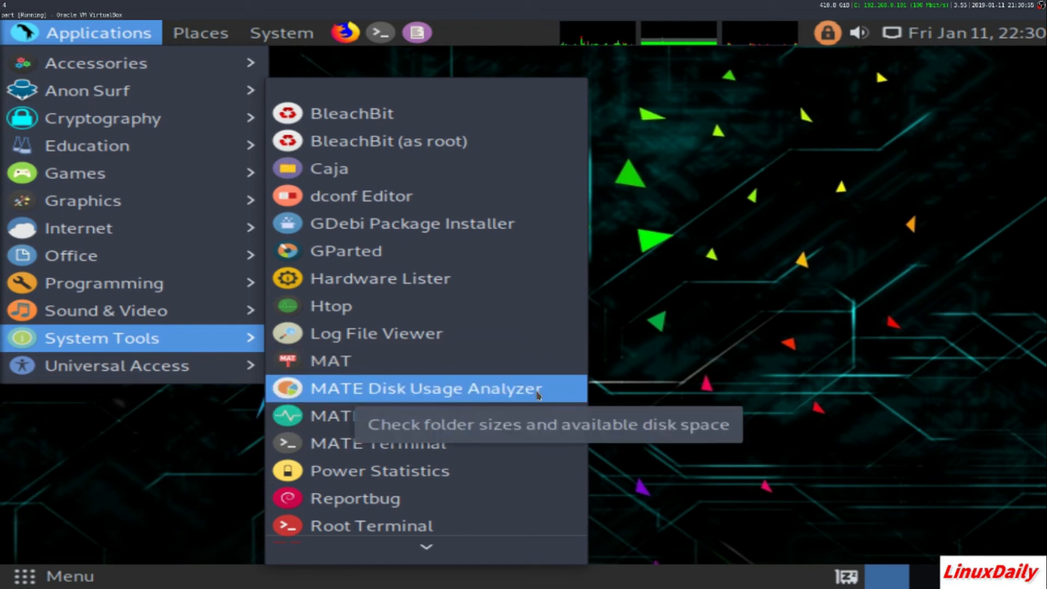
pyautogui.click(425, 388)
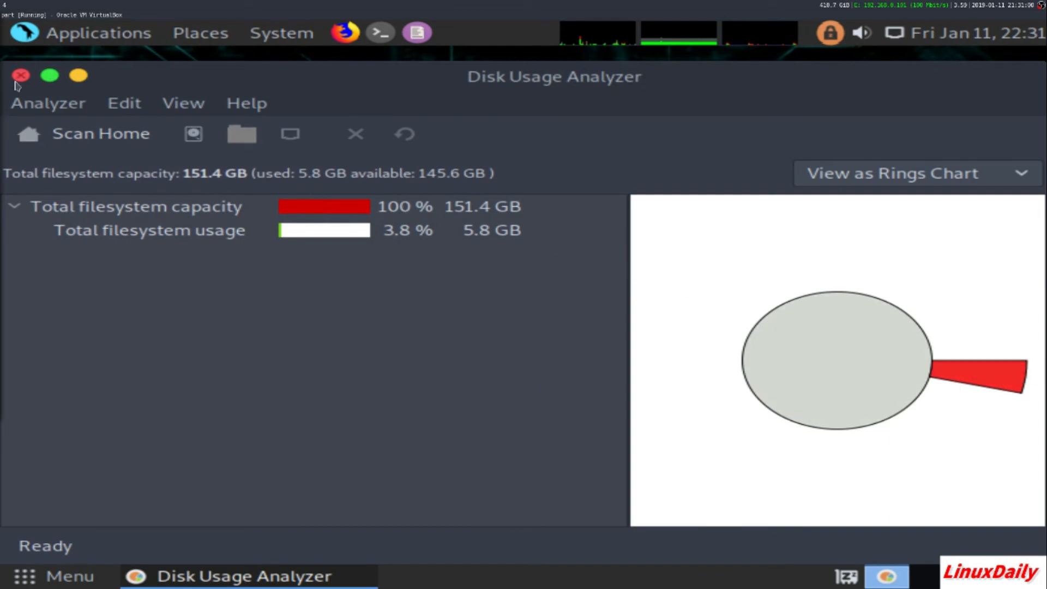
# Close Disk Usage Analyzer, then review System Monitor's processes, resources and file systems before closing
pyautogui.click(98, 32)
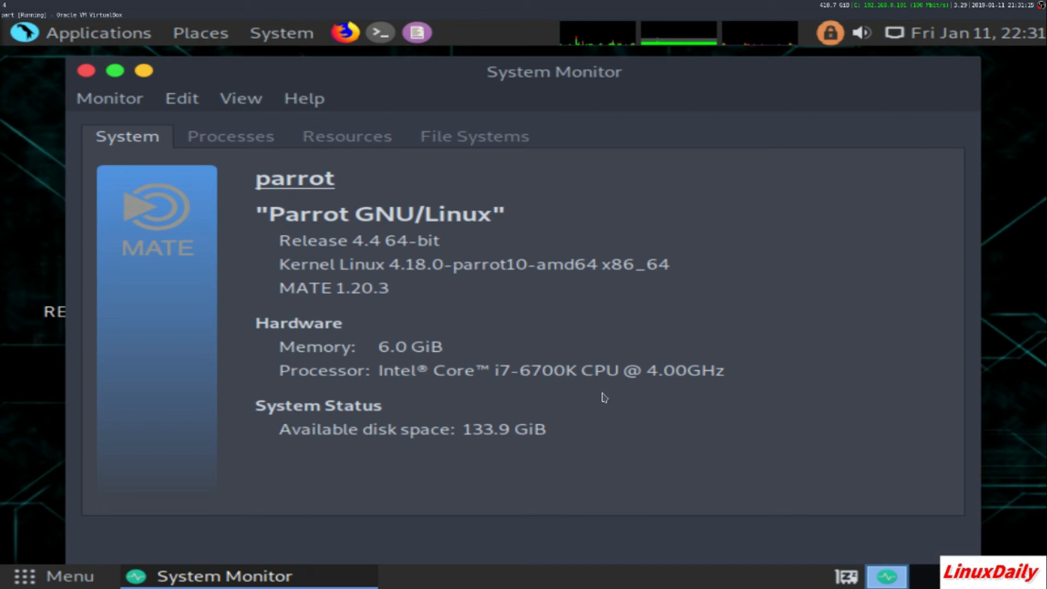
pyautogui.moveTo(414, 327)
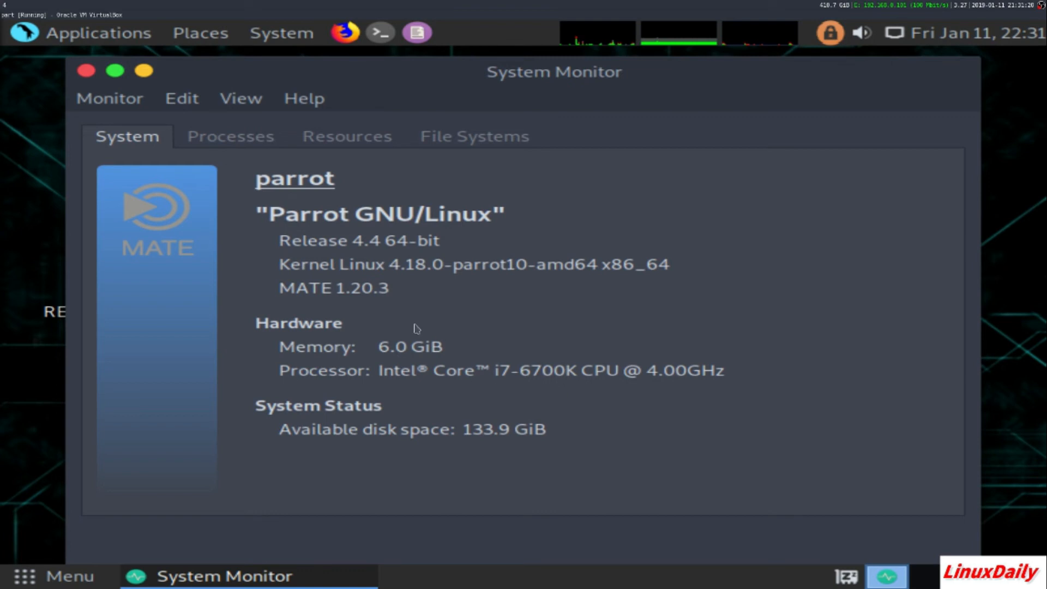
pyautogui.moveTo(230, 136)
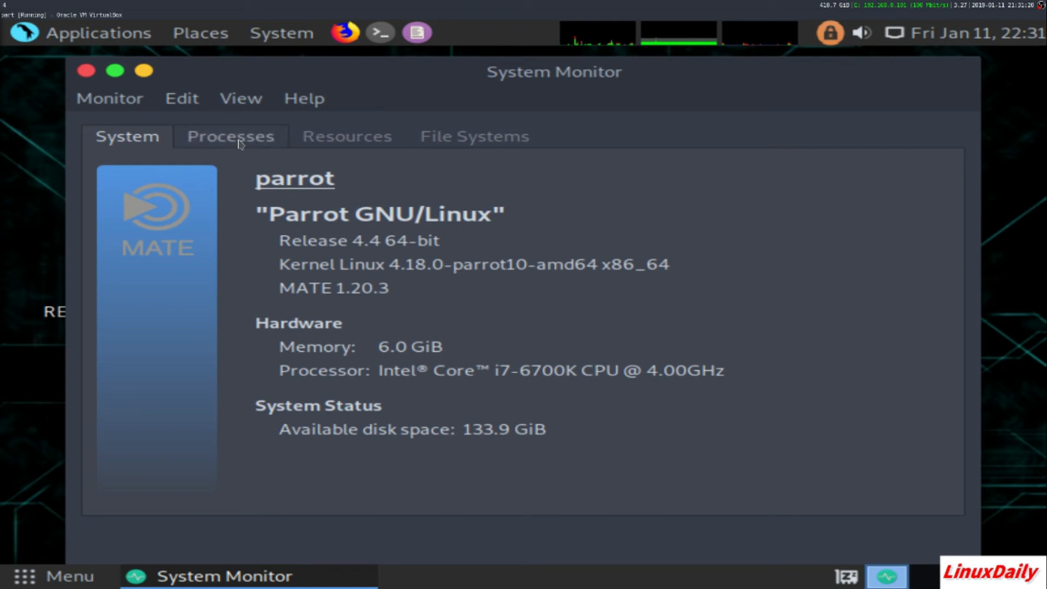
pyautogui.click(231, 137)
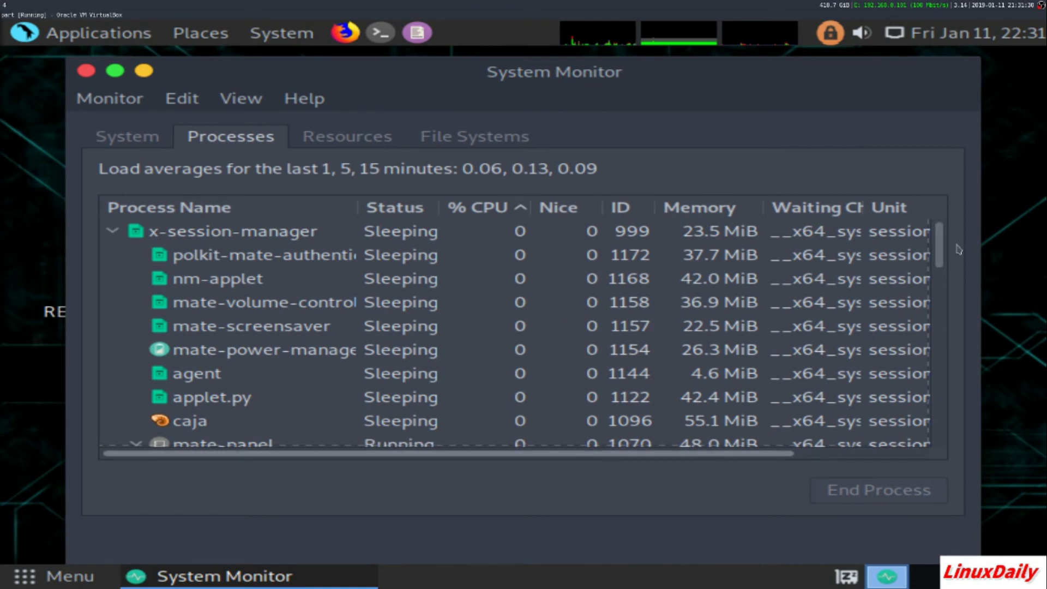
pyautogui.click(232, 231)
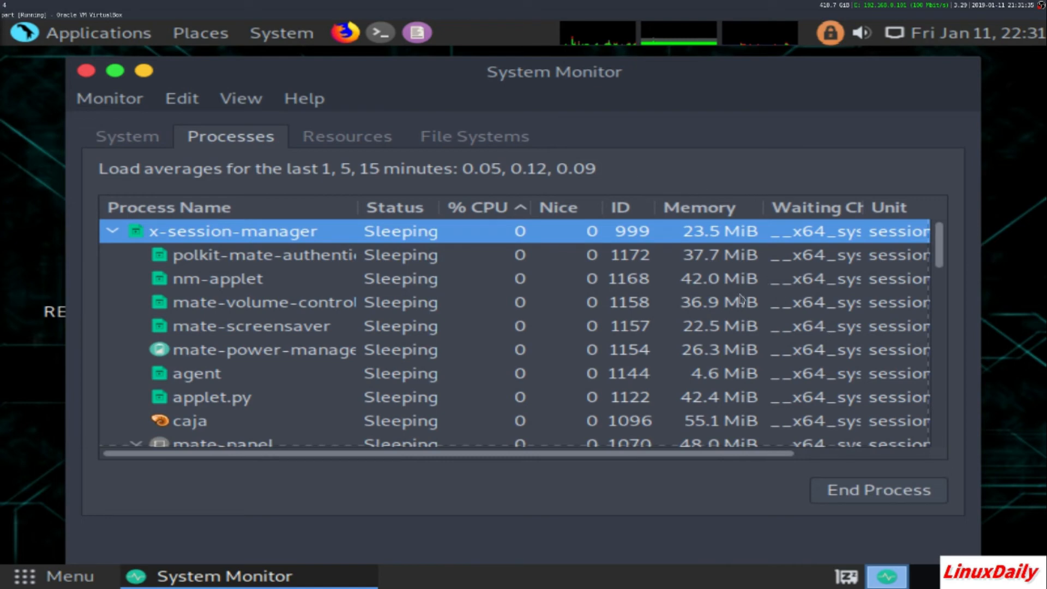
pyautogui.click(347, 136)
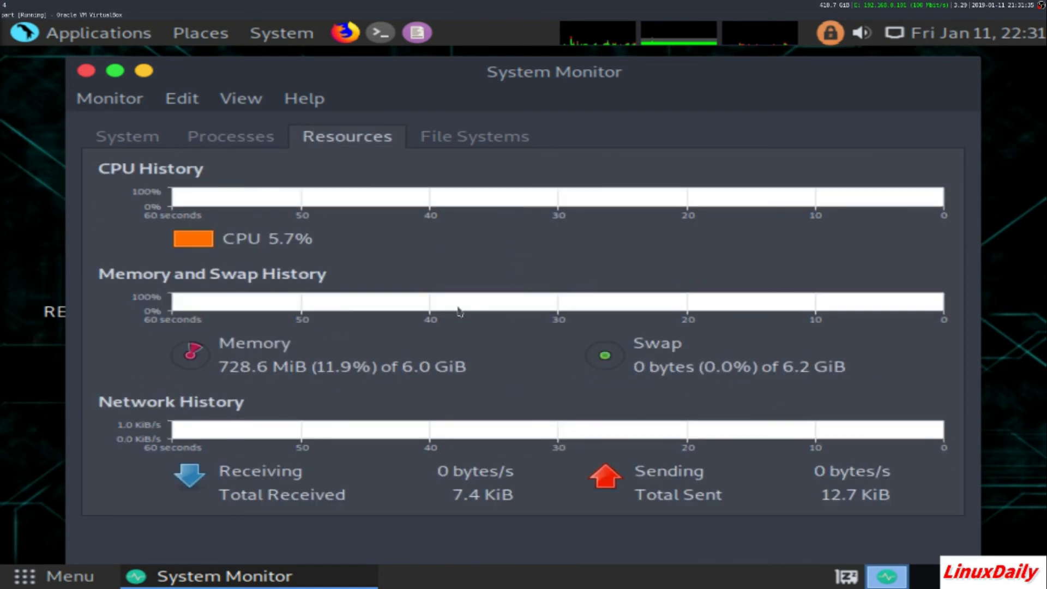
pyautogui.click(474, 137)
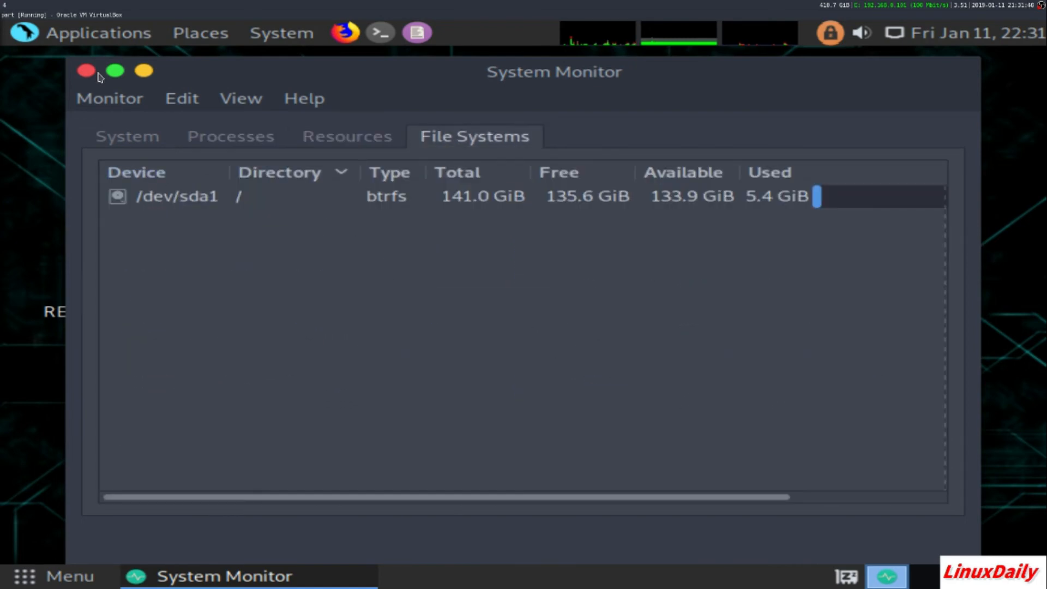
pyautogui.click(85, 71)
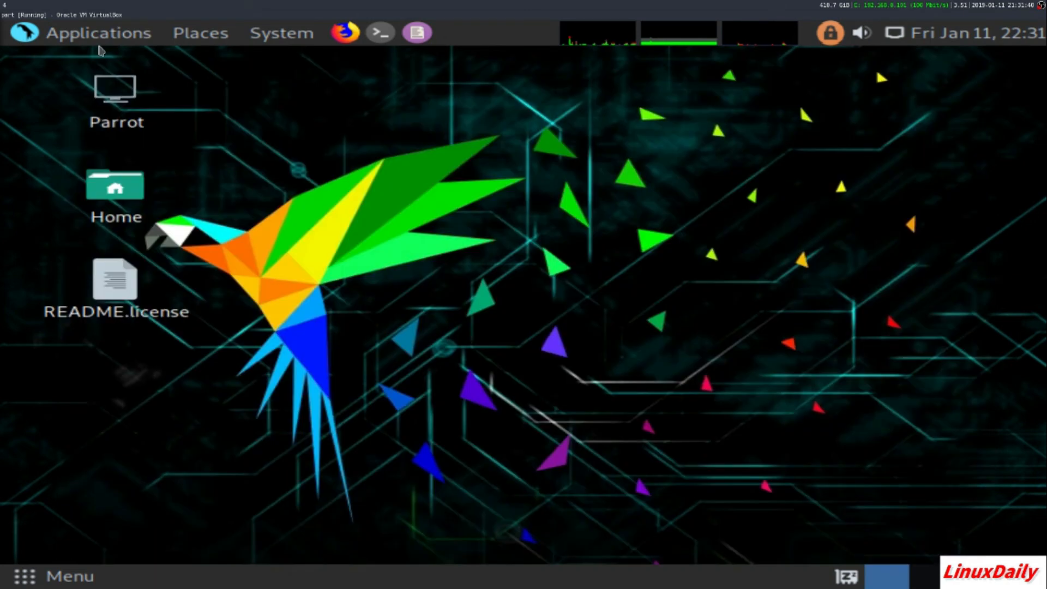
pyautogui.click(98, 32)
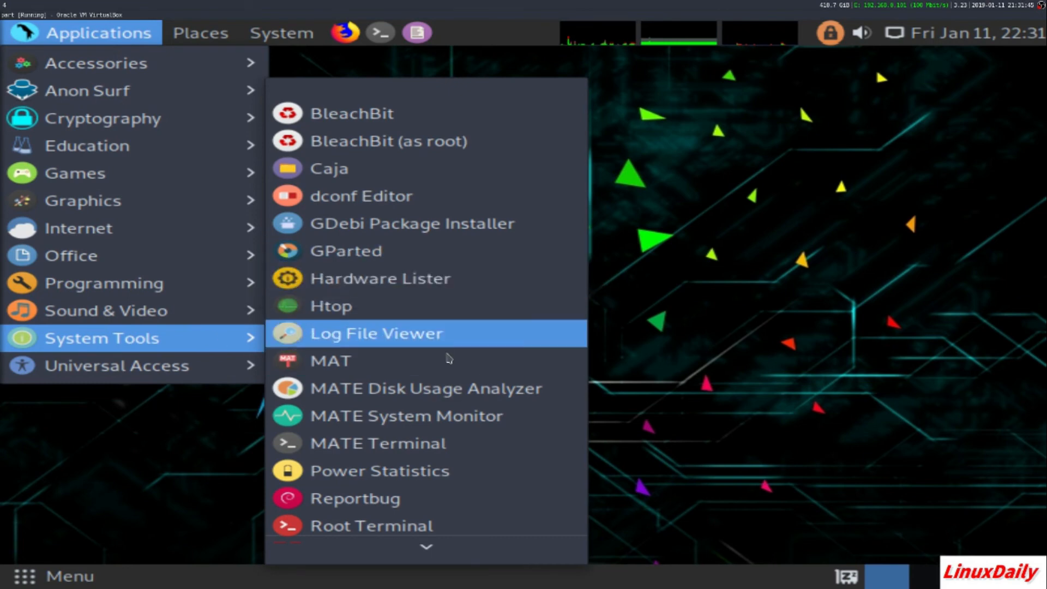
pyautogui.moveTo(330, 306)
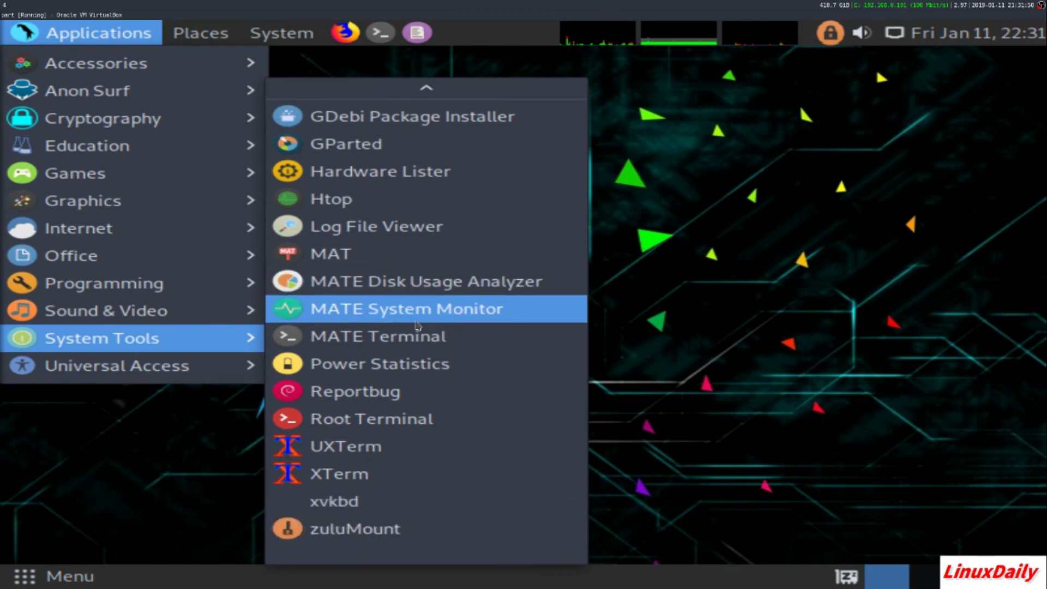
pyautogui.moveTo(379, 363)
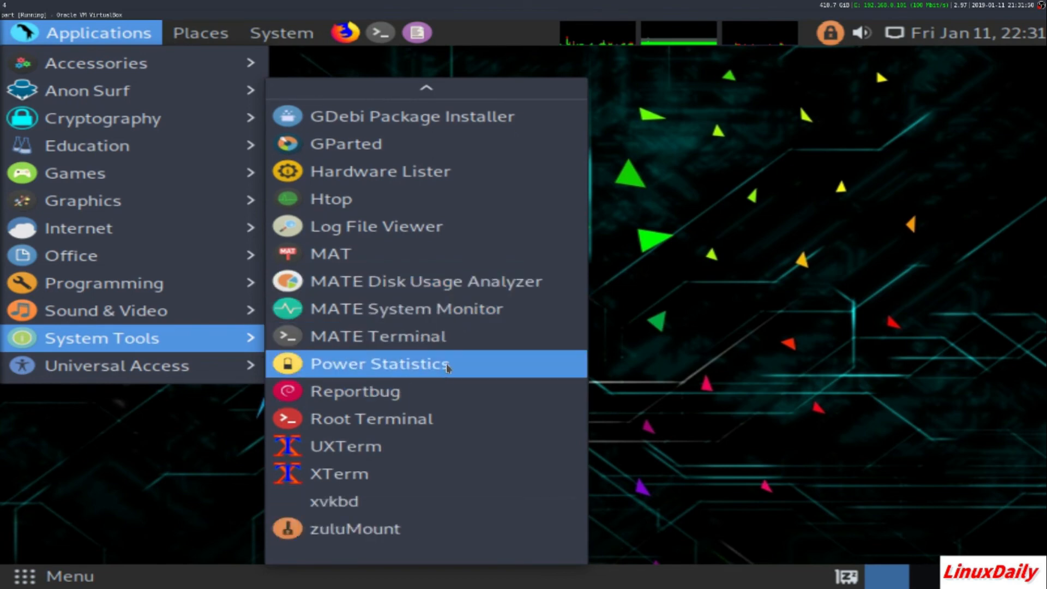
pyautogui.moveTo(478, 309)
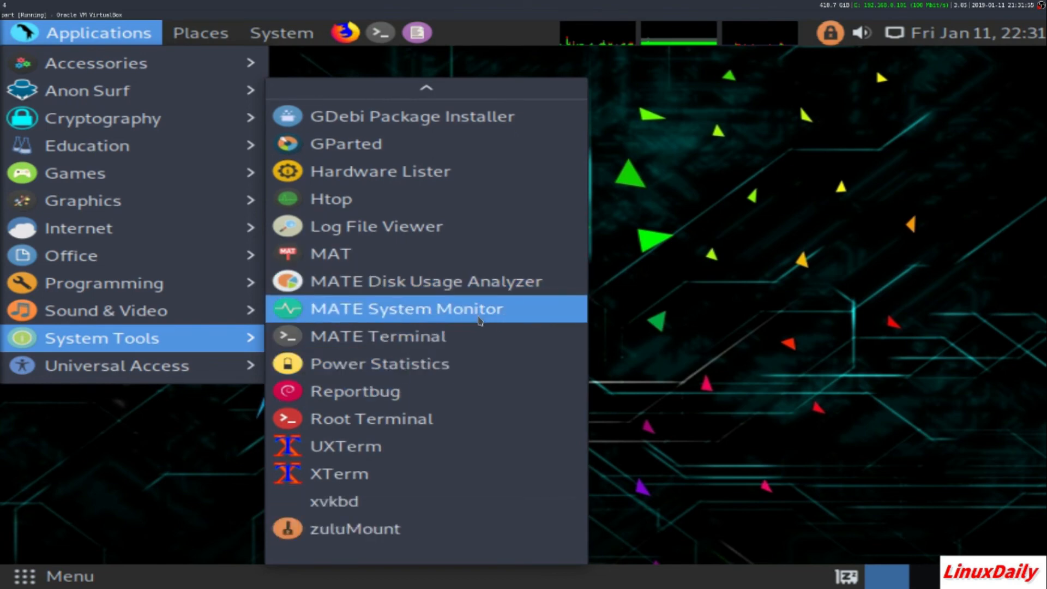
pyautogui.moveTo(464, 336)
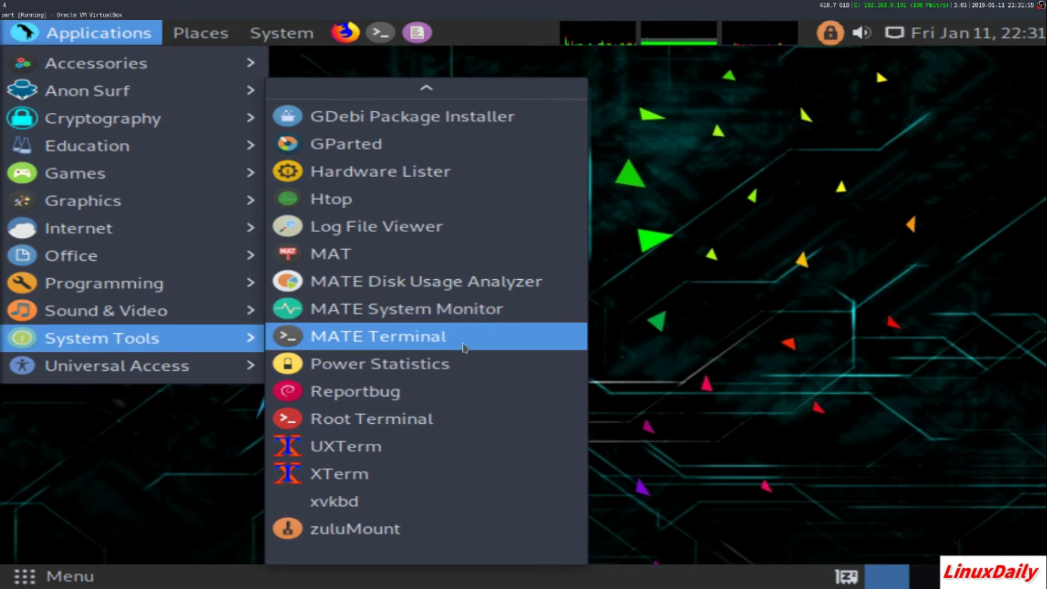
pyautogui.moveTo(449, 392)
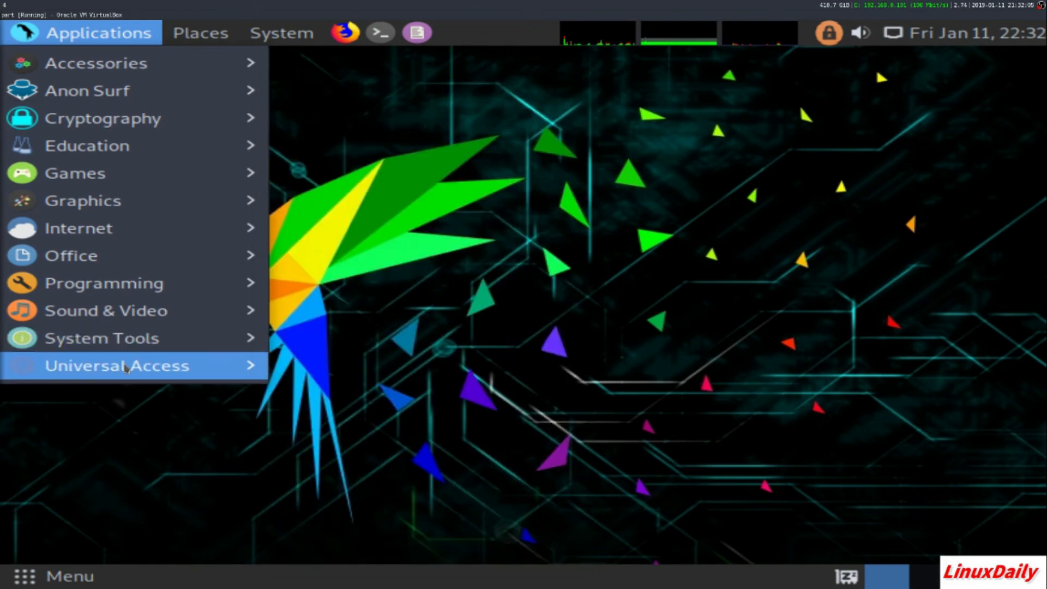
pyautogui.moveTo(127, 338)
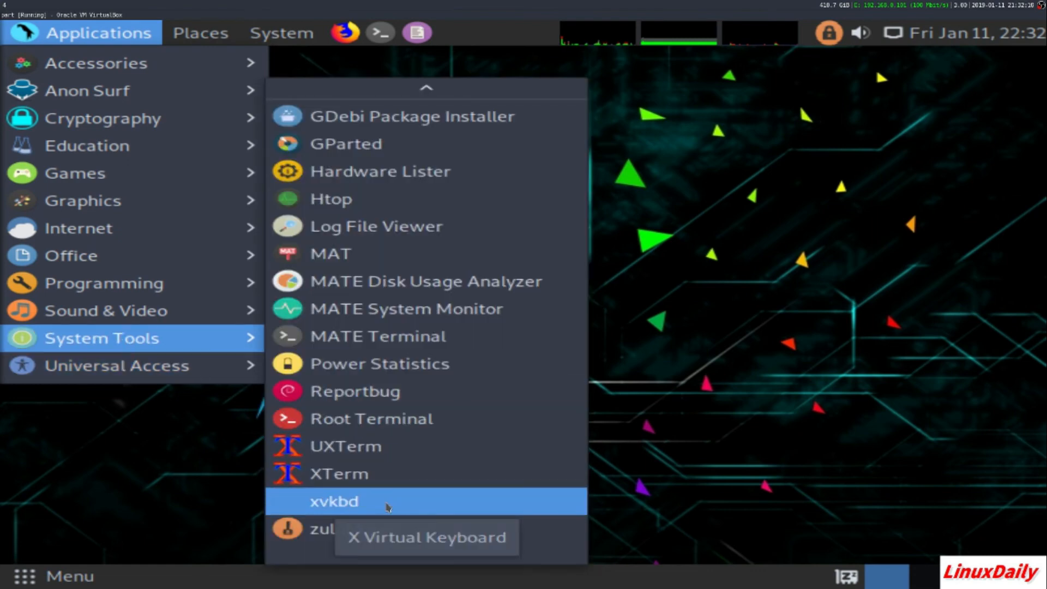
pyautogui.click(333, 502)
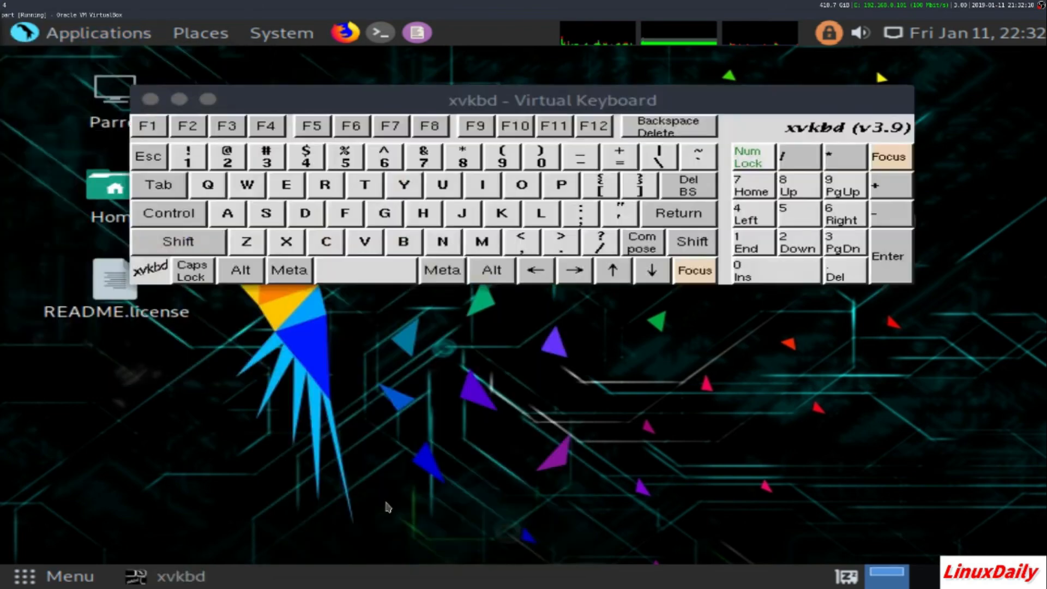
pyautogui.moveTo(382, 476)
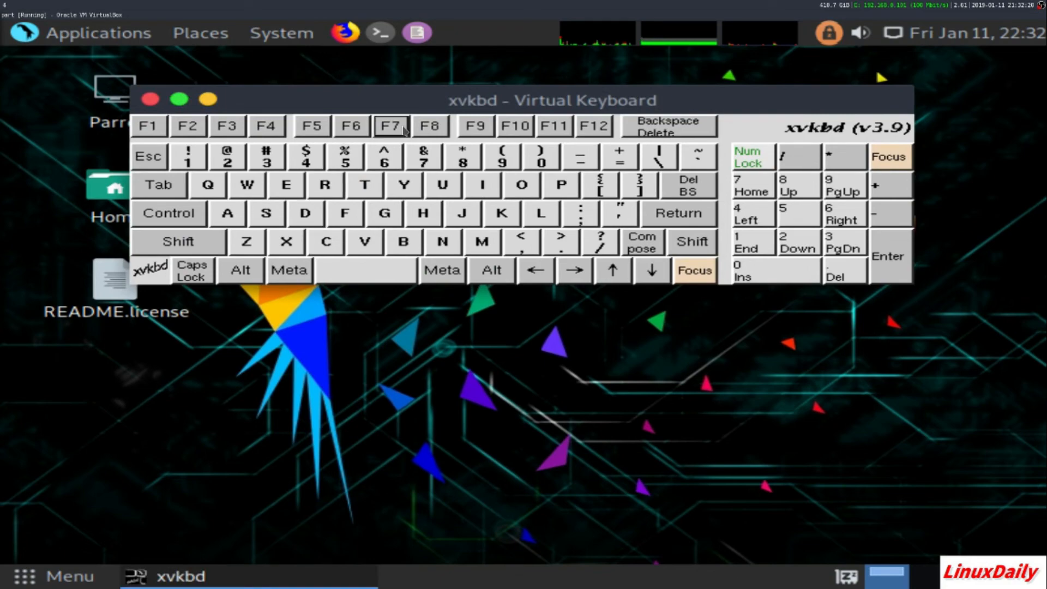
pyautogui.moveTo(544, 100); pyautogui.dragTo(557, 209)
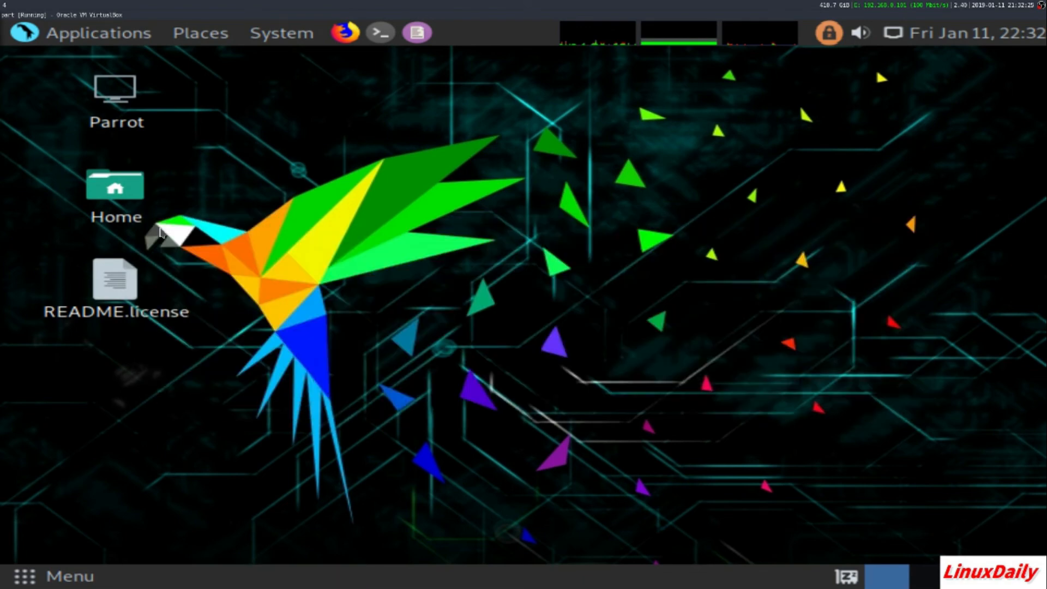
# Close remaining windows, open a terminal and run sudo apt install screenfetch
pyautogui.click(99, 32)
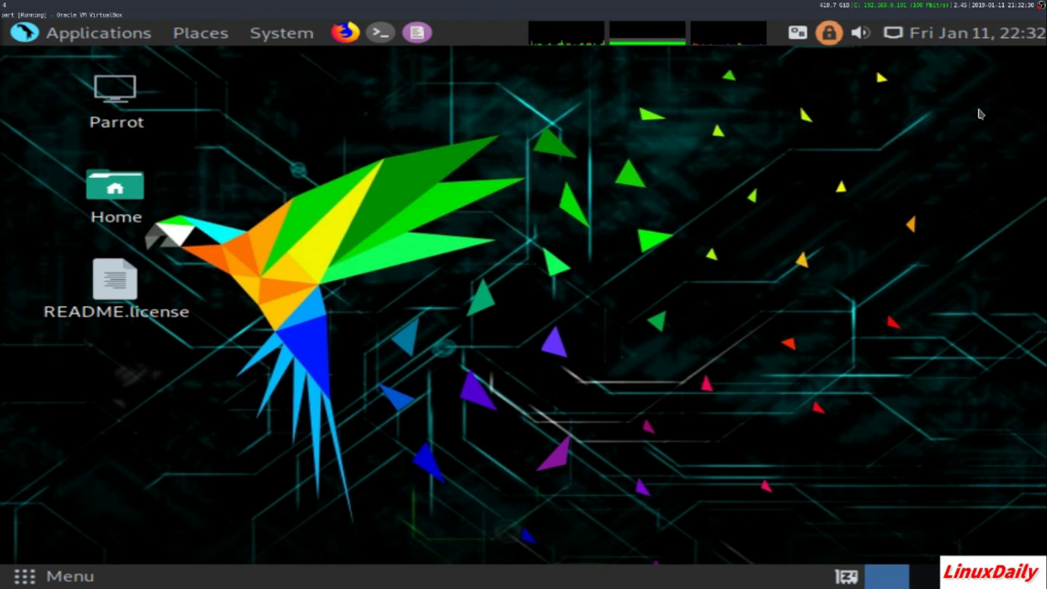
pyautogui.click(98, 32)
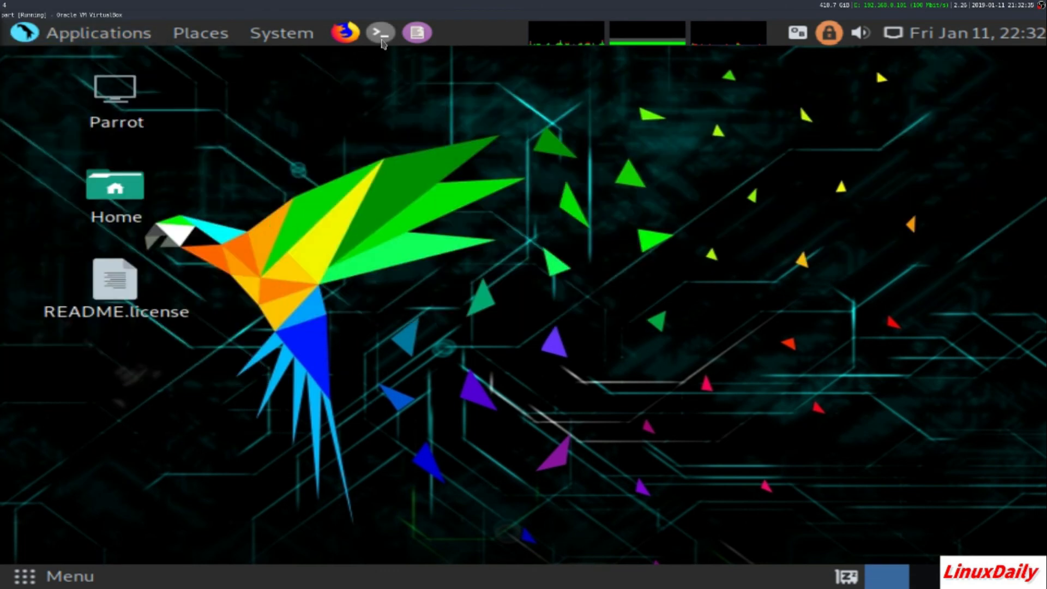
pyautogui.click(379, 32)
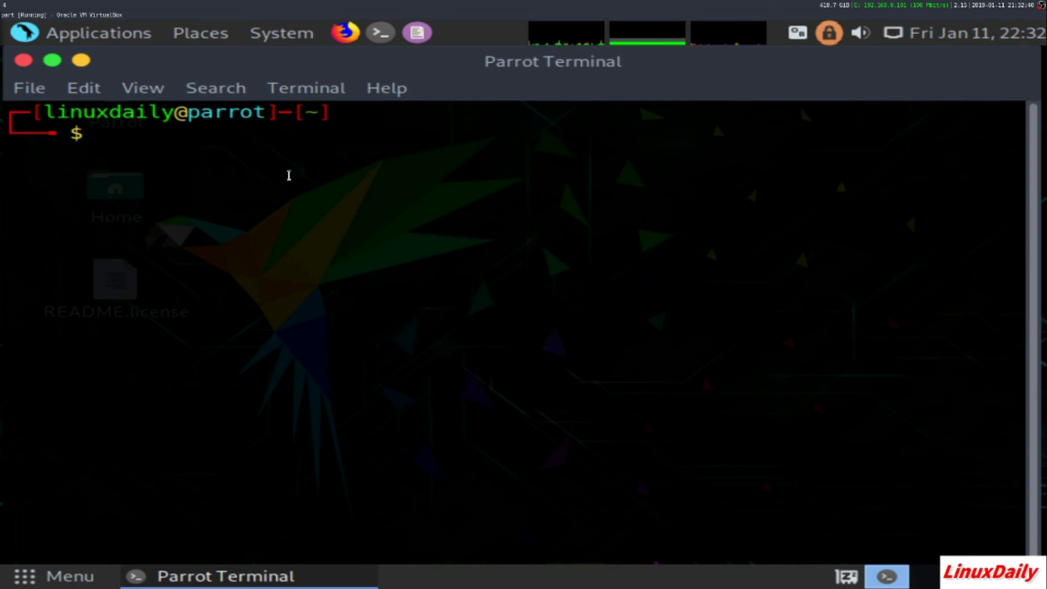
pyautogui.write('sudo apt inst')
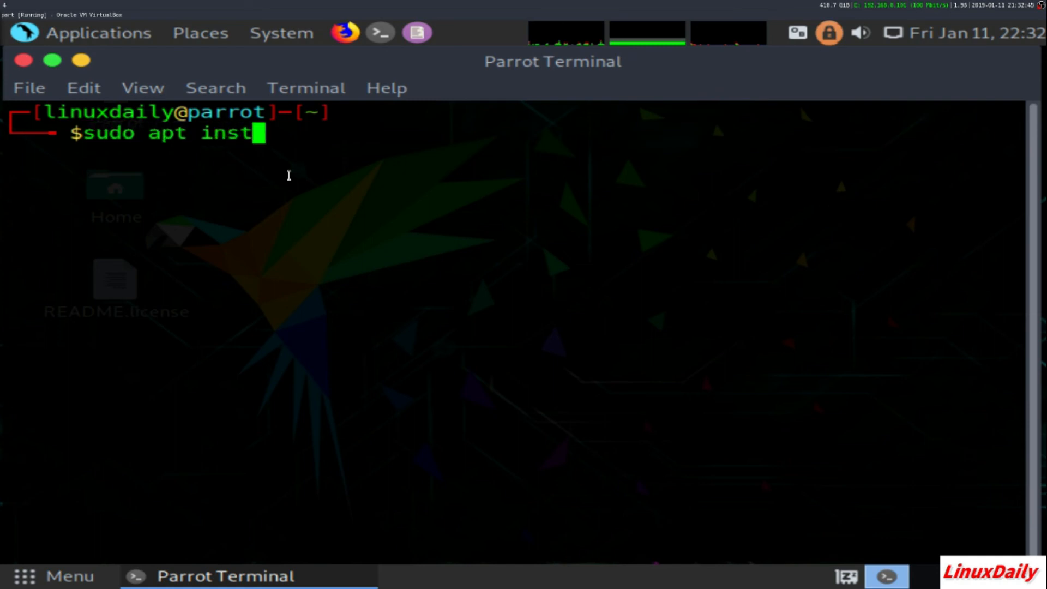
pyautogui.write('all')
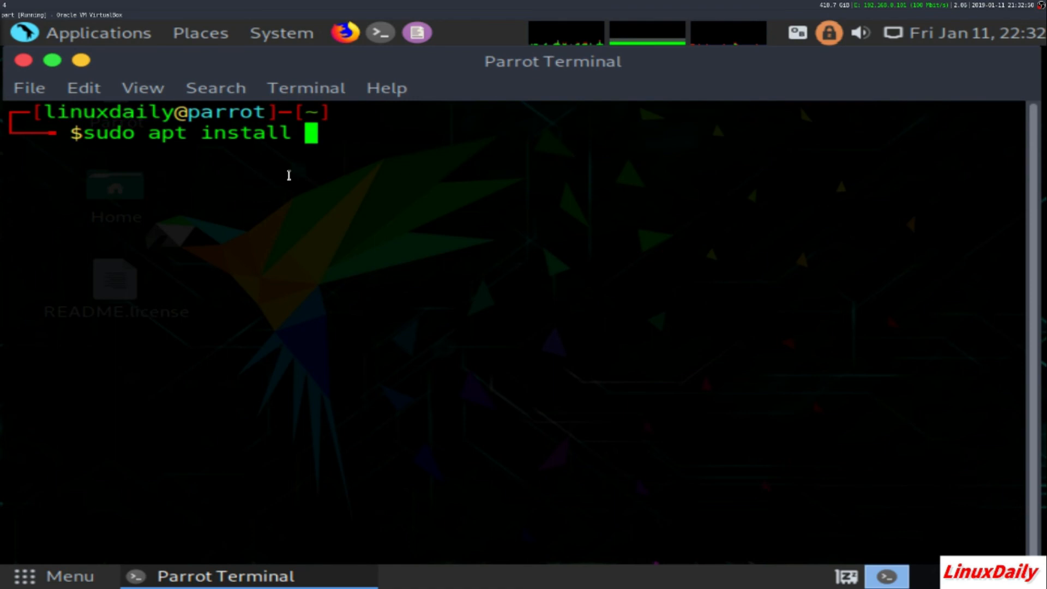
pyautogui.write('screenf')
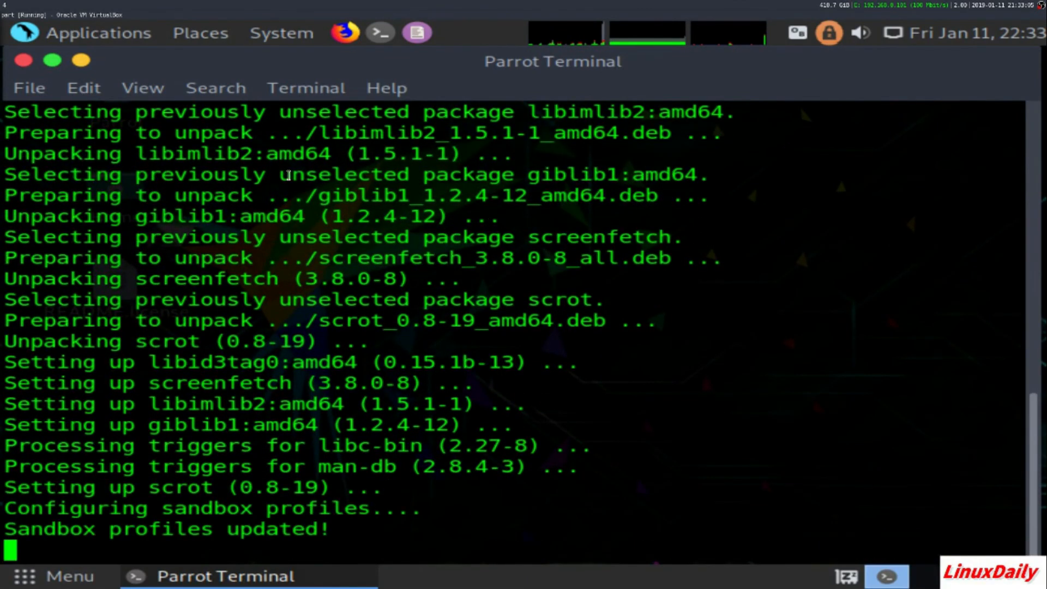
pyautogui.moveTo(297, 93)
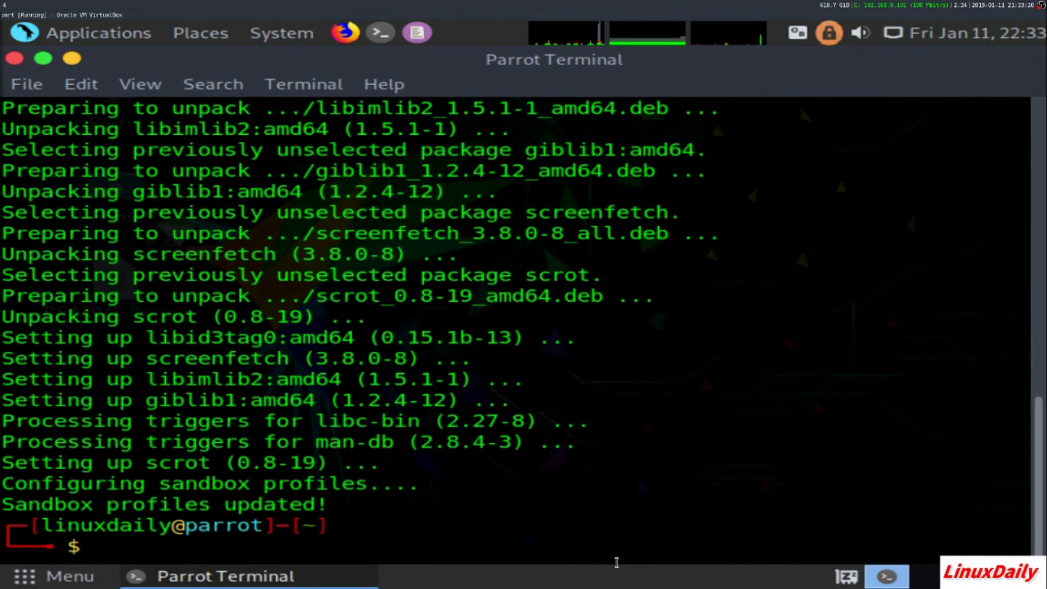
# Run screenfetch to display the MATE 1.20.1 system summary
pyautogui.write('screenfetch')
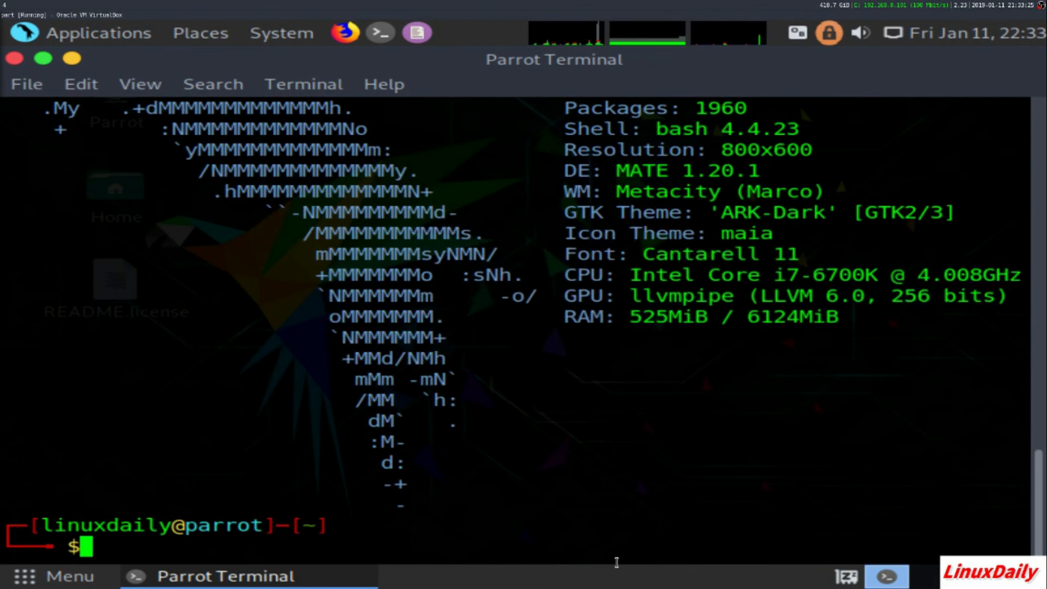
pyautogui.write('screenfetch')
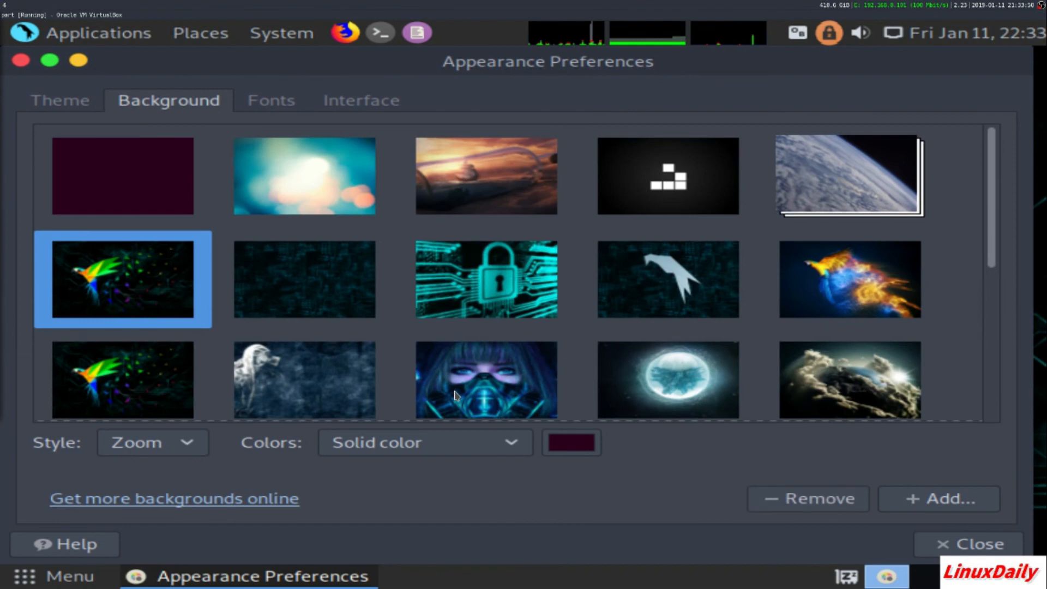
# Pick the cyan circuit padlock thumbnail as wallpaper and close Appearance Preferences
pyautogui.scroll(-3)
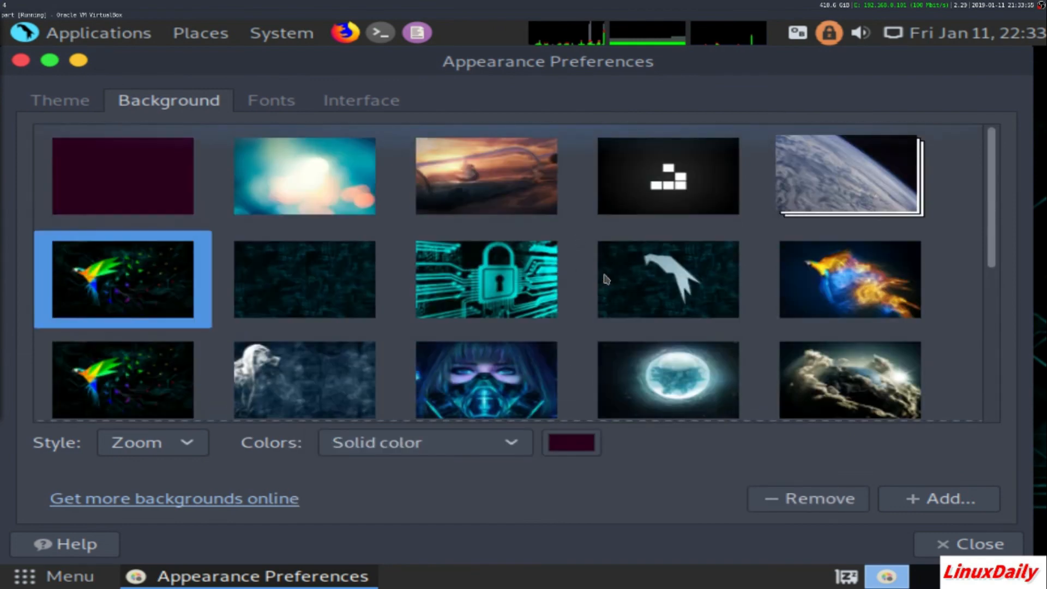
pyautogui.click(485, 279)
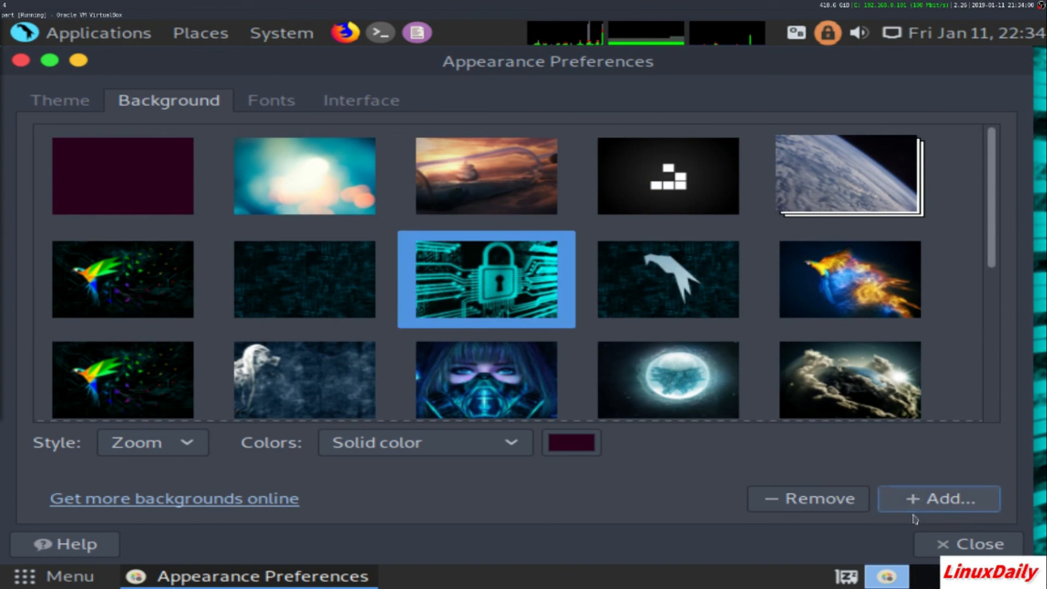
pyautogui.click(967, 543)
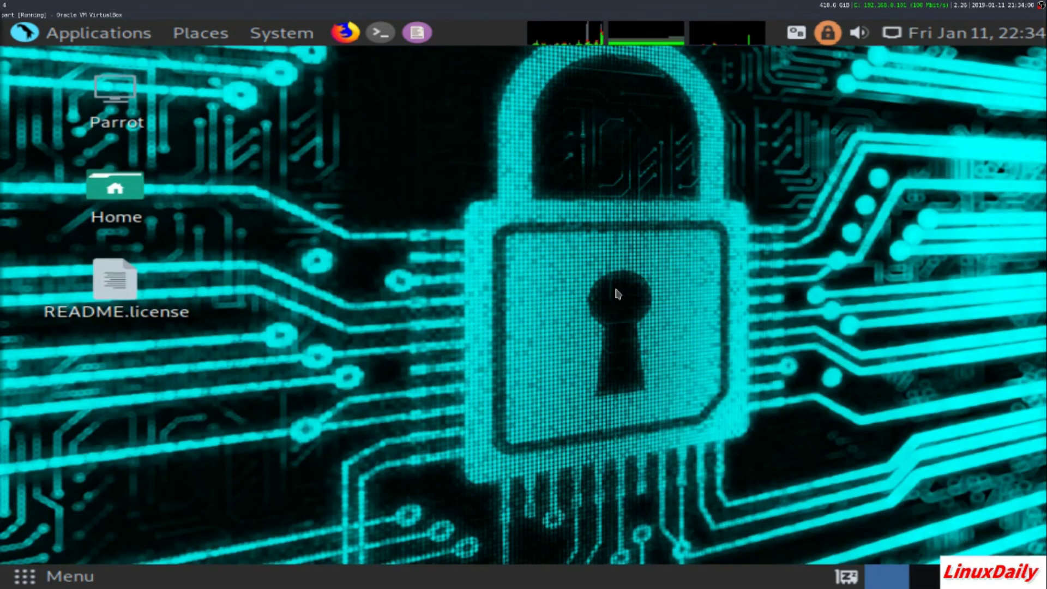
pyautogui.moveTo(465, 326)
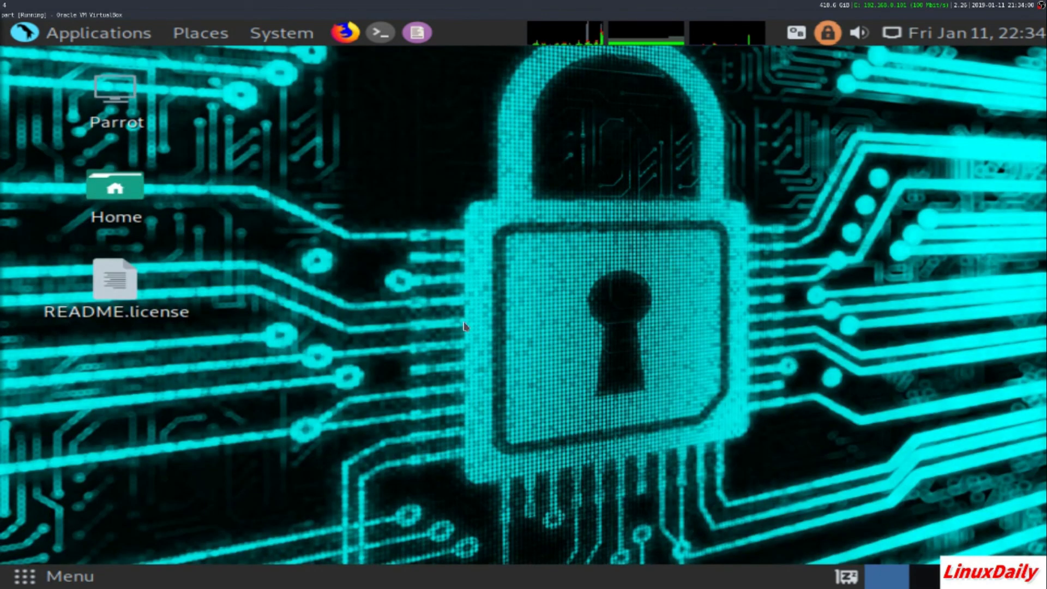
pyautogui.click(99, 32)
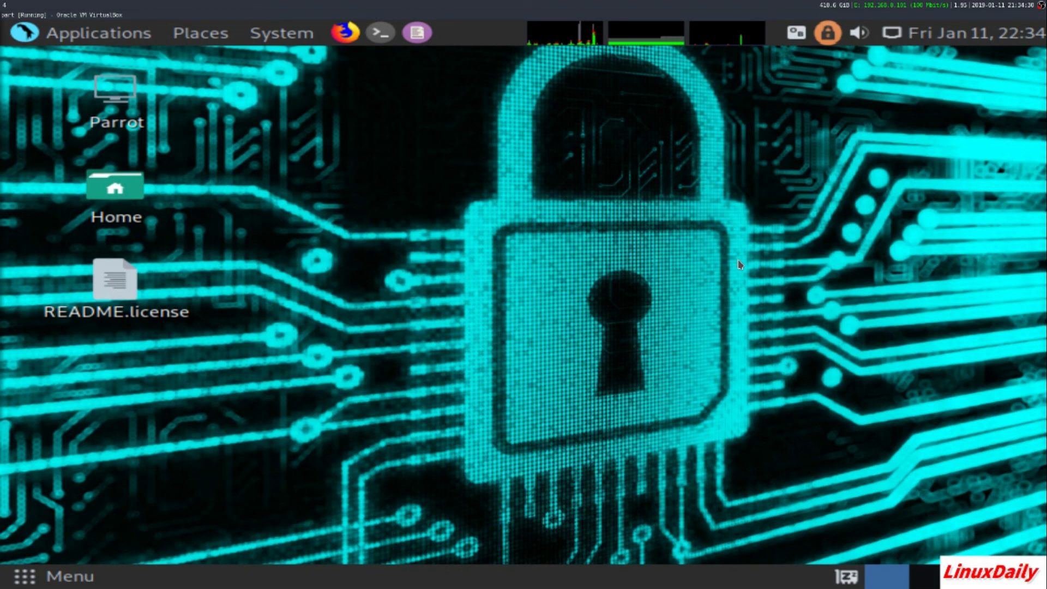
pyautogui.moveTo(328, 281)
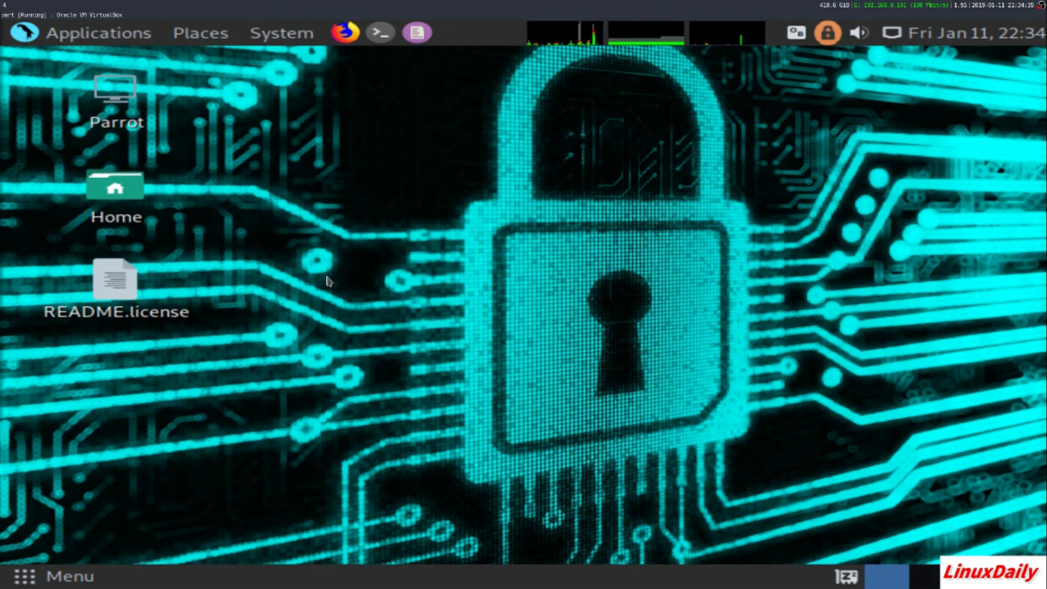